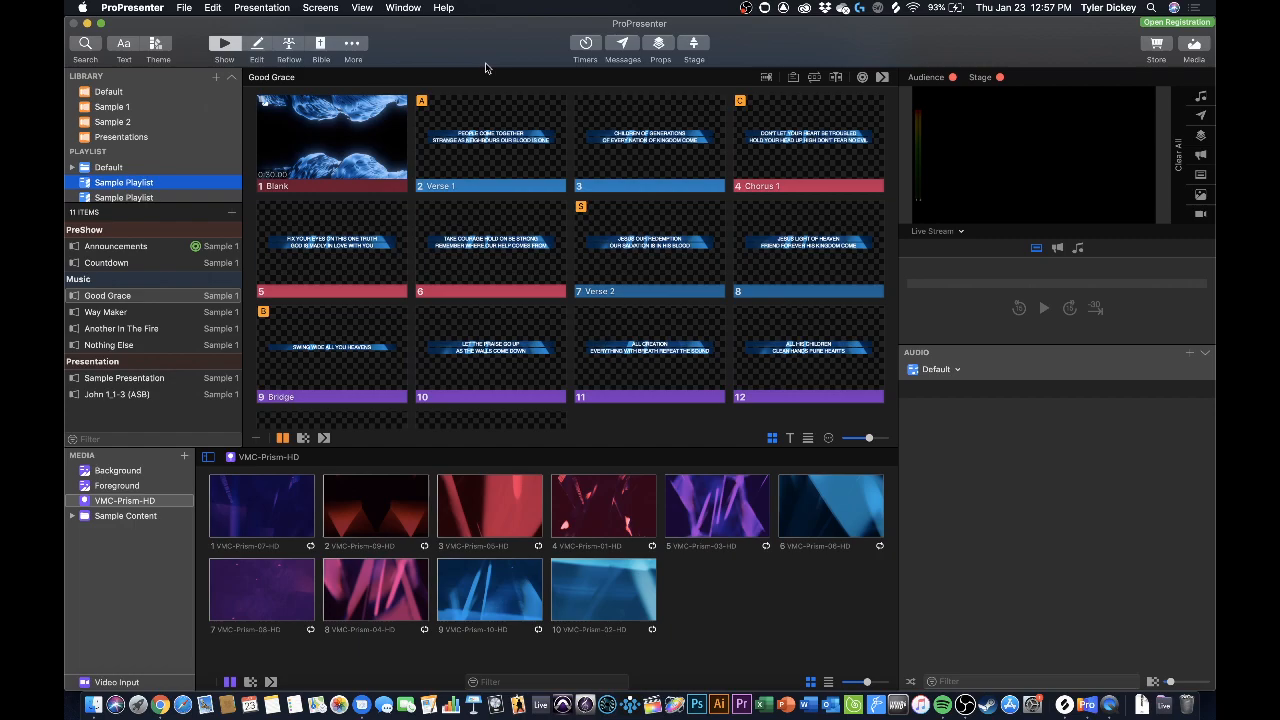
{"action": "mouse_move", "coordinate": [494, 56]}
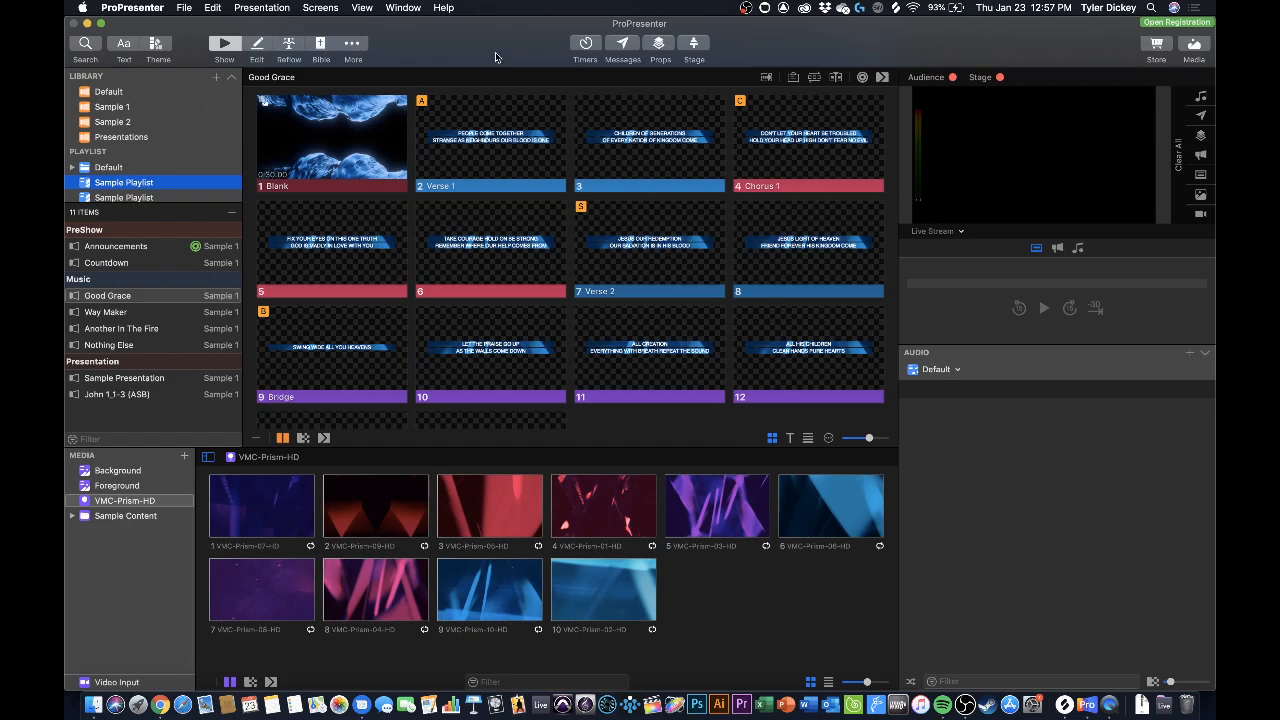
{"action": "mouse_move", "coordinate": [568, 174]}
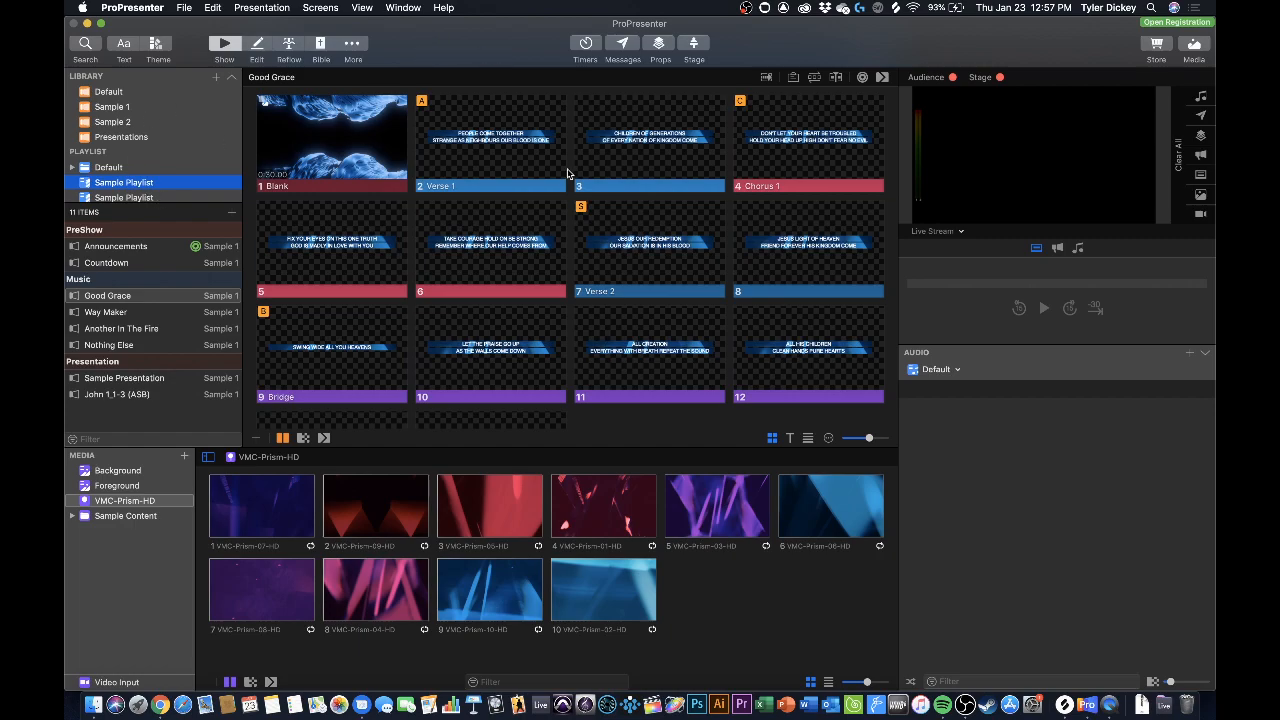
{"action": "mouse_move", "coordinate": [512, 162]}
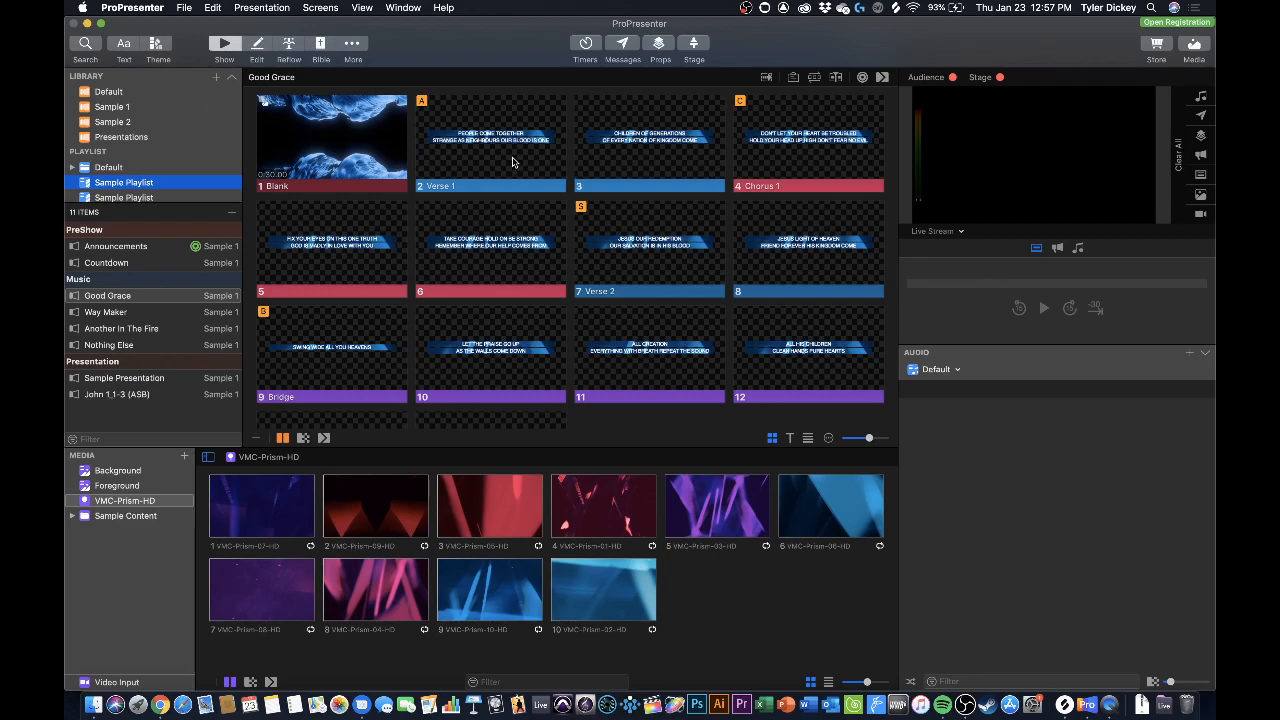
{"action": "mouse_move", "coordinate": [488, 144]}
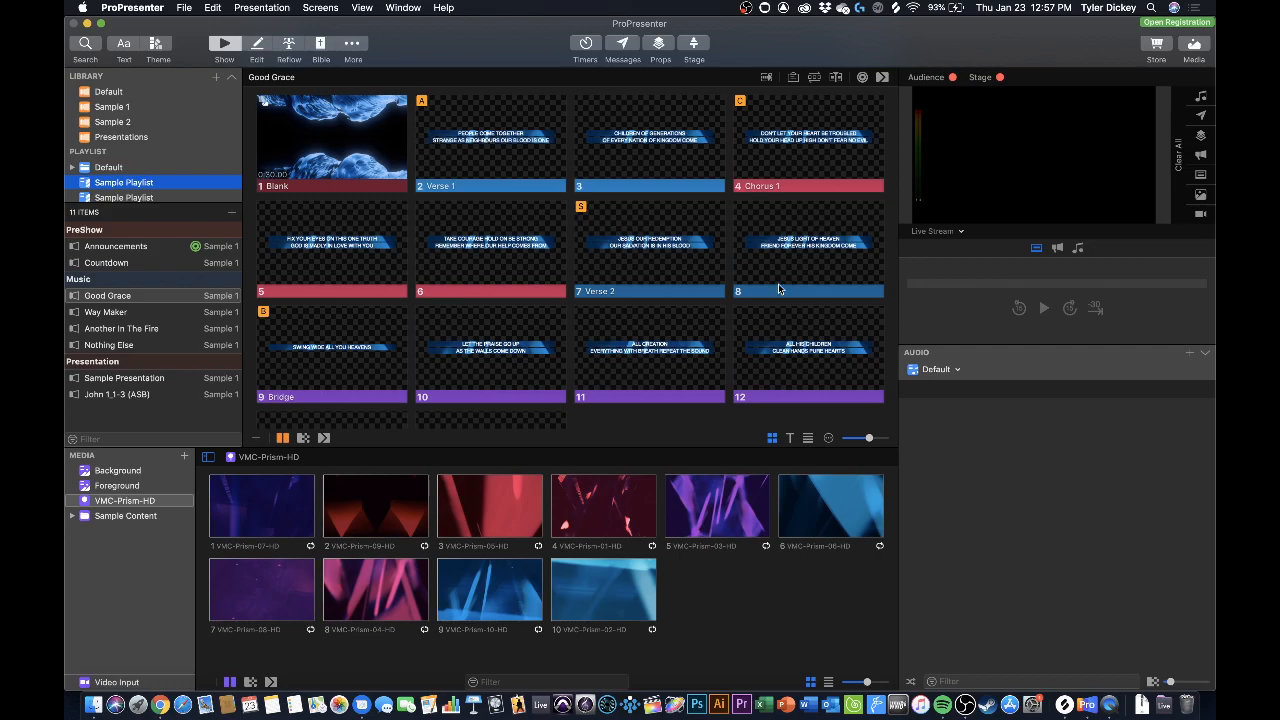
{"action": "mouse_move", "coordinate": [510, 140]}
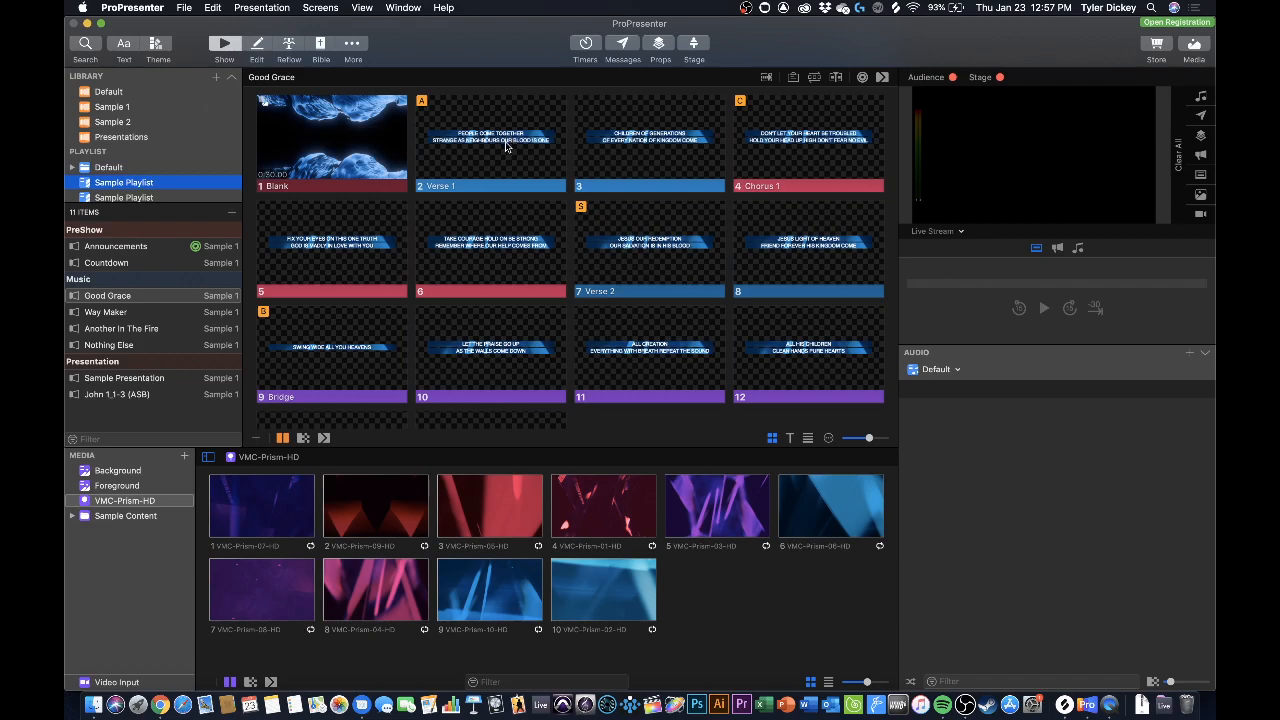
Step: Take Verse 1 live, then the Blank background slide, then Verse 1 again
{"action": "left_click", "coordinate": [490, 144]}
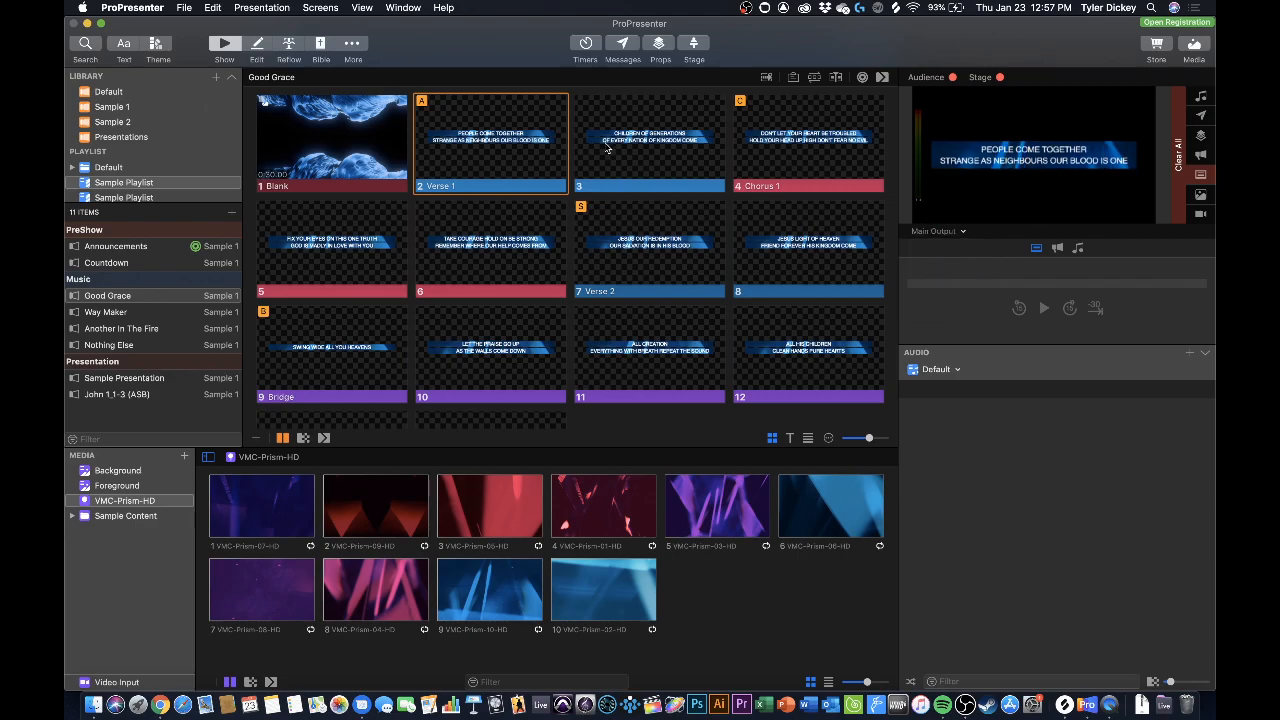
{"action": "left_click", "coordinate": [332, 144]}
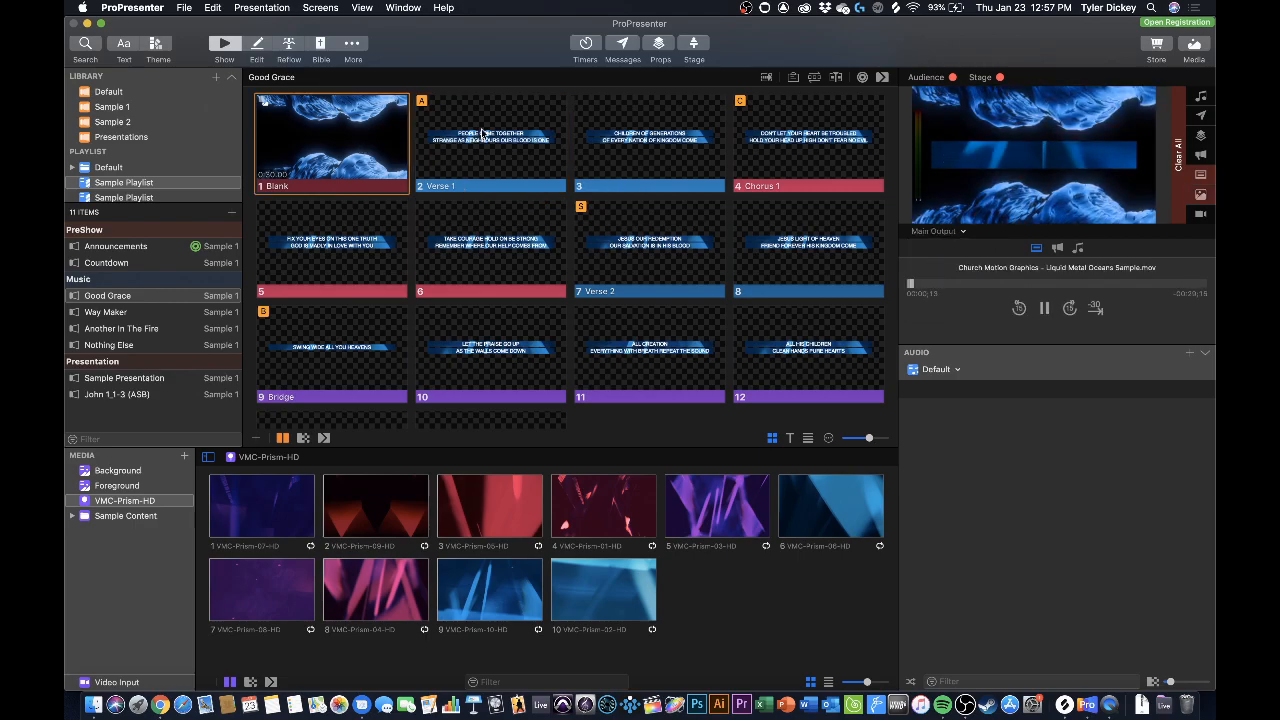
{"action": "left_click", "coordinate": [490, 140]}
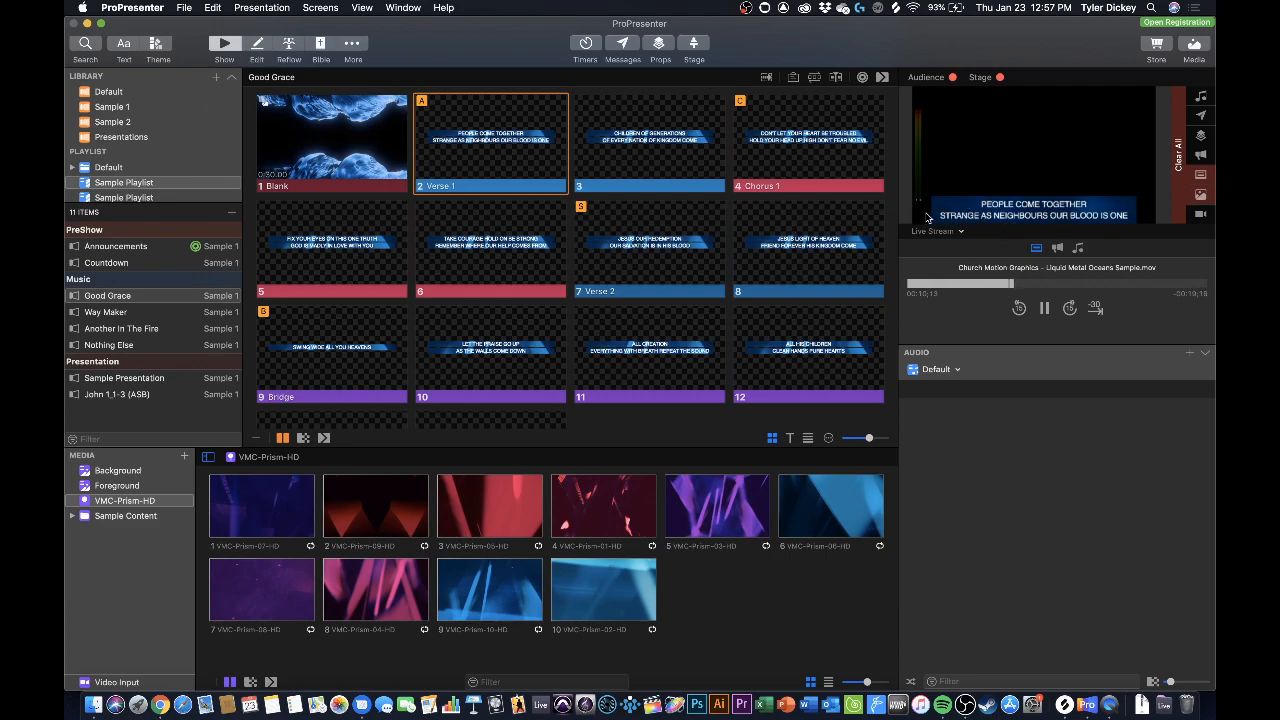
{"action": "mouse_move", "coordinate": [504, 164]}
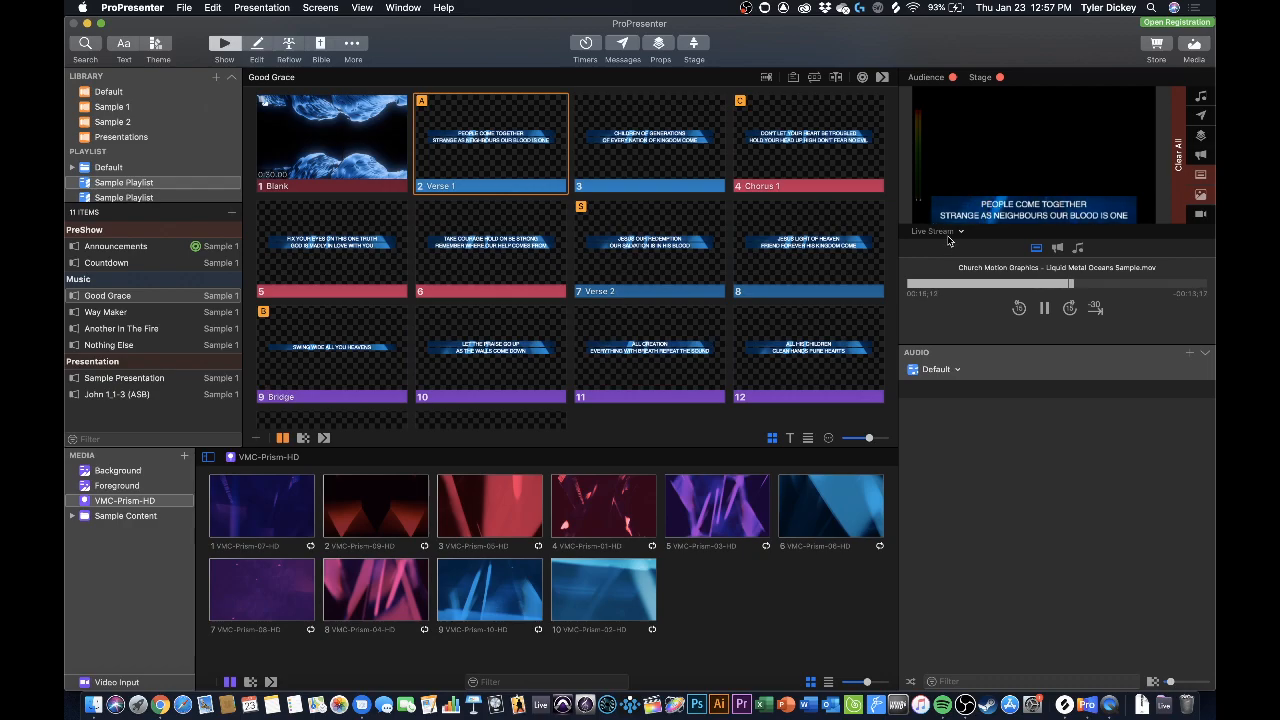
Step: Preview the FOH stage screen, then switch the preview back to Main Output
{"action": "left_click", "coordinate": [932, 232]}
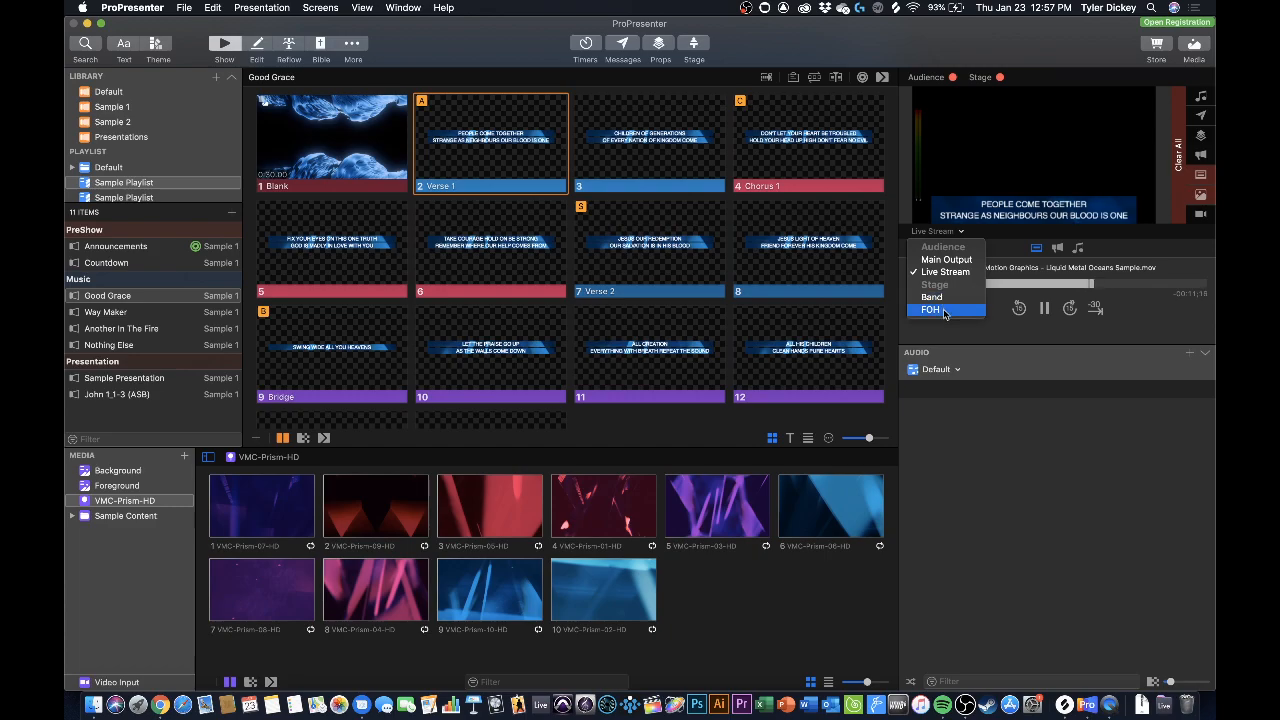
{"action": "left_click", "coordinate": [932, 308]}
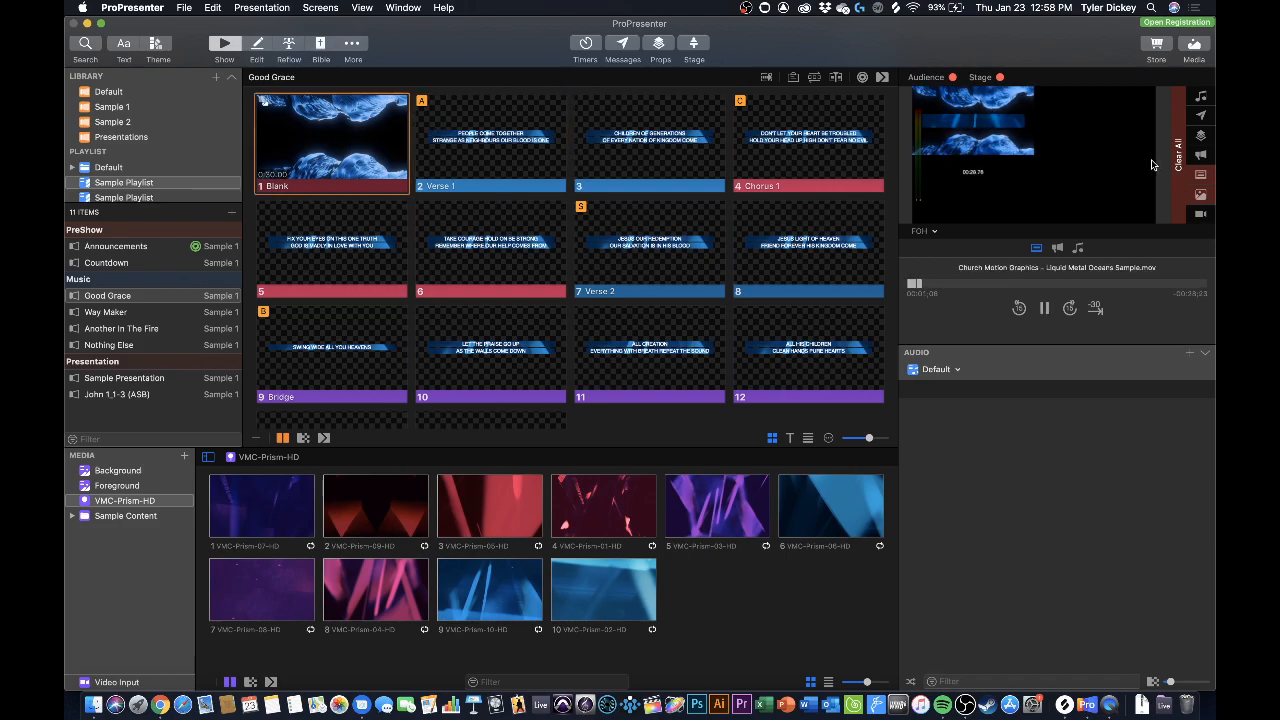
{"action": "left_click", "coordinate": [920, 232]}
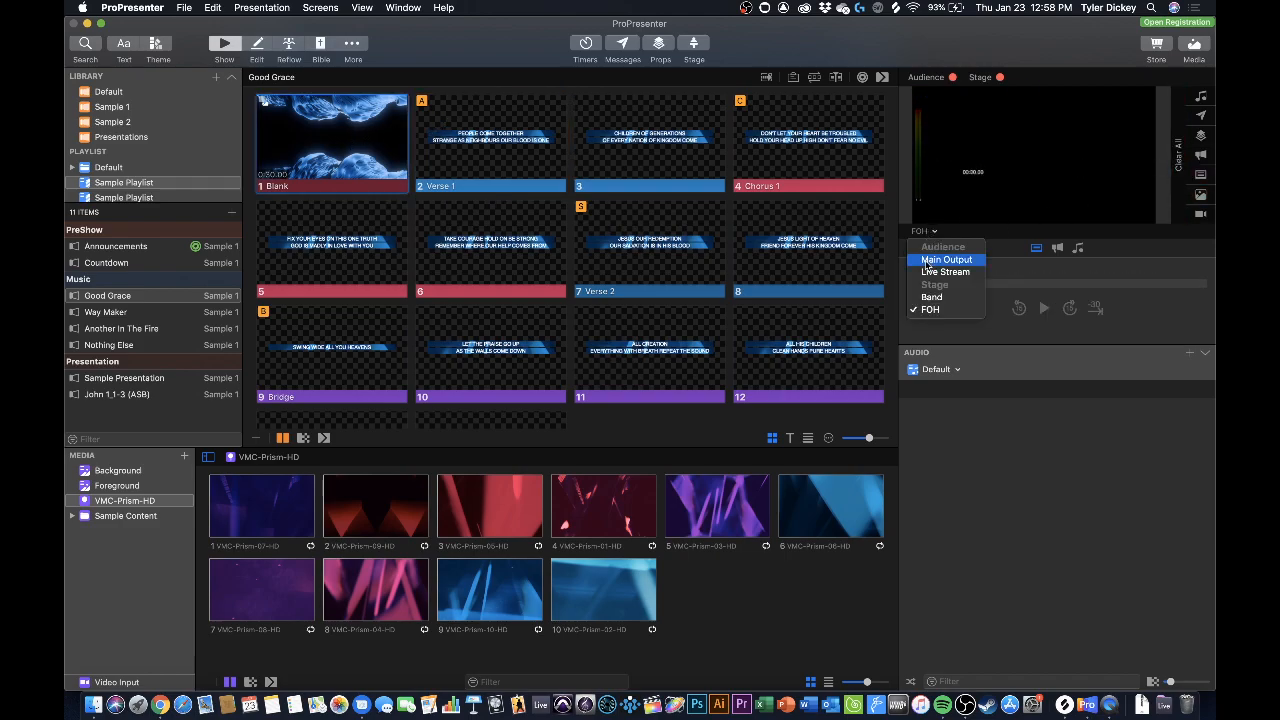
{"action": "left_click", "coordinate": [946, 260]}
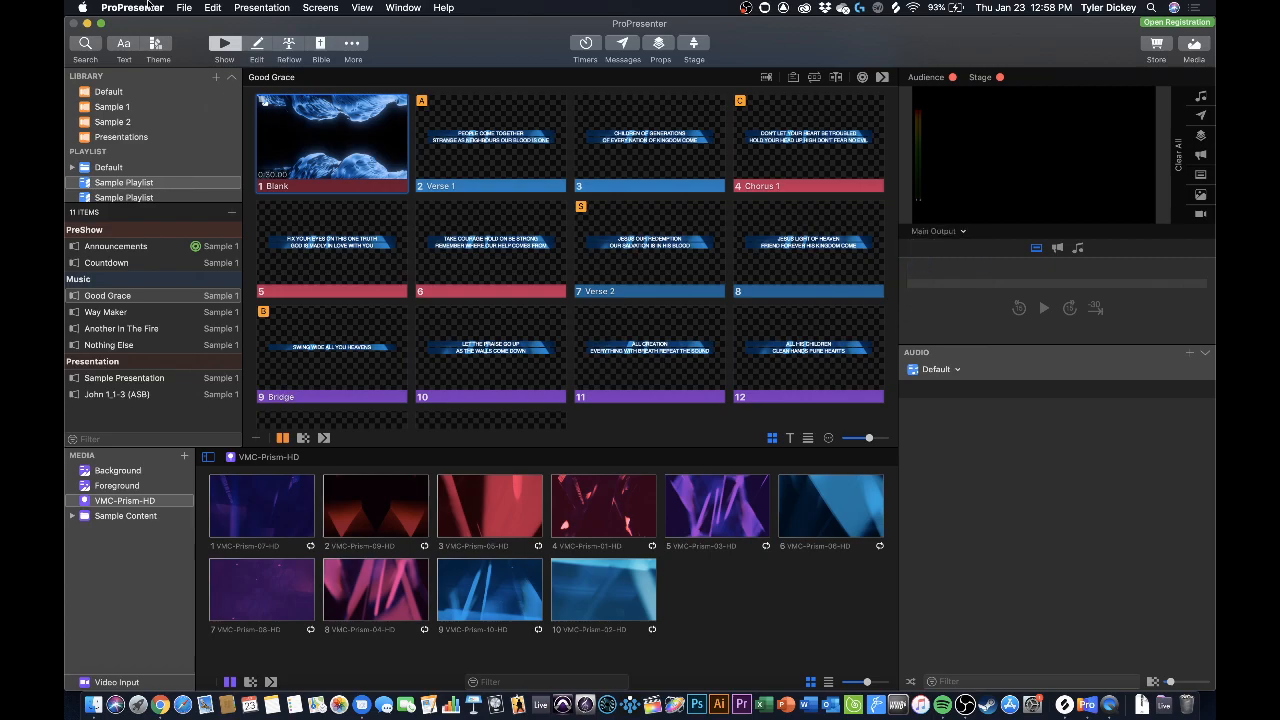
{"action": "left_click", "coordinate": [132, 8]}
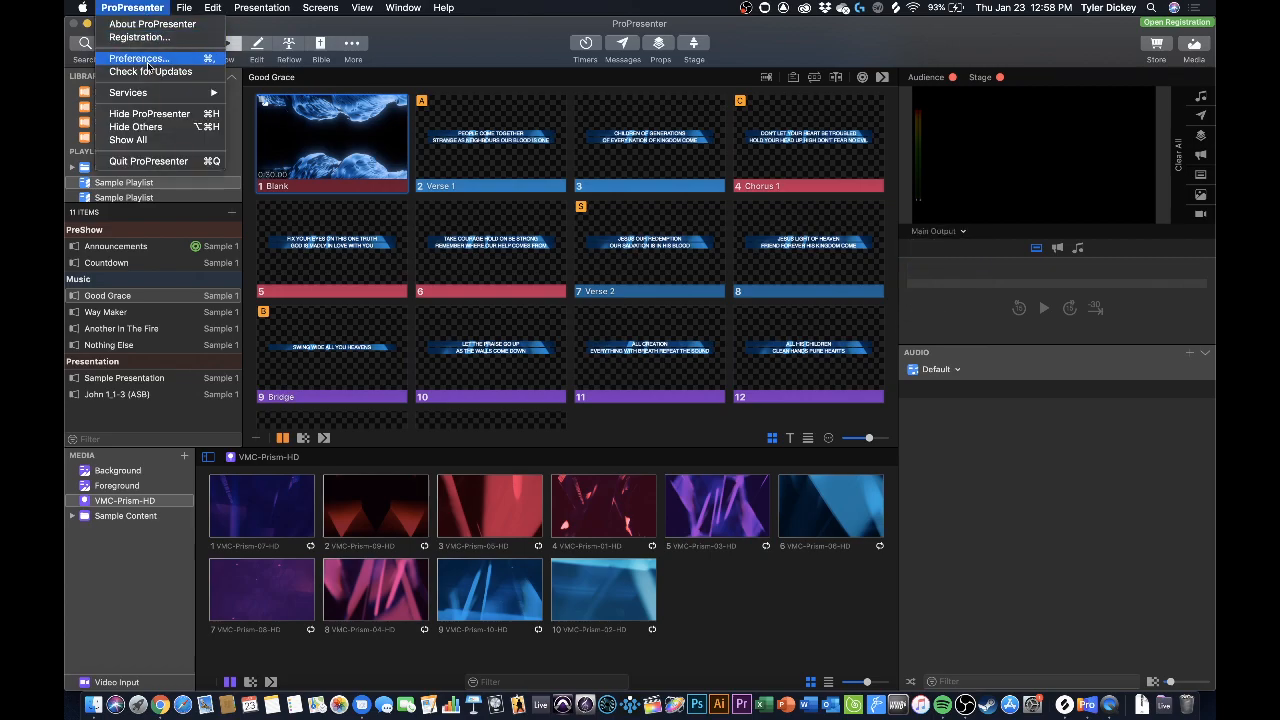
{"action": "left_click", "coordinate": [138, 58]}
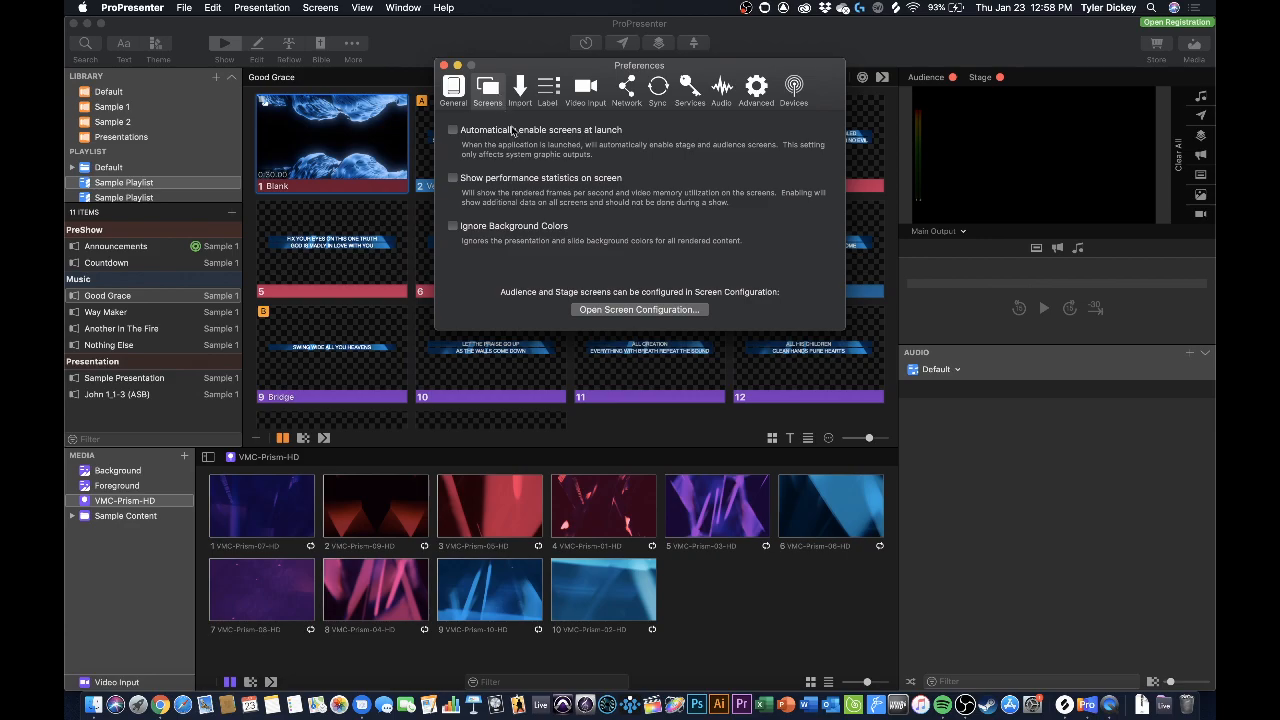
{"action": "mouse_move", "coordinate": [636, 312]}
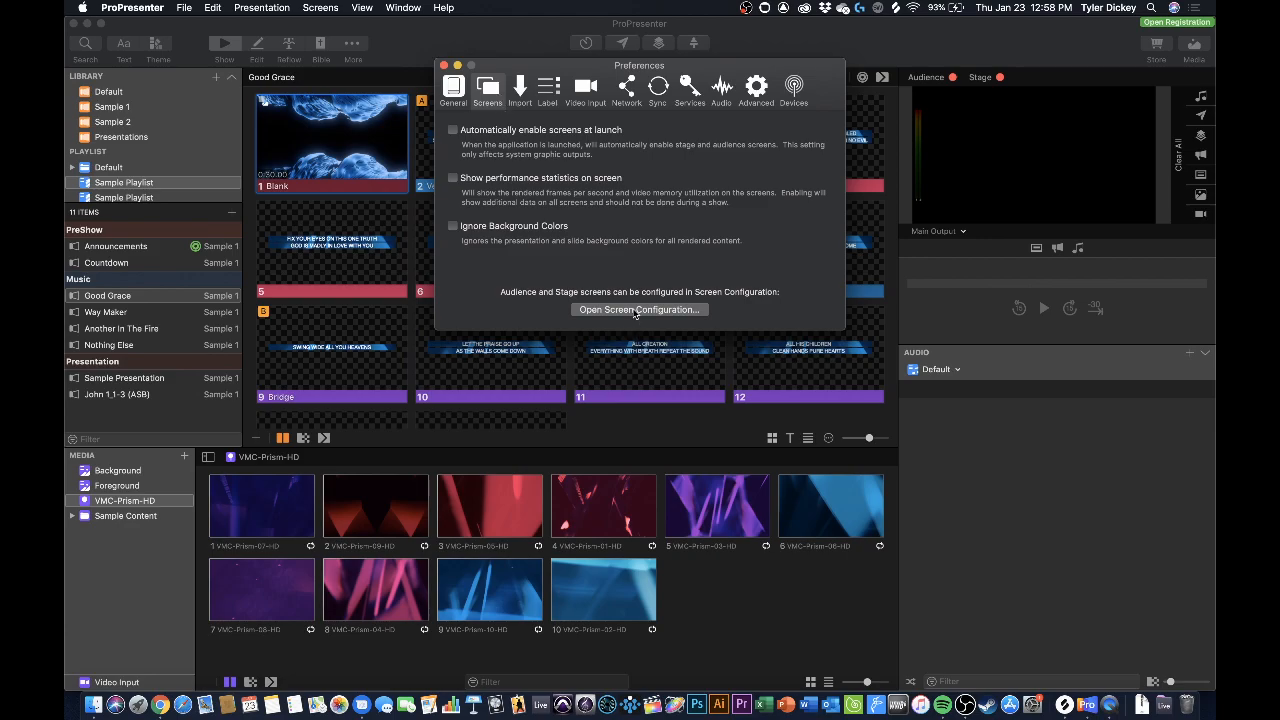
{"action": "left_click", "coordinate": [640, 308]}
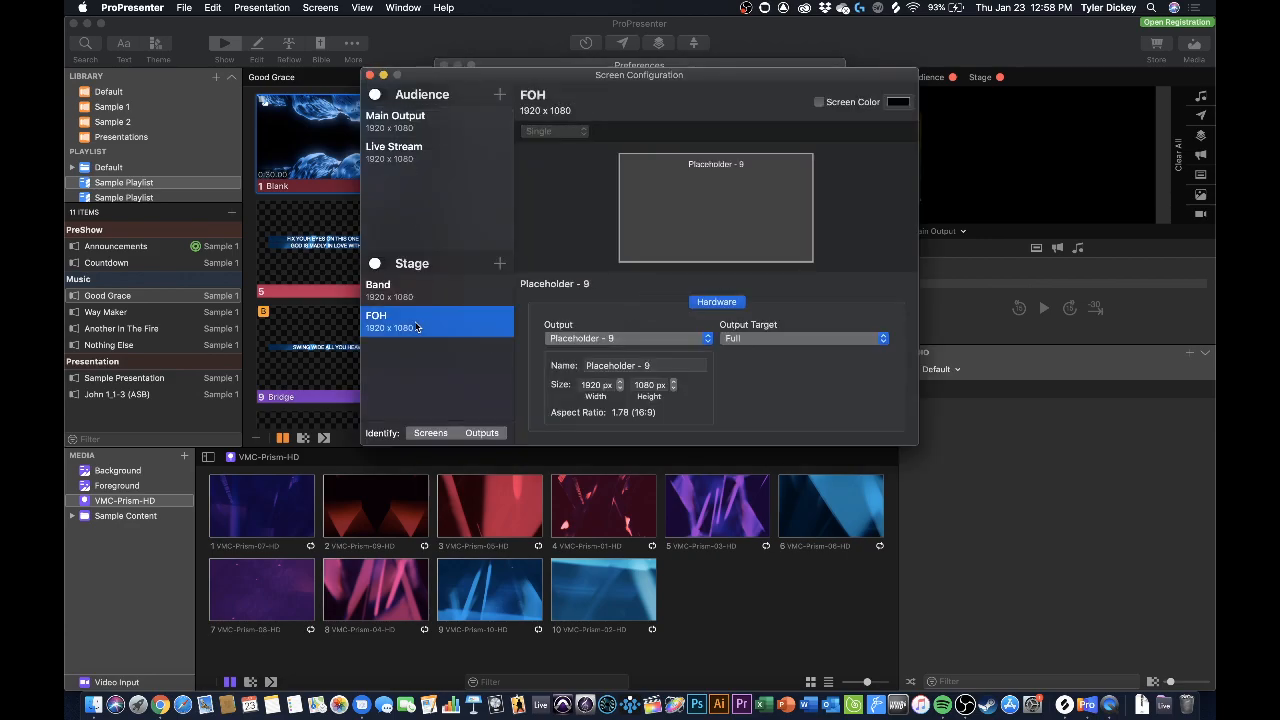
{"action": "mouse_move", "coordinate": [428, 328]}
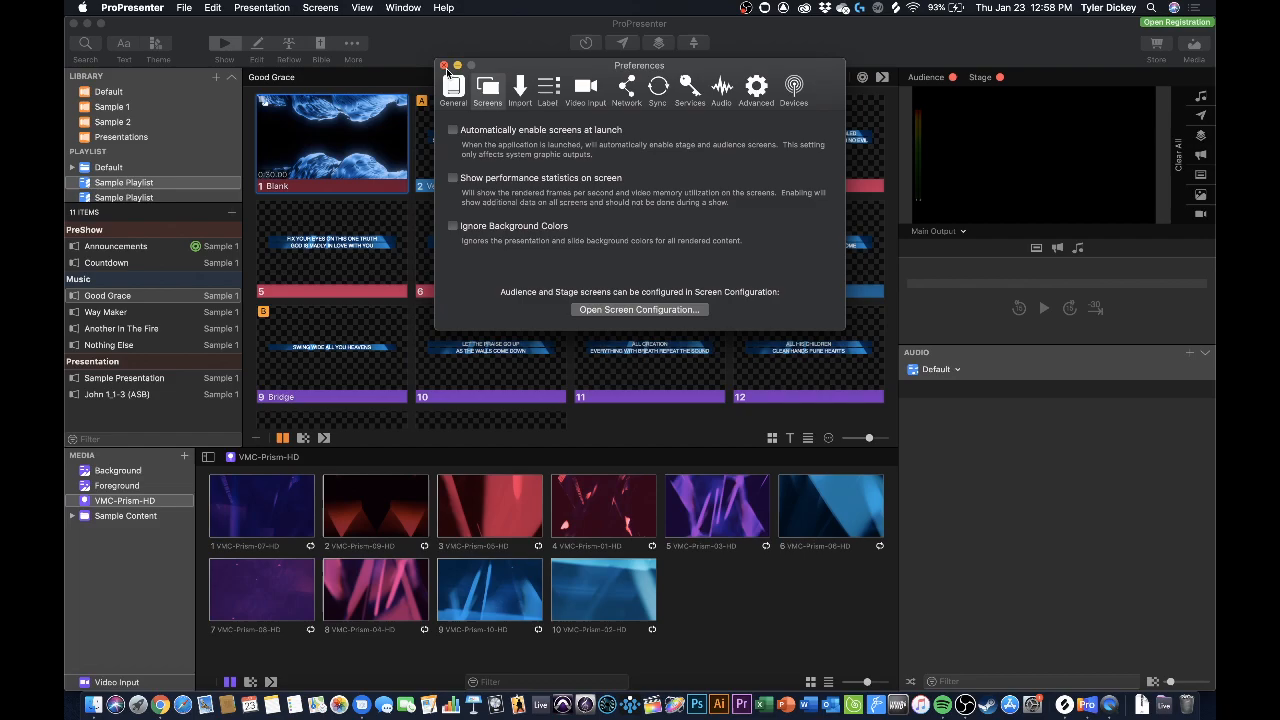
{"action": "left_click", "coordinate": [444, 64]}
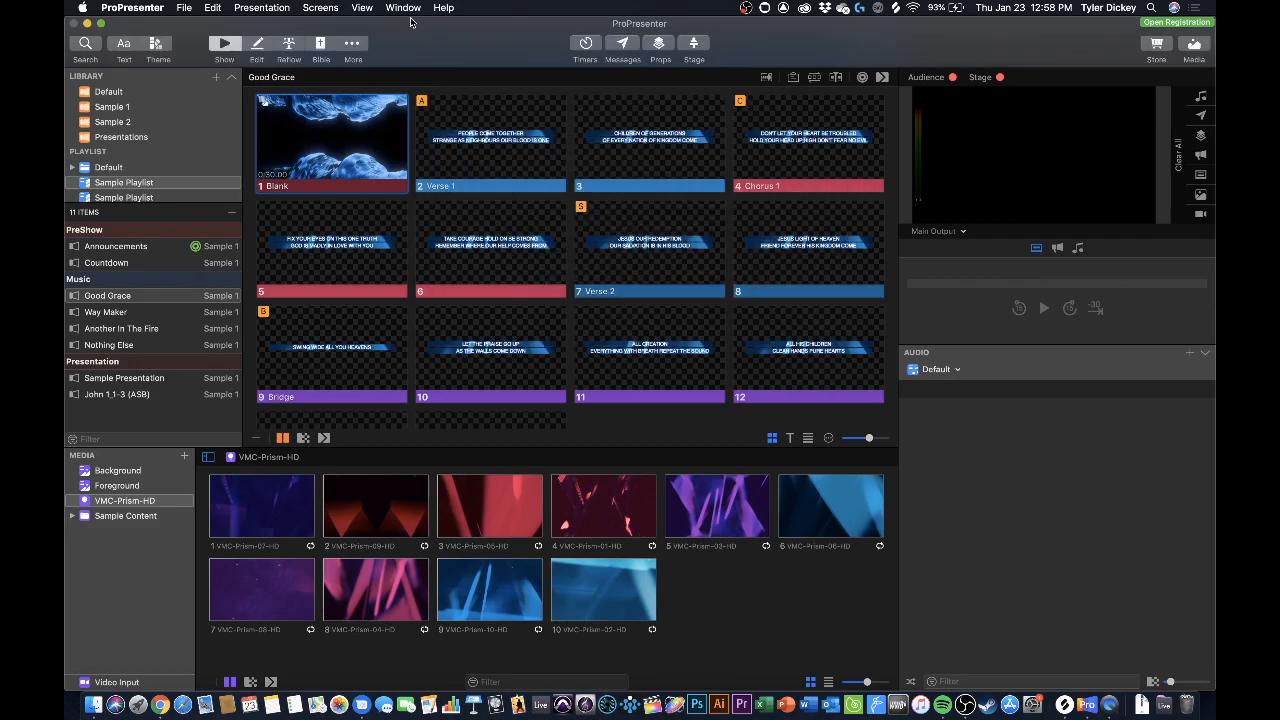
{"action": "mouse_move", "coordinate": [336, 24]}
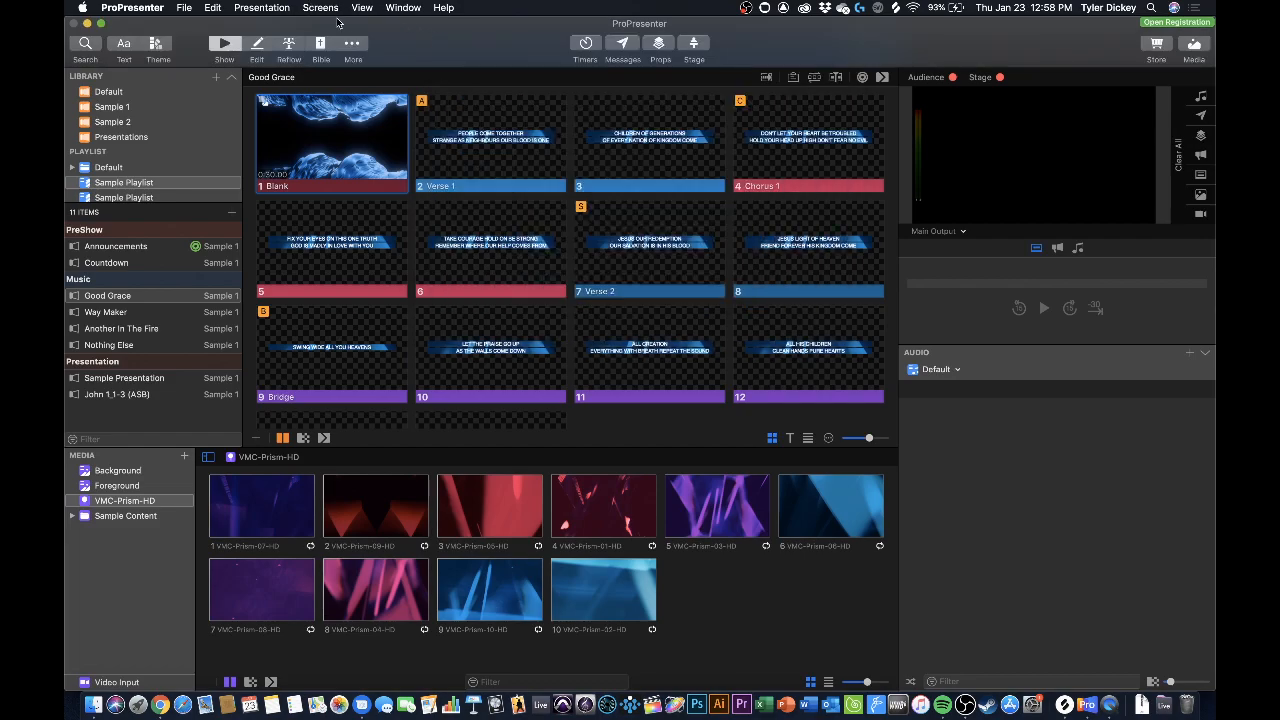
Step: Enter the Stage Editor, view the FOH layout and start a new layout from templates
{"action": "left_click", "coordinate": [352, 44]}
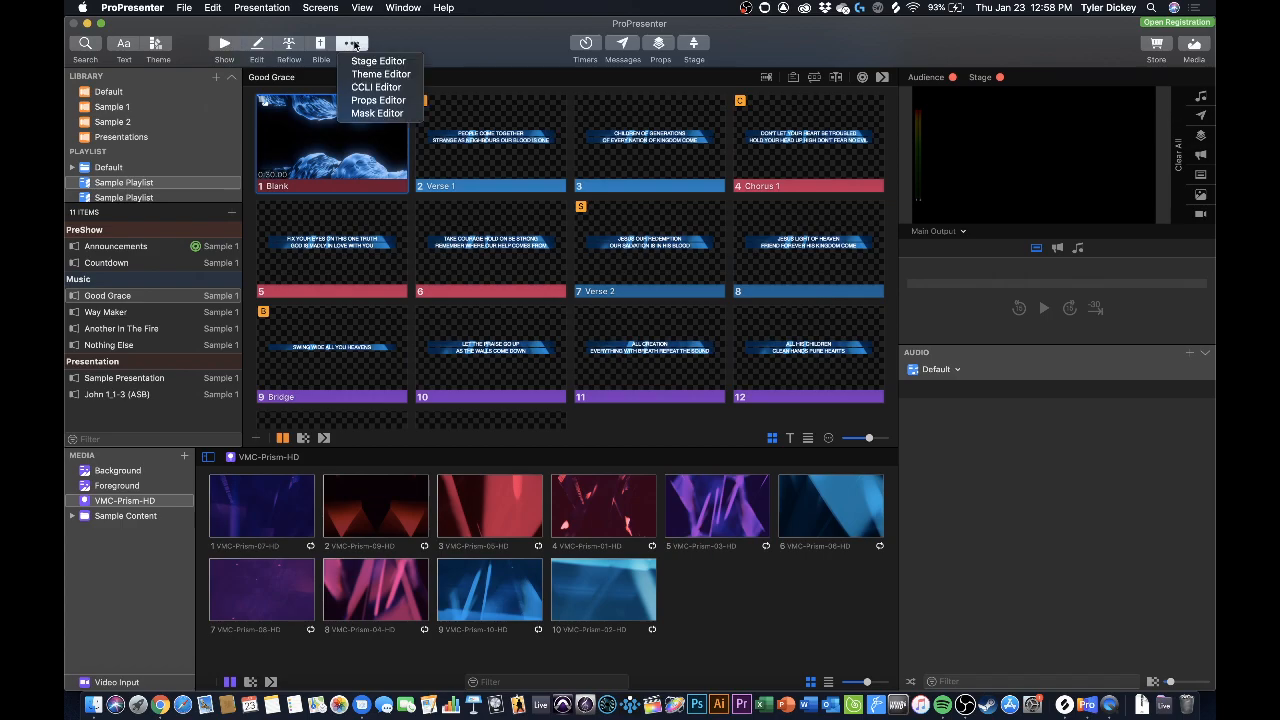
{"action": "mouse_move", "coordinate": [378, 60]}
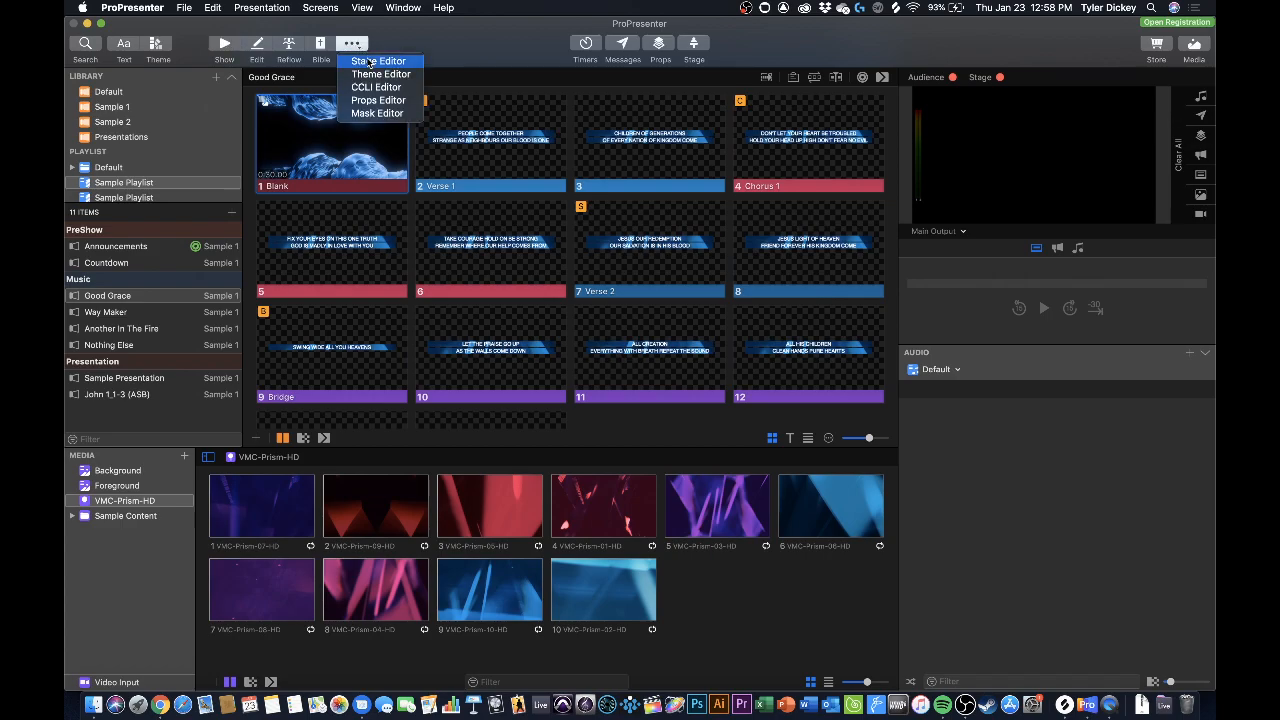
{"action": "left_click", "coordinate": [378, 60]}
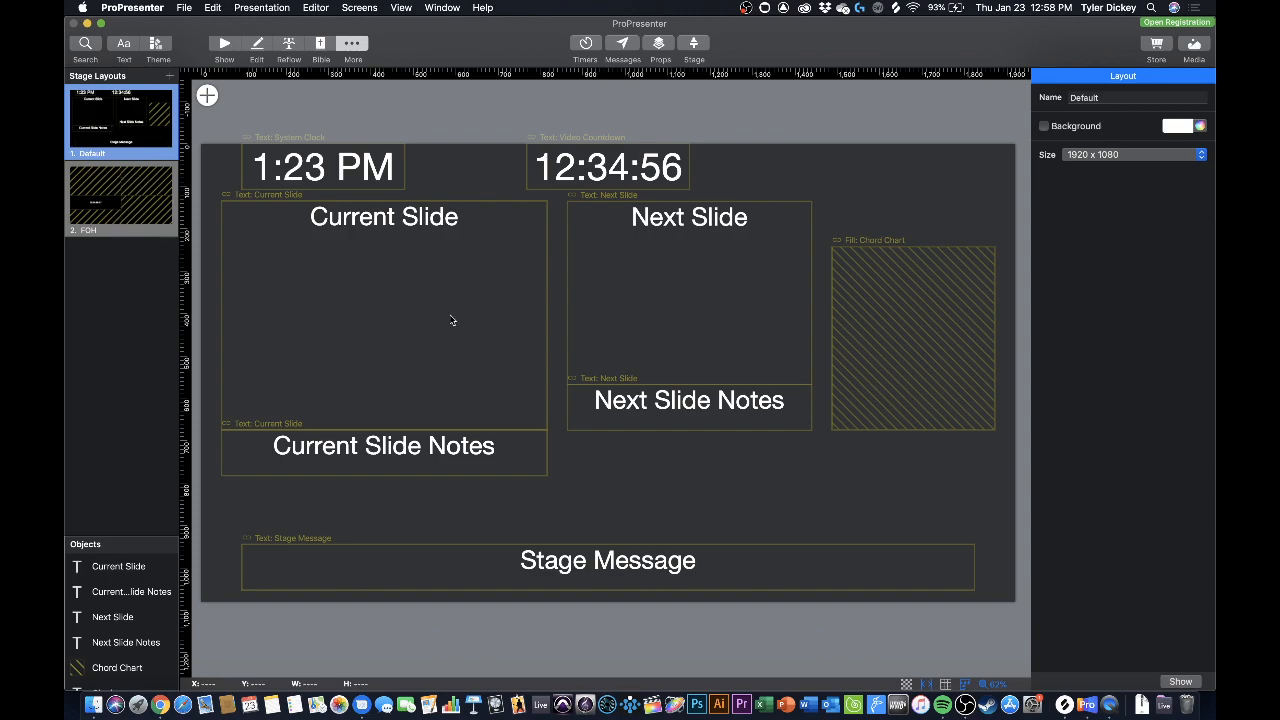
{"action": "left_click", "coordinate": [120, 196]}
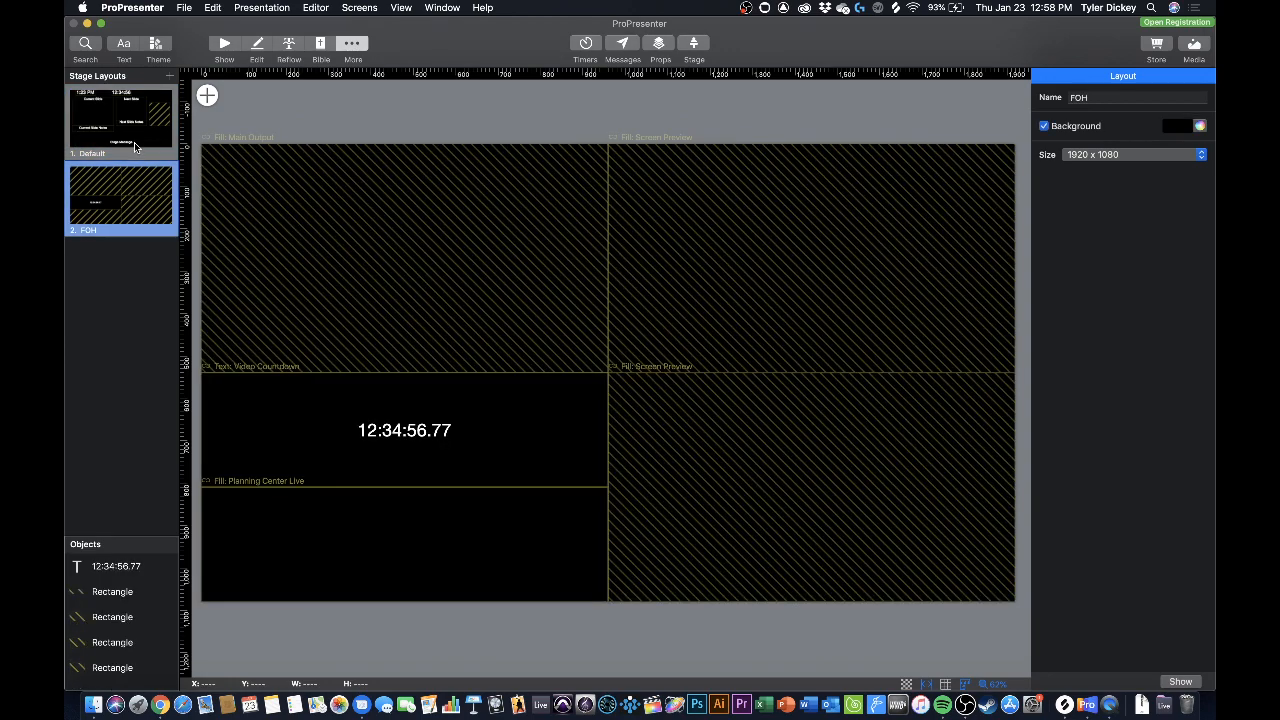
{"action": "mouse_move", "coordinate": [172, 78]}
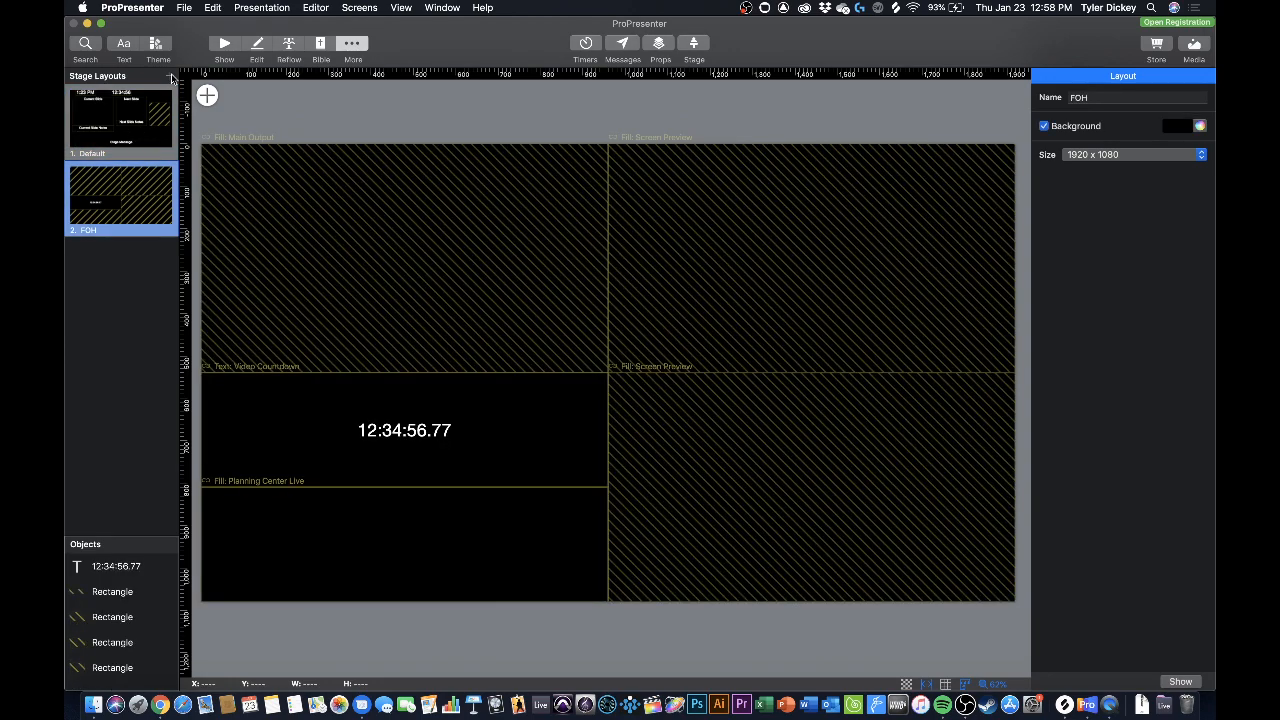
{"action": "left_click", "coordinate": [208, 96]}
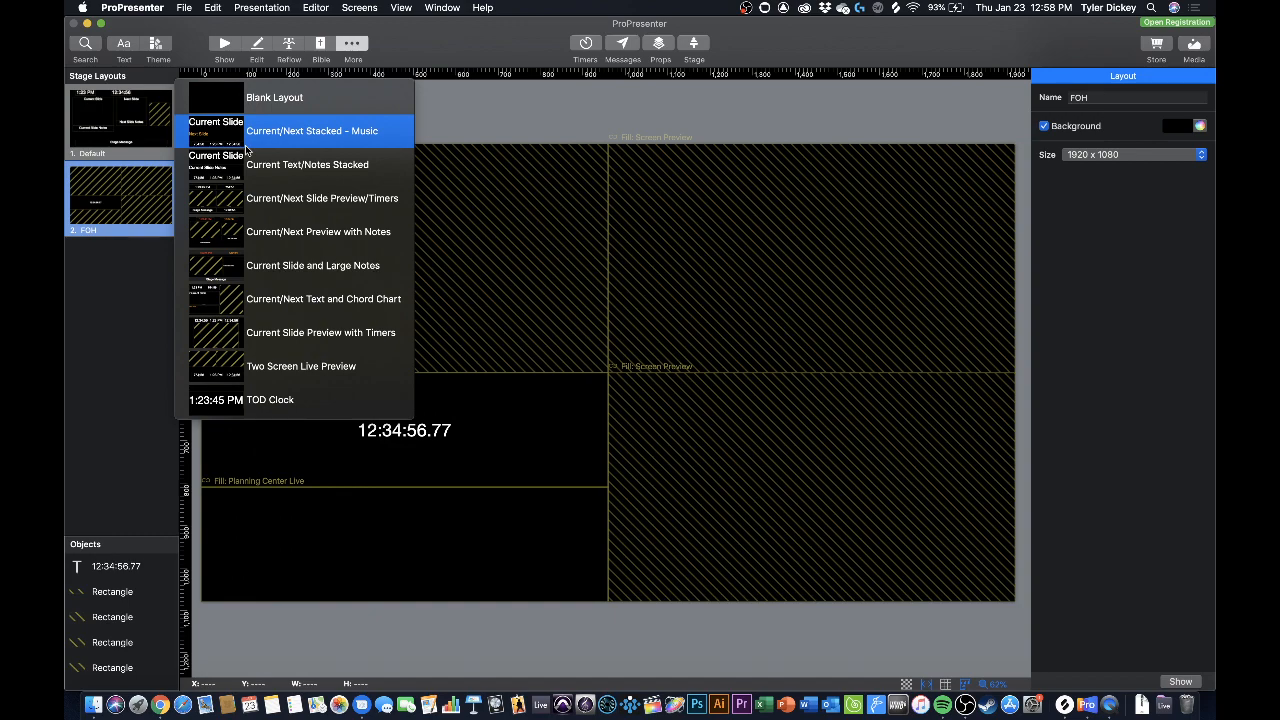
{"action": "mouse_move", "coordinate": [318, 232]}
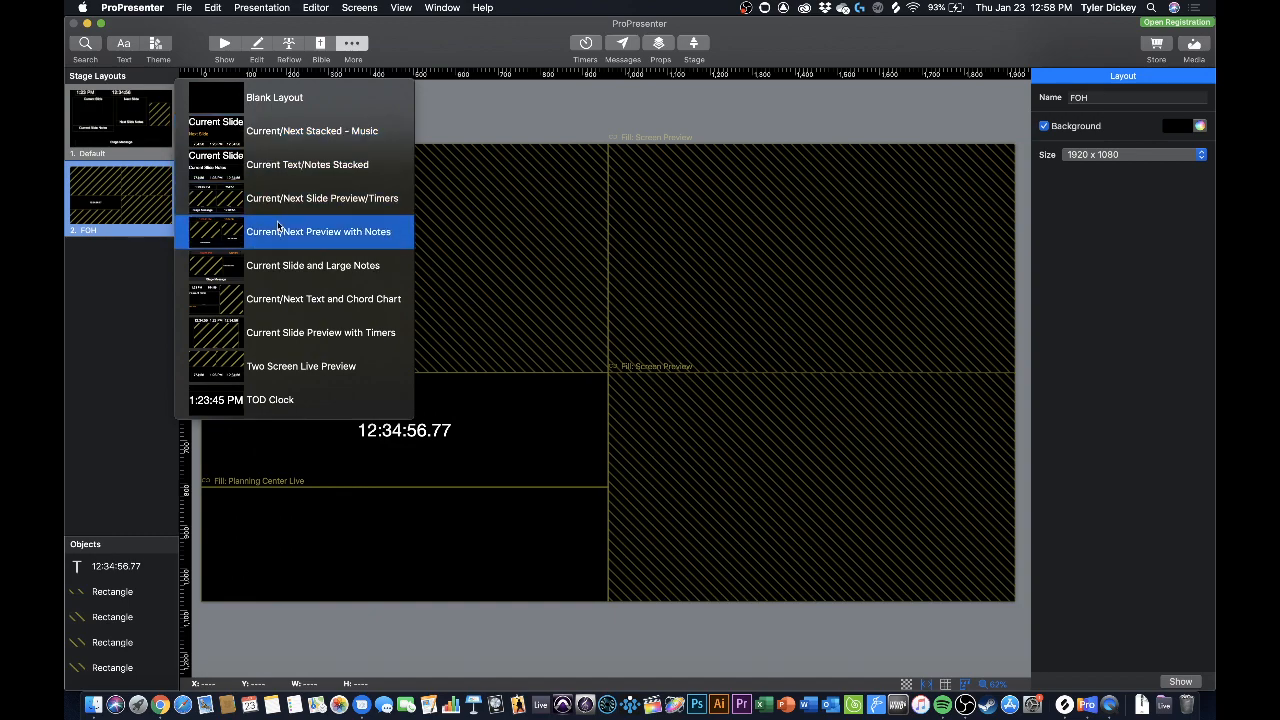
{"action": "mouse_move", "coordinate": [312, 130]}
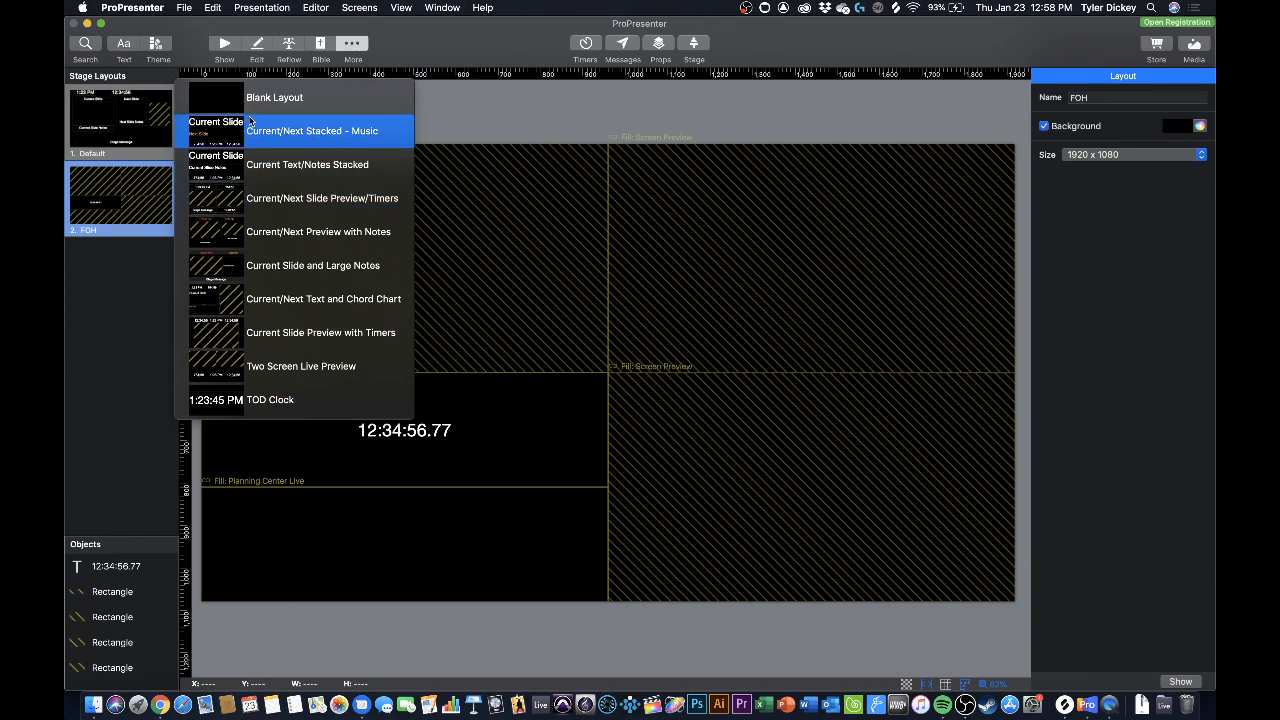
{"action": "mouse_move", "coordinate": [274, 96]}
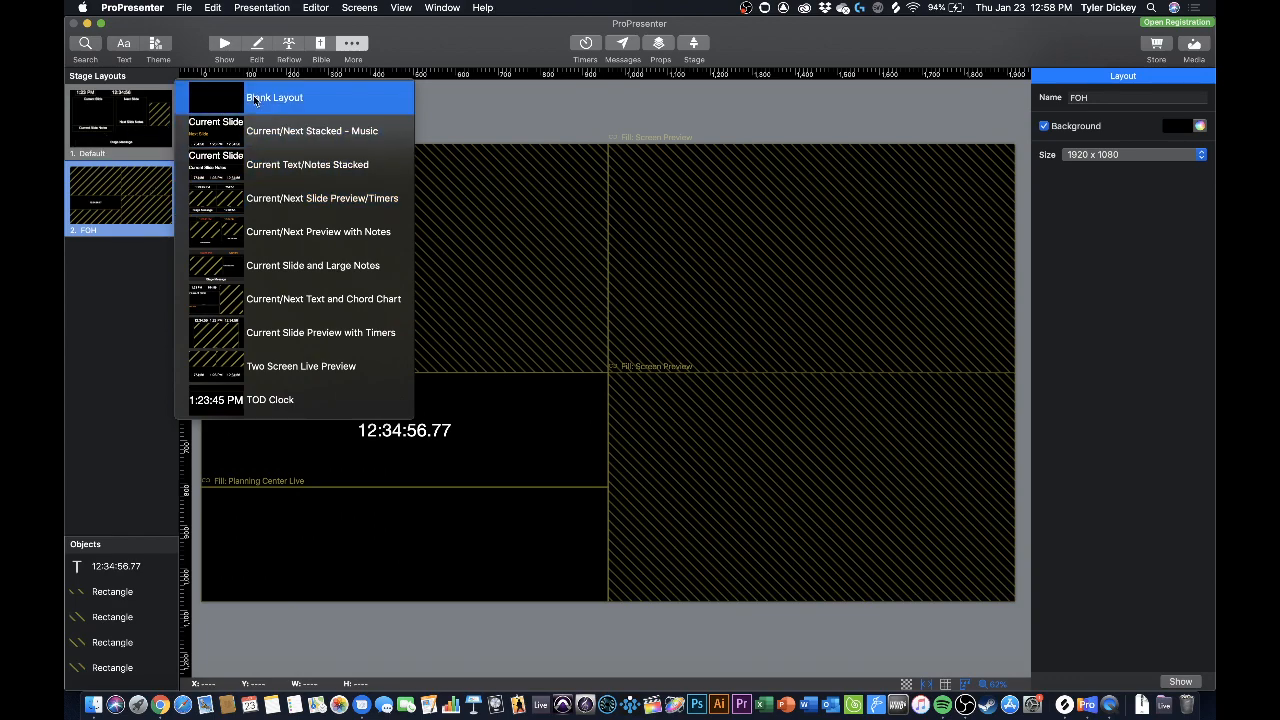
Step: Create a new Blank Layout and bring up the list of stage objects to add
{"action": "left_click", "coordinate": [274, 96]}
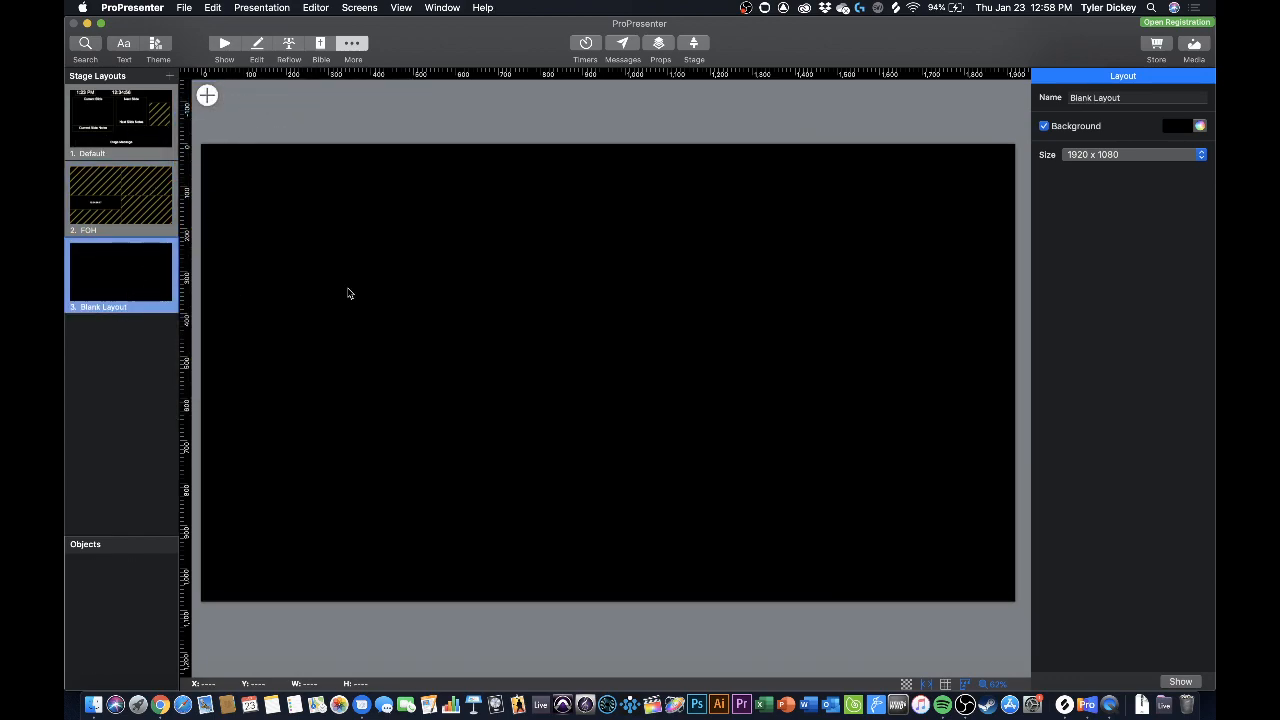
{"action": "mouse_move", "coordinate": [532, 246]}
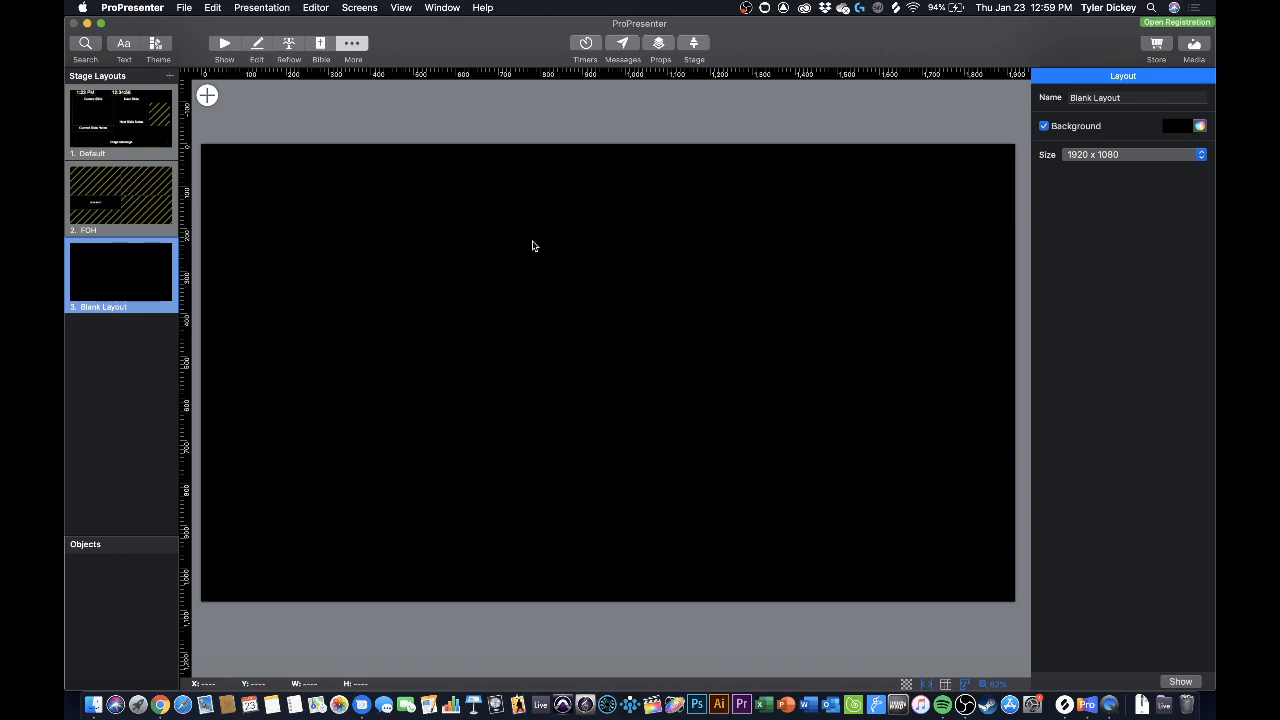
{"action": "mouse_move", "coordinate": [208, 96]}
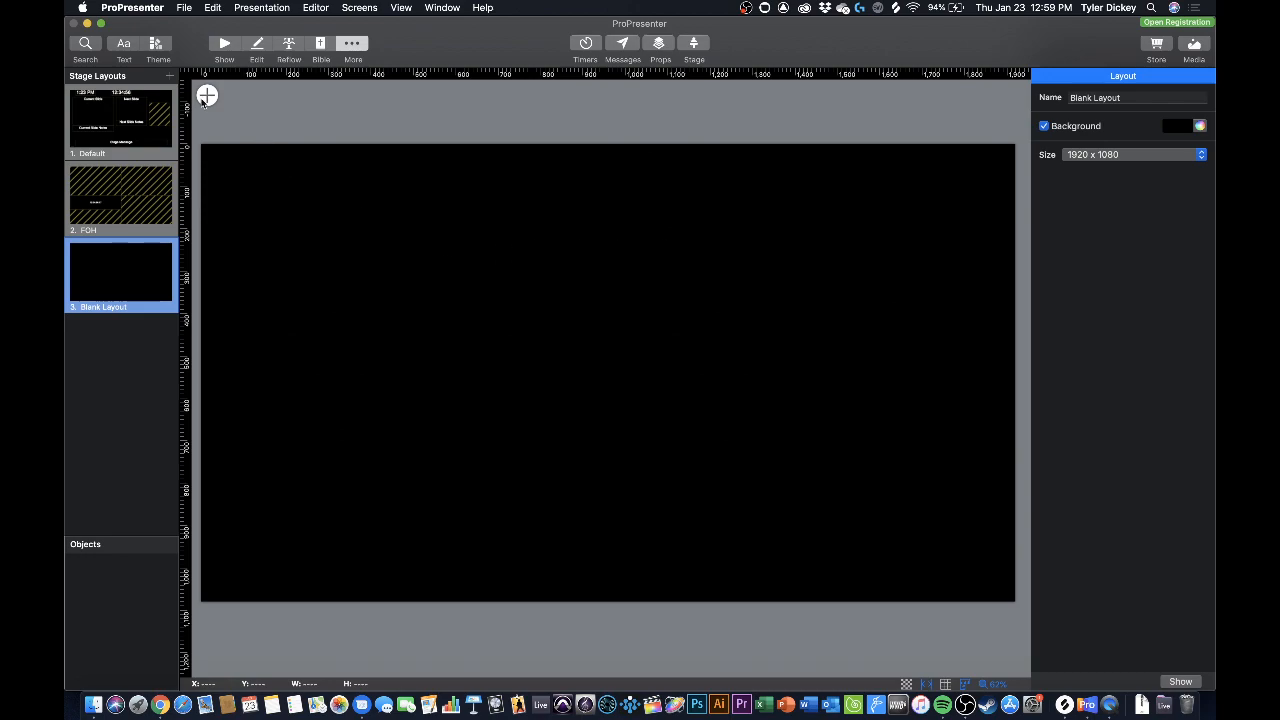
{"action": "left_click", "coordinate": [208, 96]}
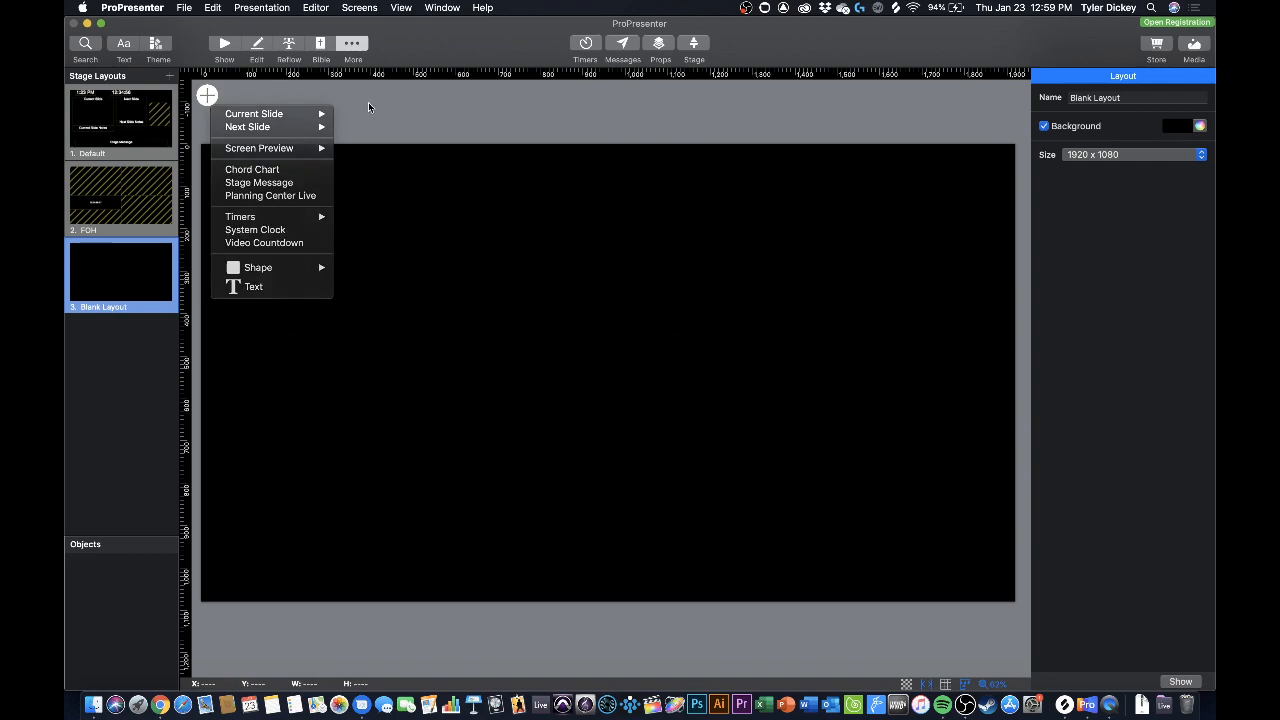
{"action": "mouse_move", "coordinate": [254, 112]}
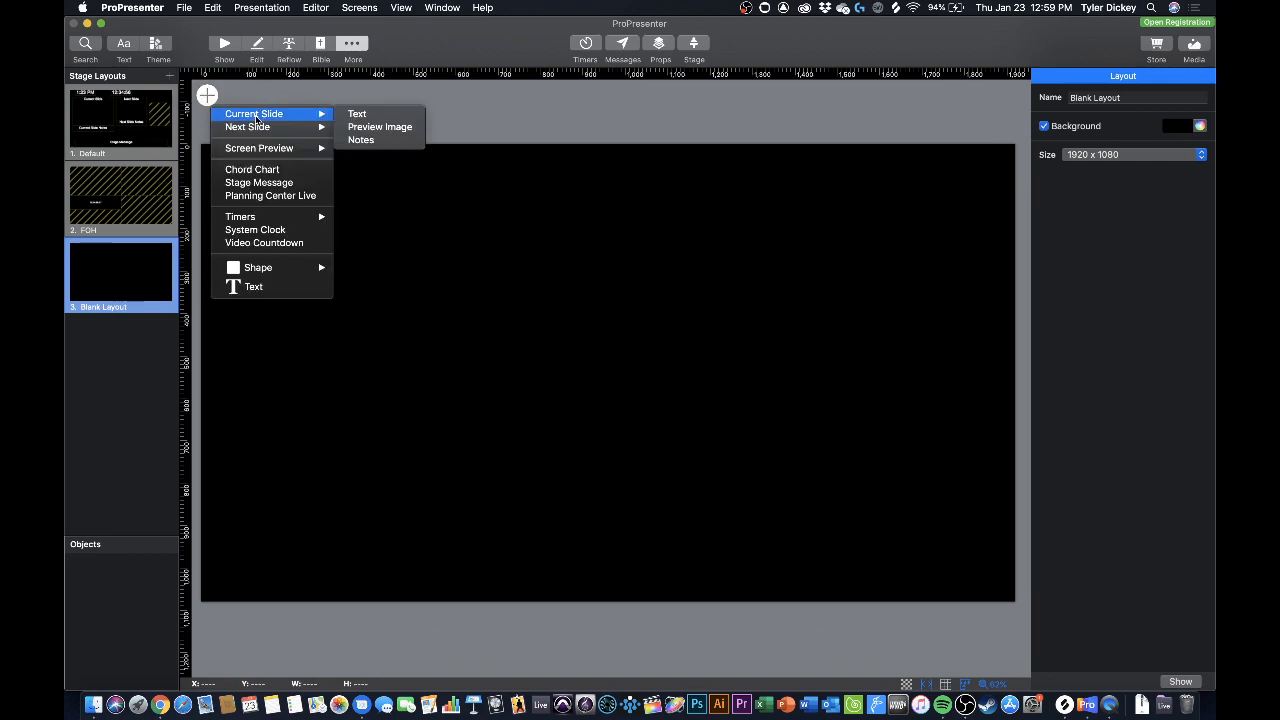
{"action": "mouse_move", "coordinate": [380, 128]}
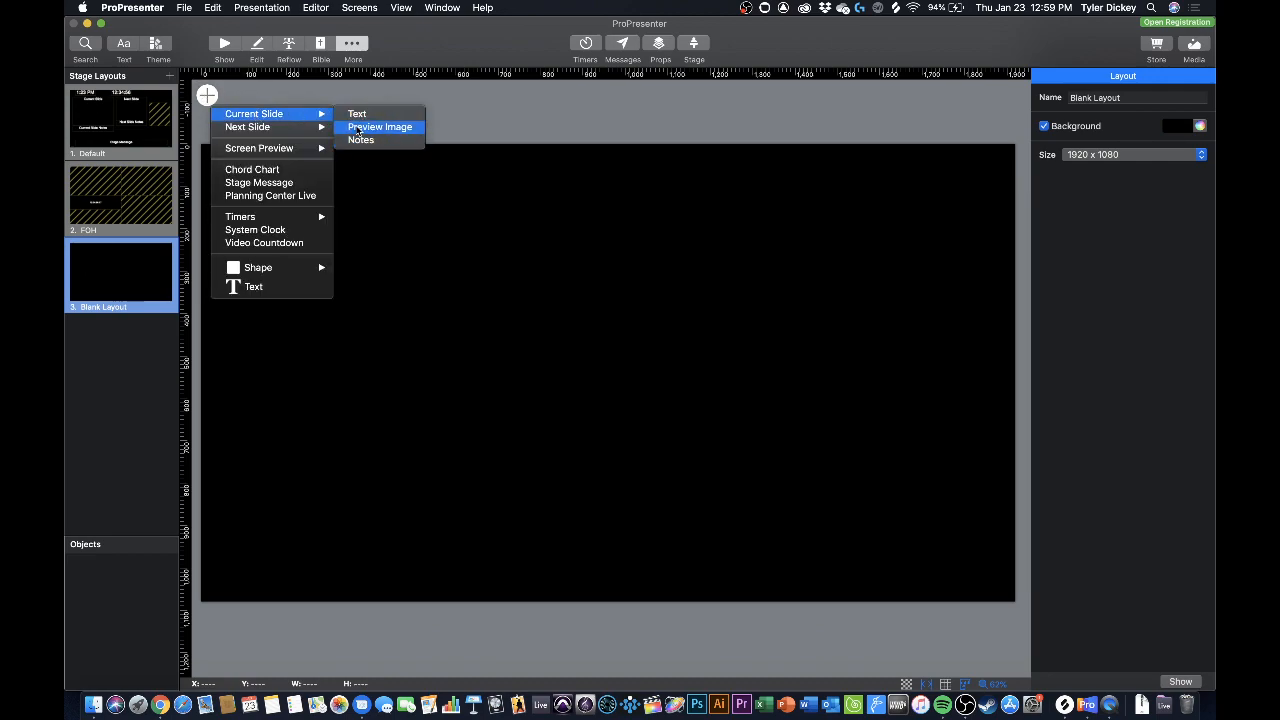
{"action": "mouse_move", "coordinate": [248, 128]}
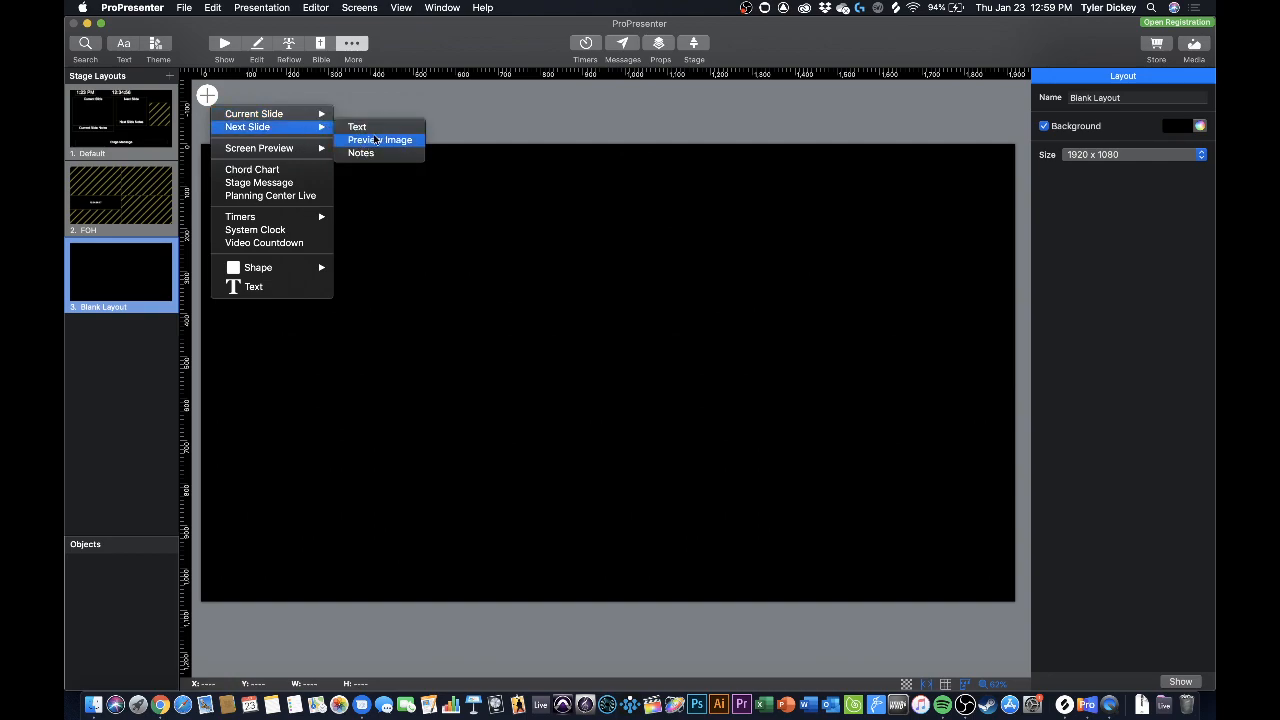
{"action": "mouse_move", "coordinate": [252, 168]}
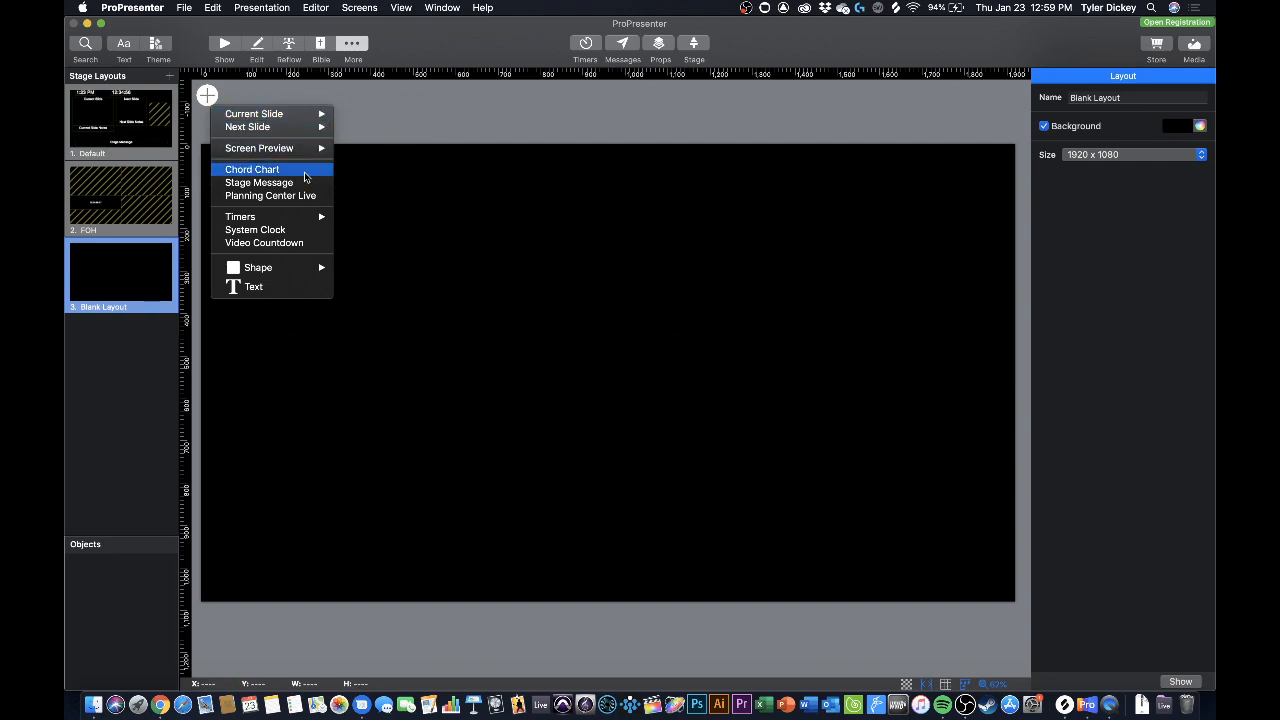
{"action": "mouse_move", "coordinate": [304, 200]}
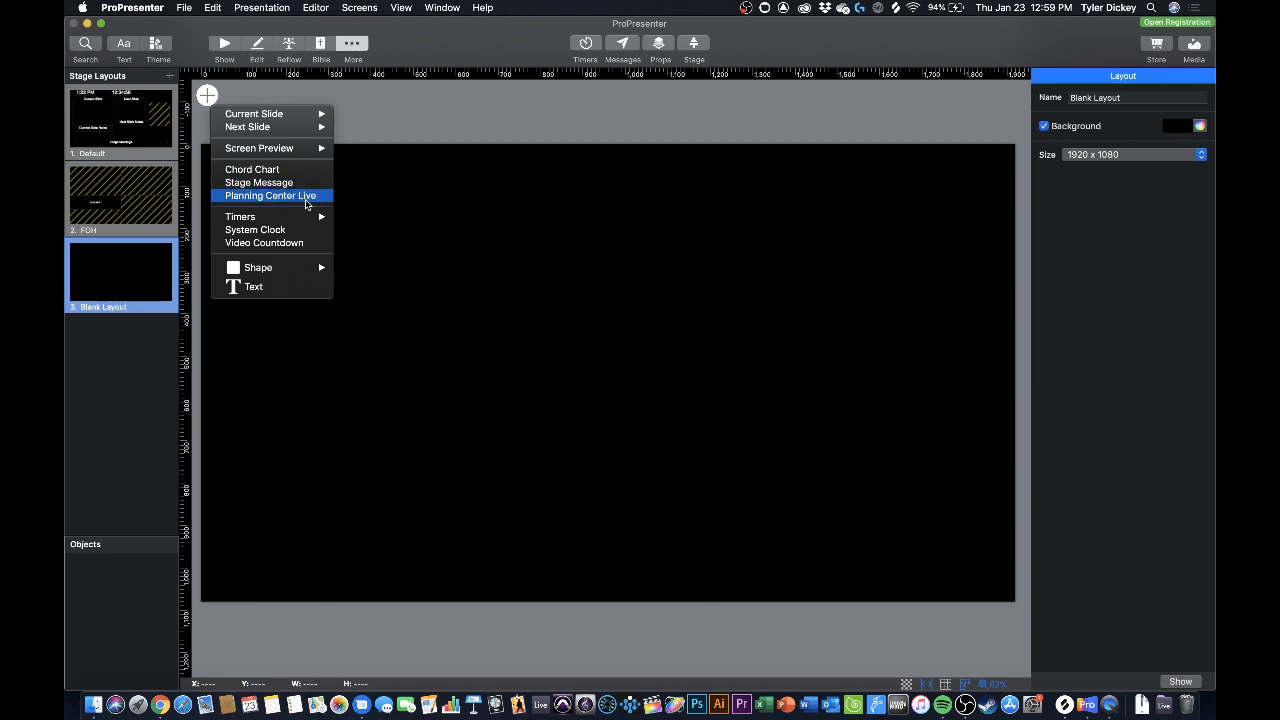
{"action": "mouse_move", "coordinate": [290, 306]}
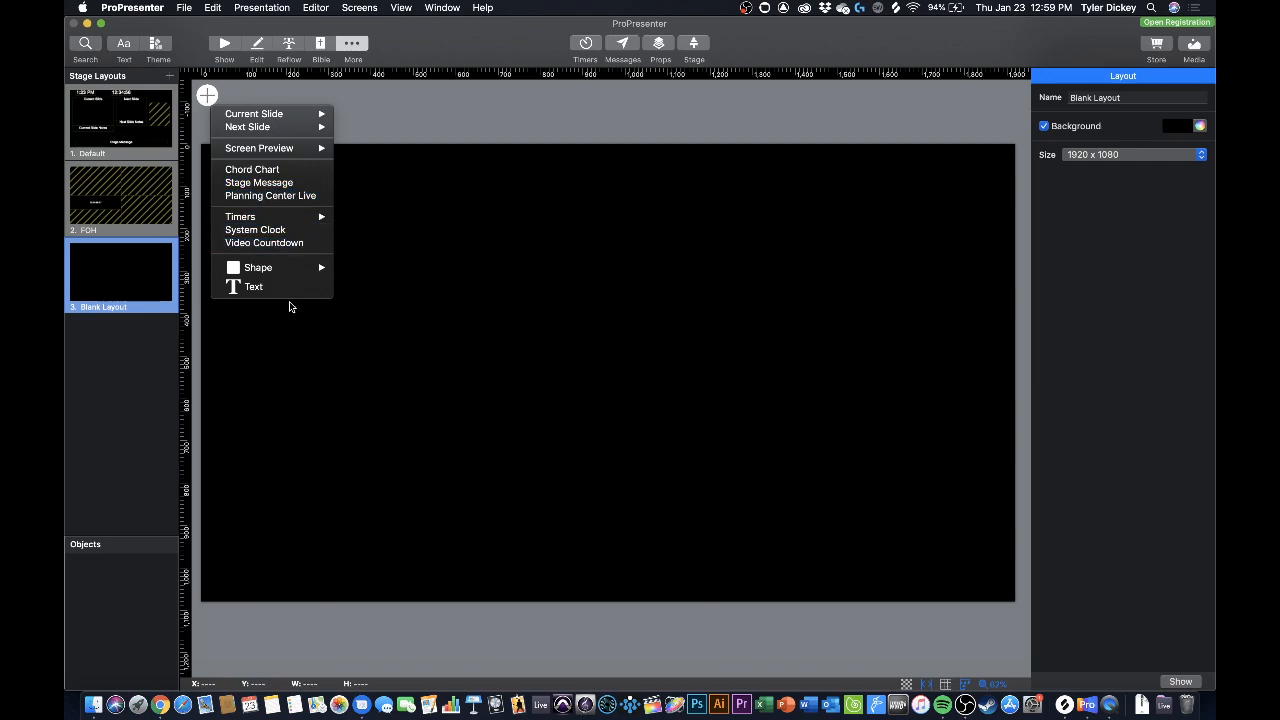
{"action": "mouse_move", "coordinate": [260, 148]}
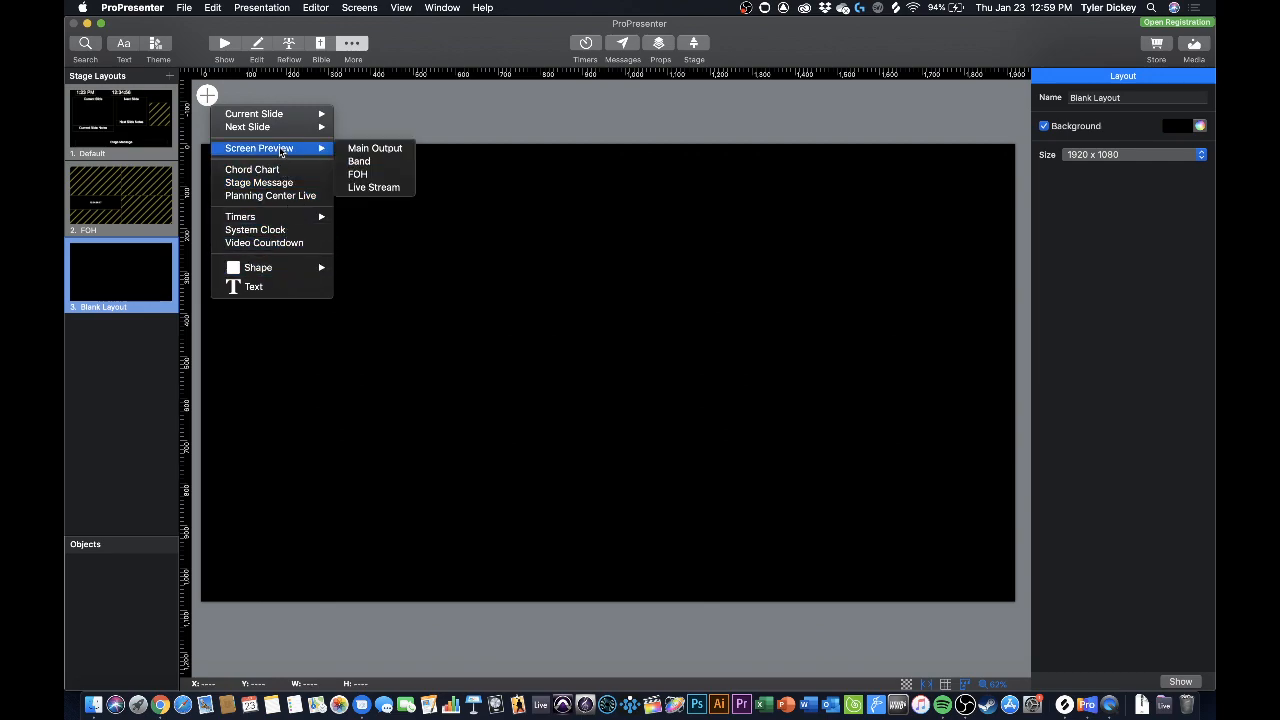
{"action": "mouse_move", "coordinate": [276, 158]}
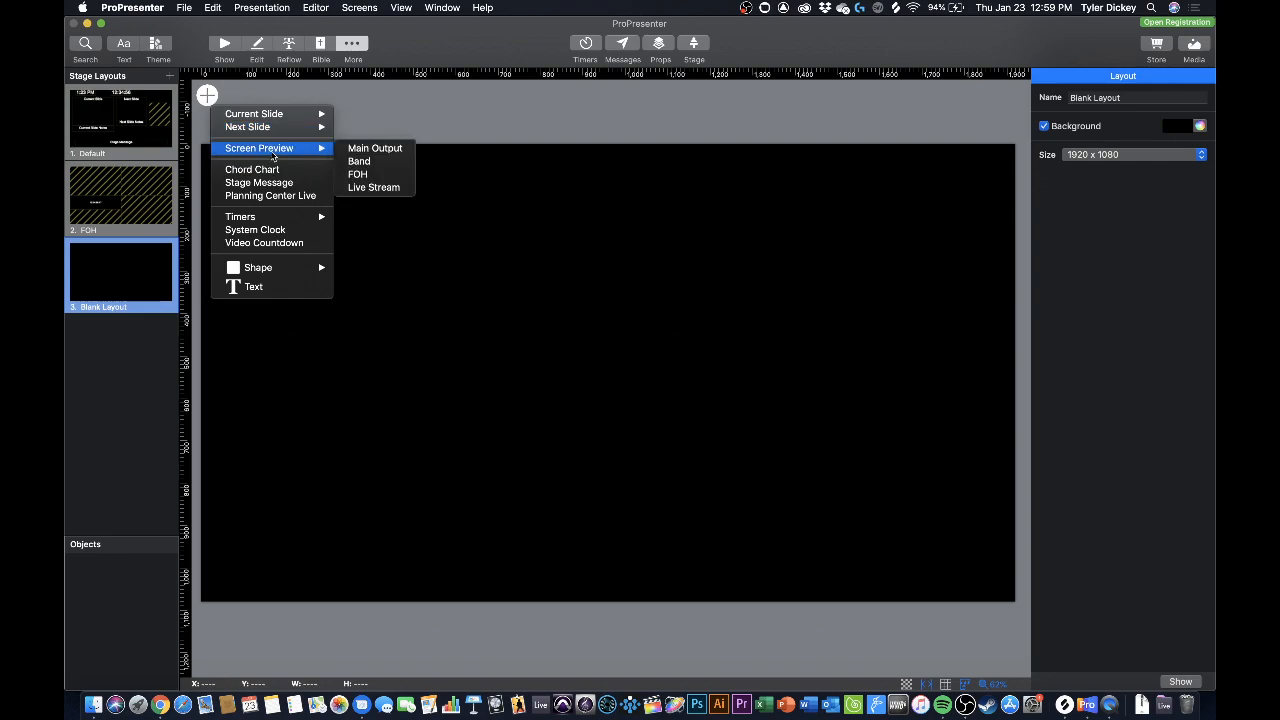
Step: Add a Main Output screen preview filling the top-left quadrant
{"action": "left_click", "coordinate": [376, 148]}
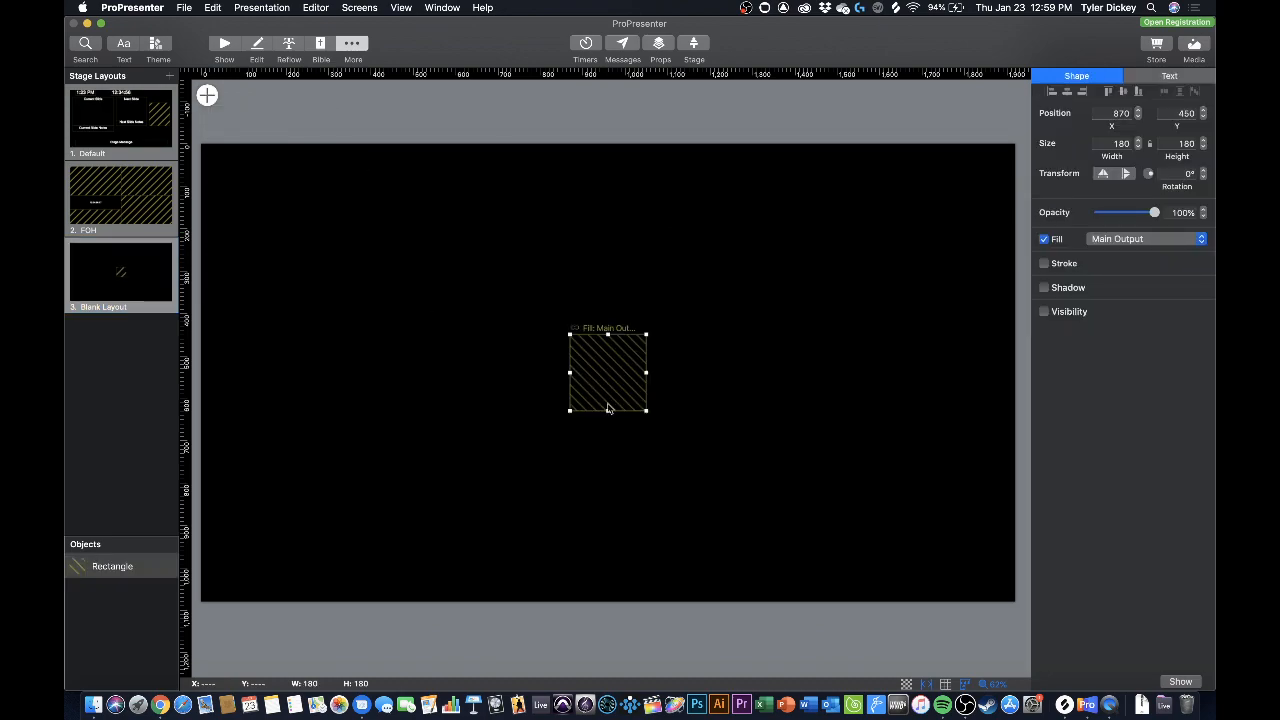
{"action": "left_click_drag", "start_coordinate": [608, 372], "coordinate": [270, 218]}
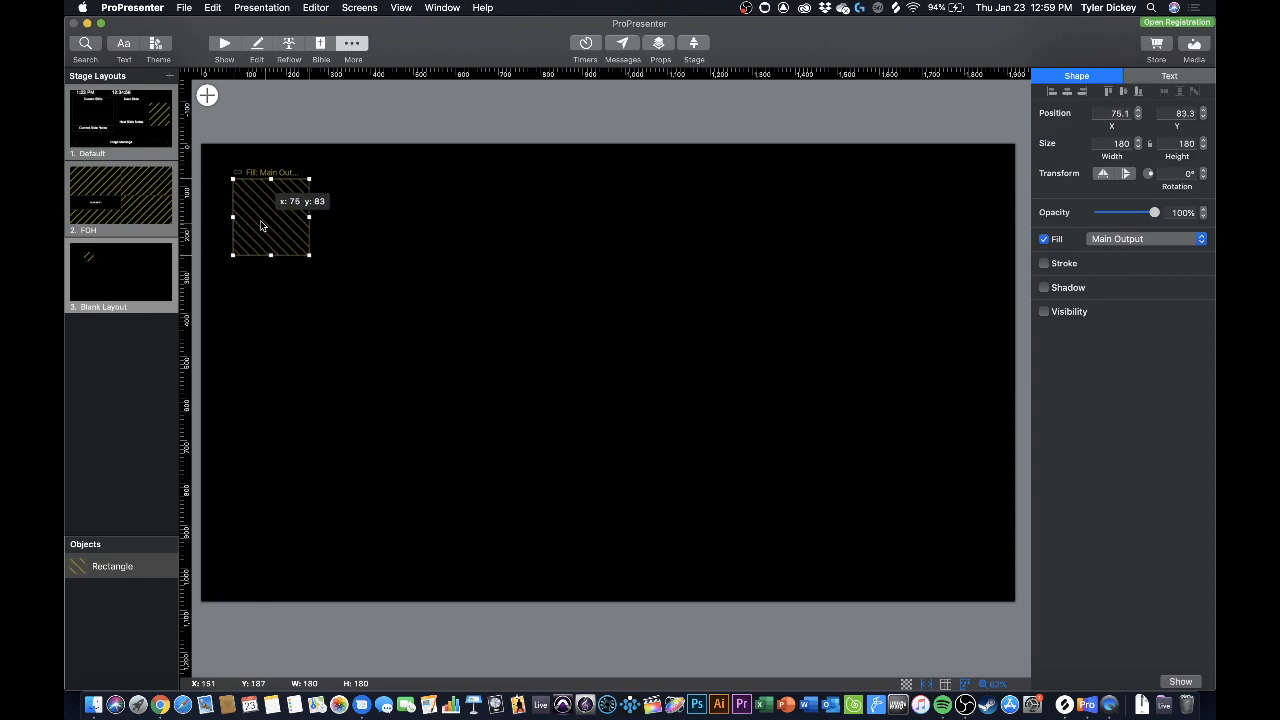
{"action": "left_click_drag", "start_coordinate": [270, 218], "coordinate": [238, 182]}
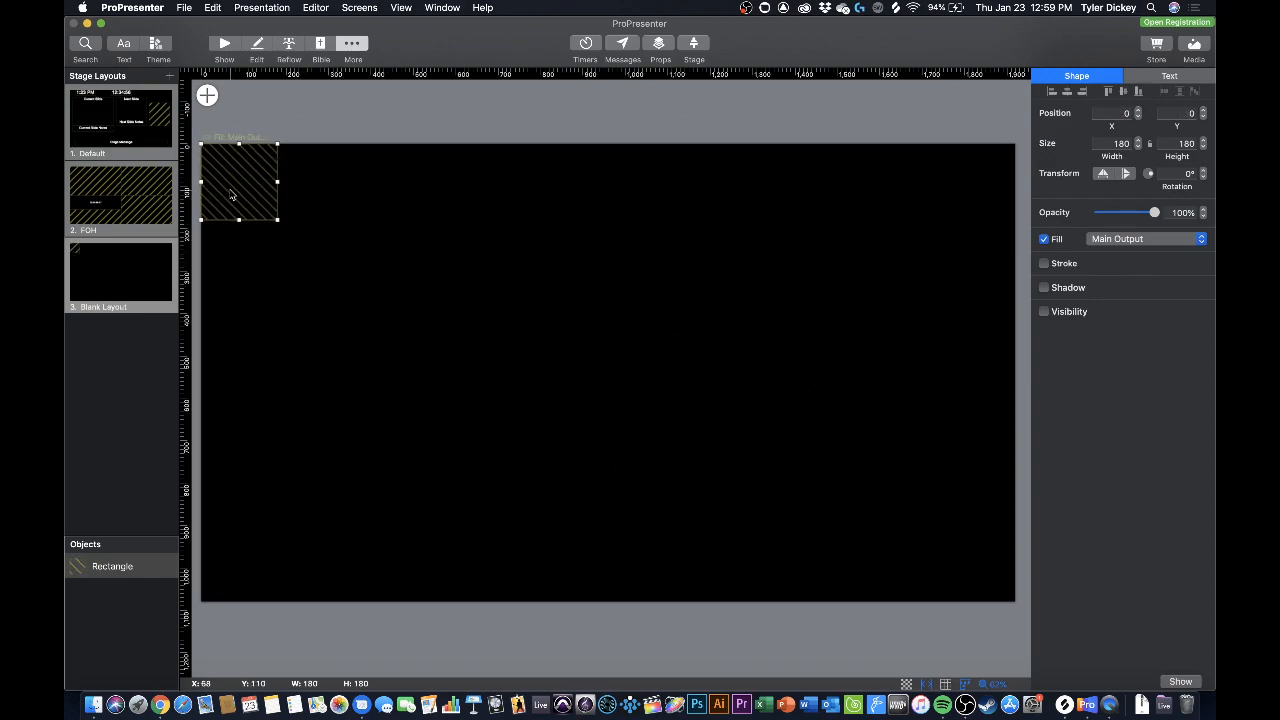
{"action": "left_click_drag", "start_coordinate": [276, 224], "coordinate": [504, 288]}
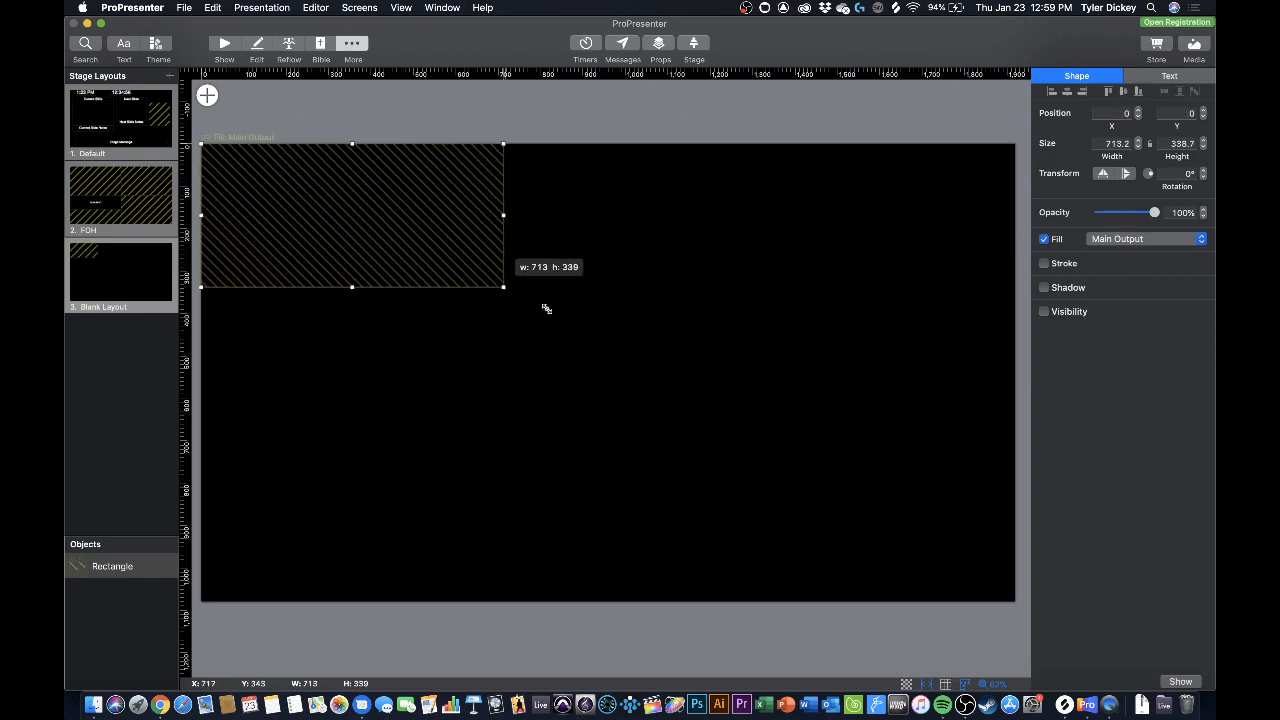
{"action": "left_click_drag", "start_coordinate": [504, 288], "coordinate": [612, 360]}
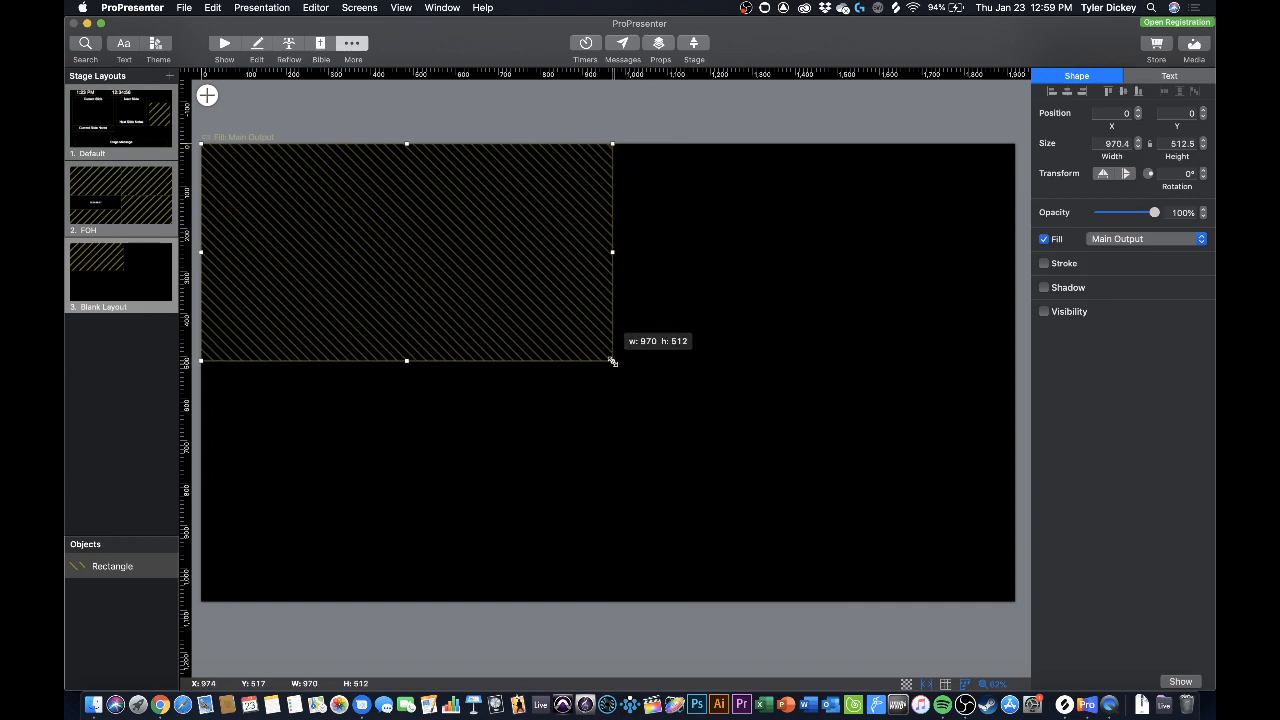
{"action": "left_click_drag", "start_coordinate": [612, 360], "coordinate": [608, 378]}
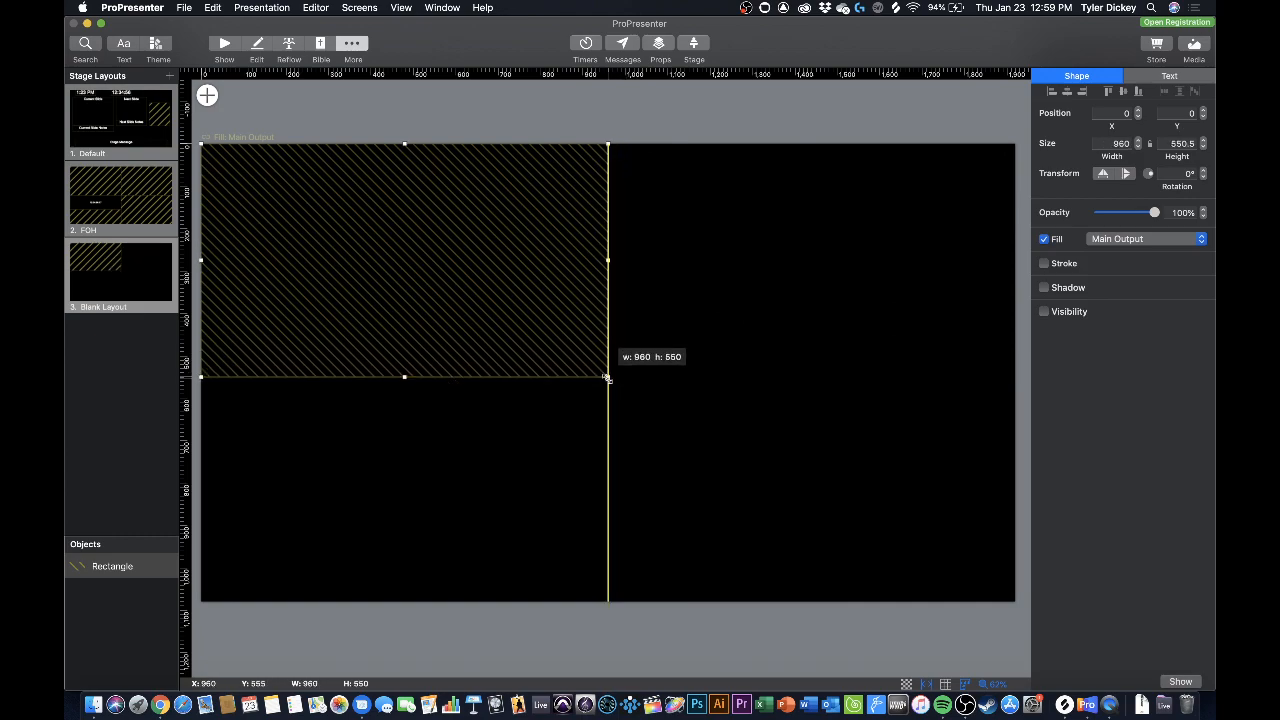
{"action": "left_click_drag", "start_coordinate": [608, 376], "coordinate": [608, 372]}
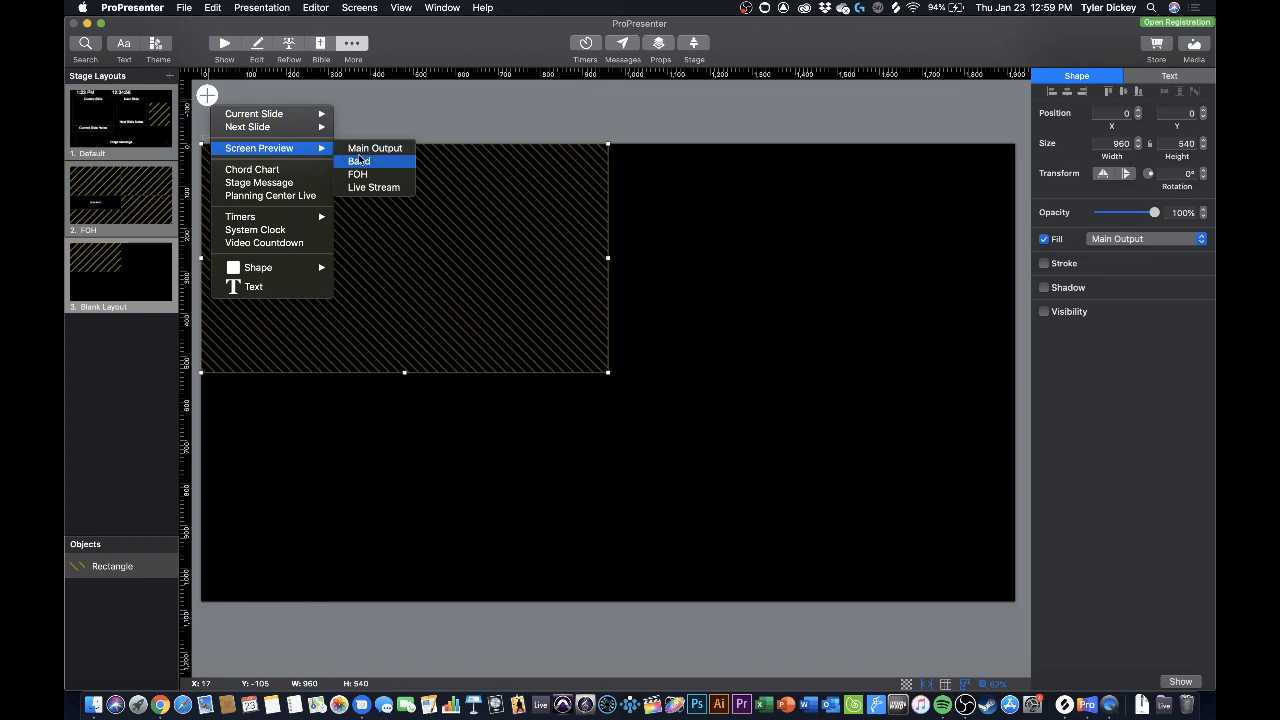
{"action": "mouse_move", "coordinate": [358, 174]}
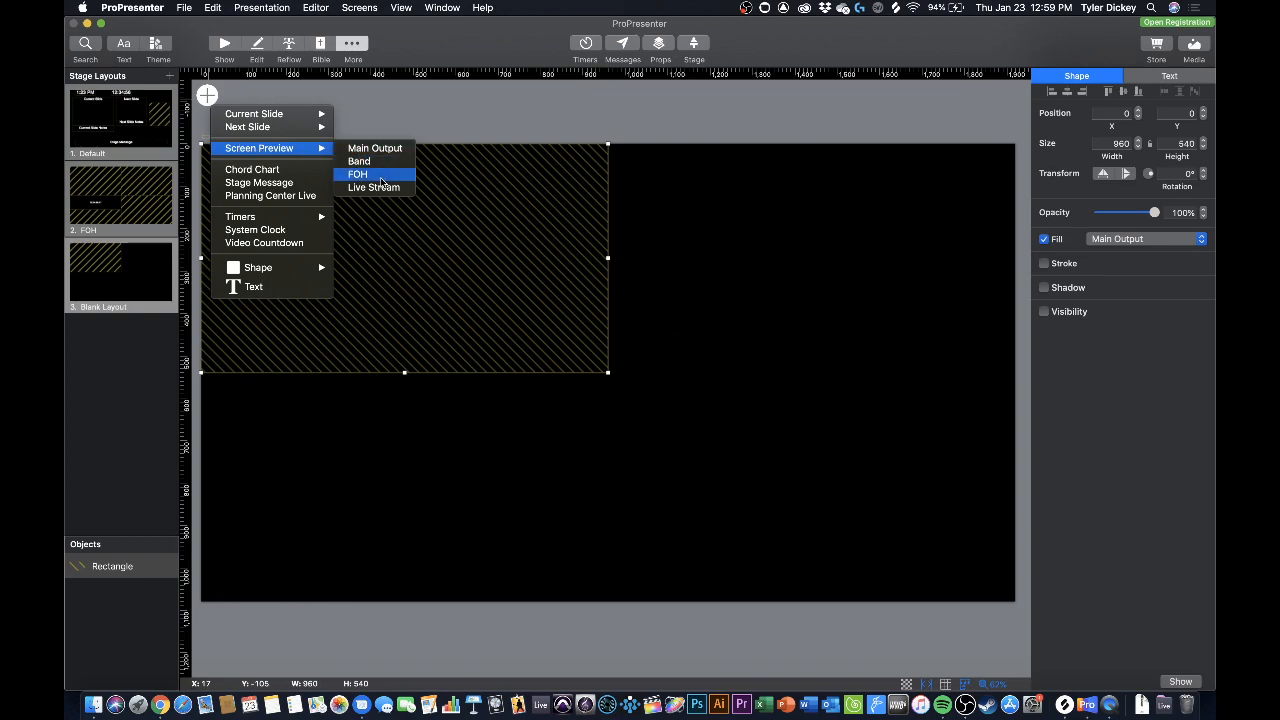
Step: Add a Live Stream screen preview filling the top-right quadrant
{"action": "left_click", "coordinate": [358, 174]}
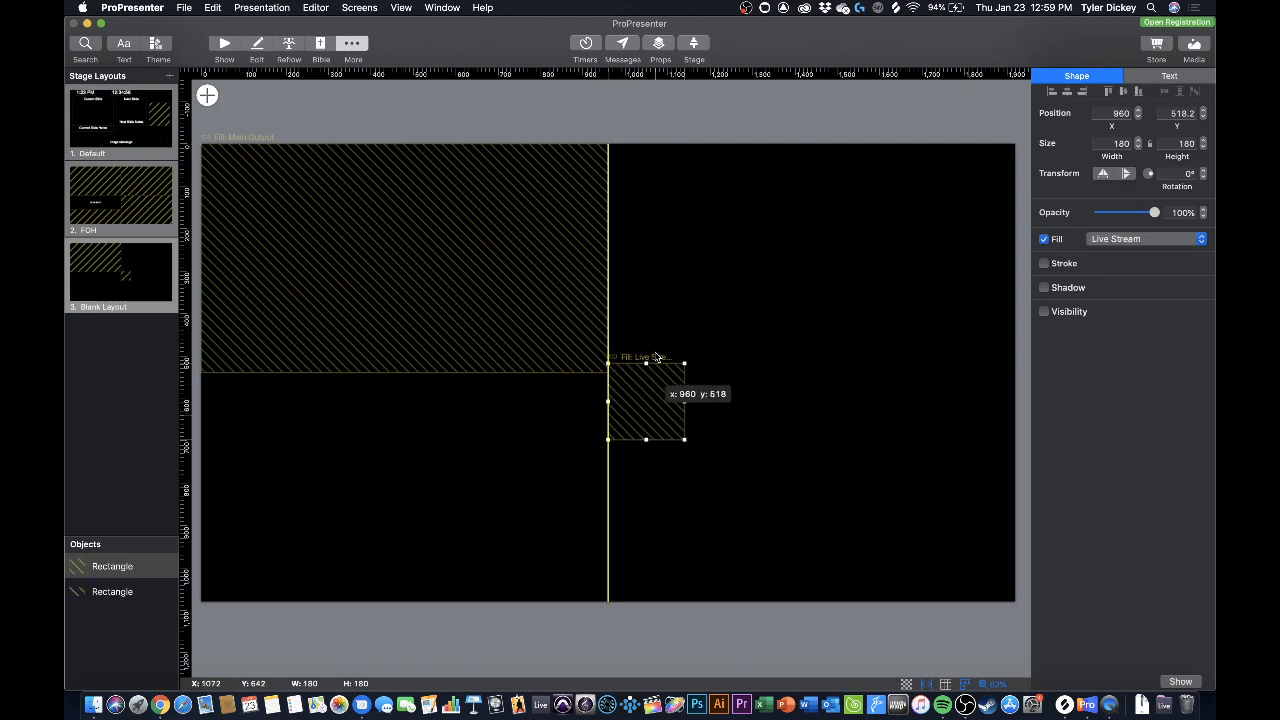
{"action": "left_click_drag", "start_coordinate": [644, 400], "coordinate": [644, 184]}
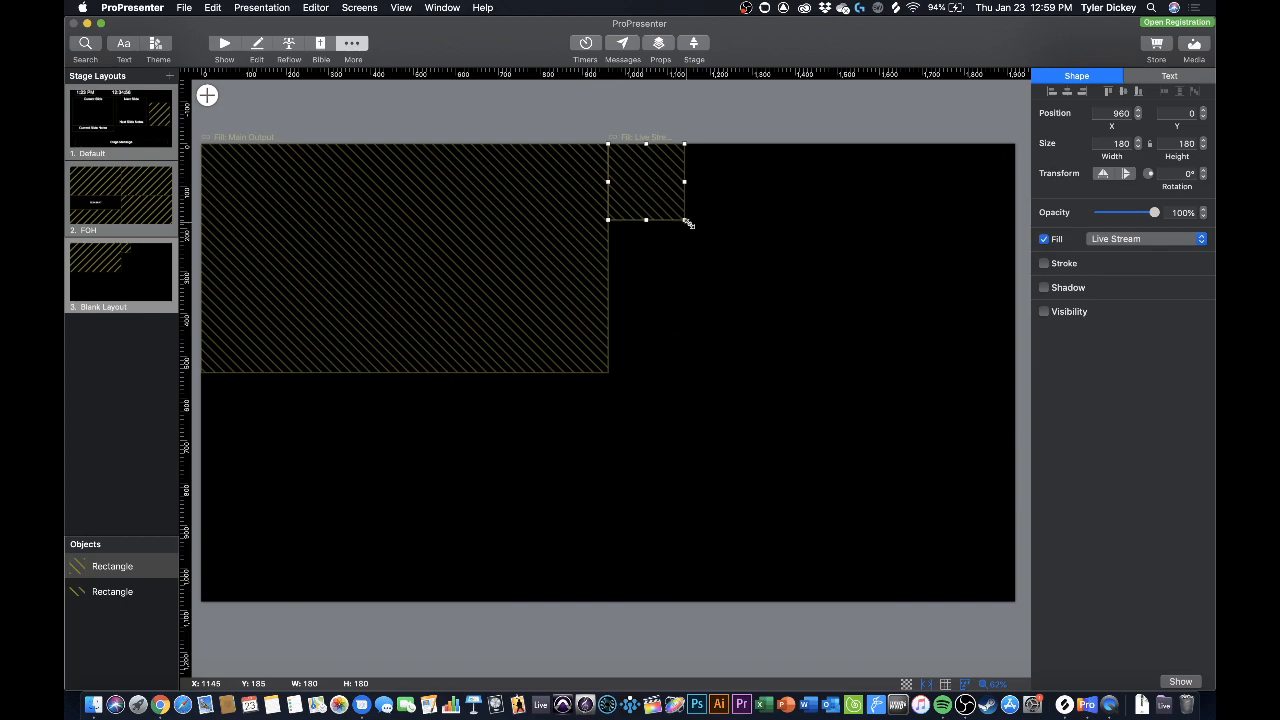
{"action": "left_click_drag", "start_coordinate": [684, 218], "coordinate": [992, 376]}
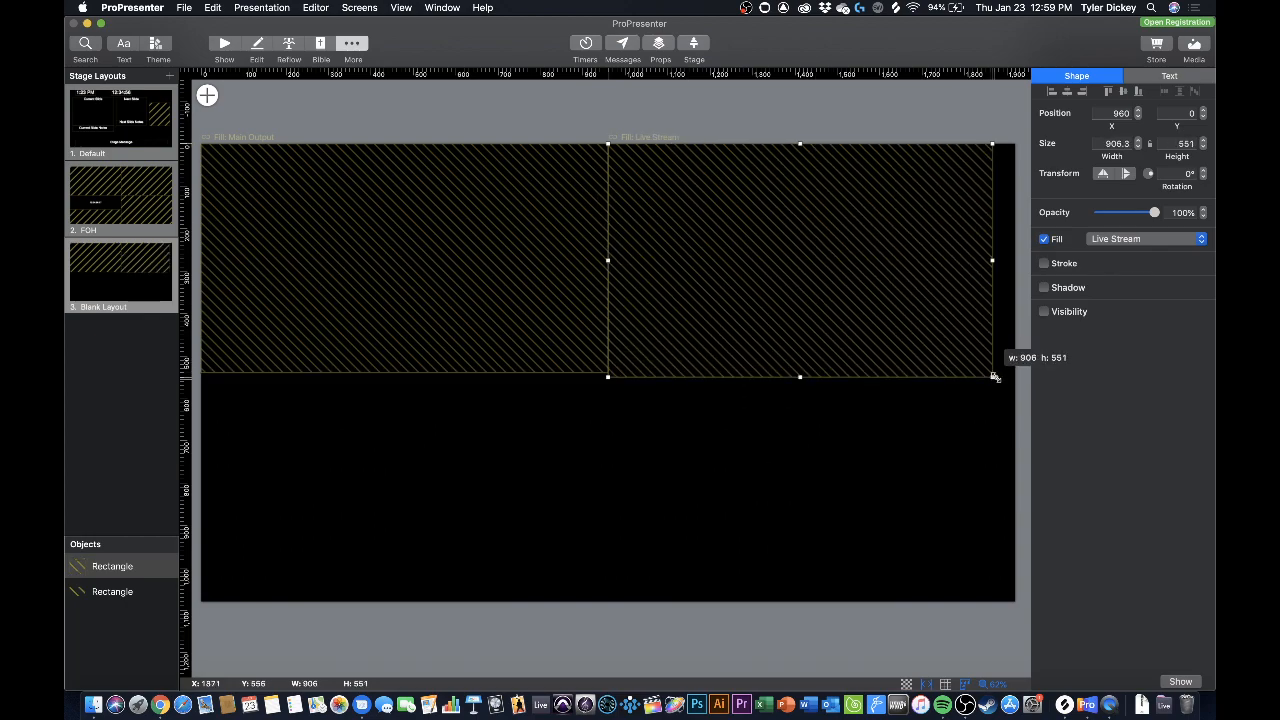
{"action": "left_click_drag", "start_coordinate": [992, 376], "coordinate": [1012, 372]}
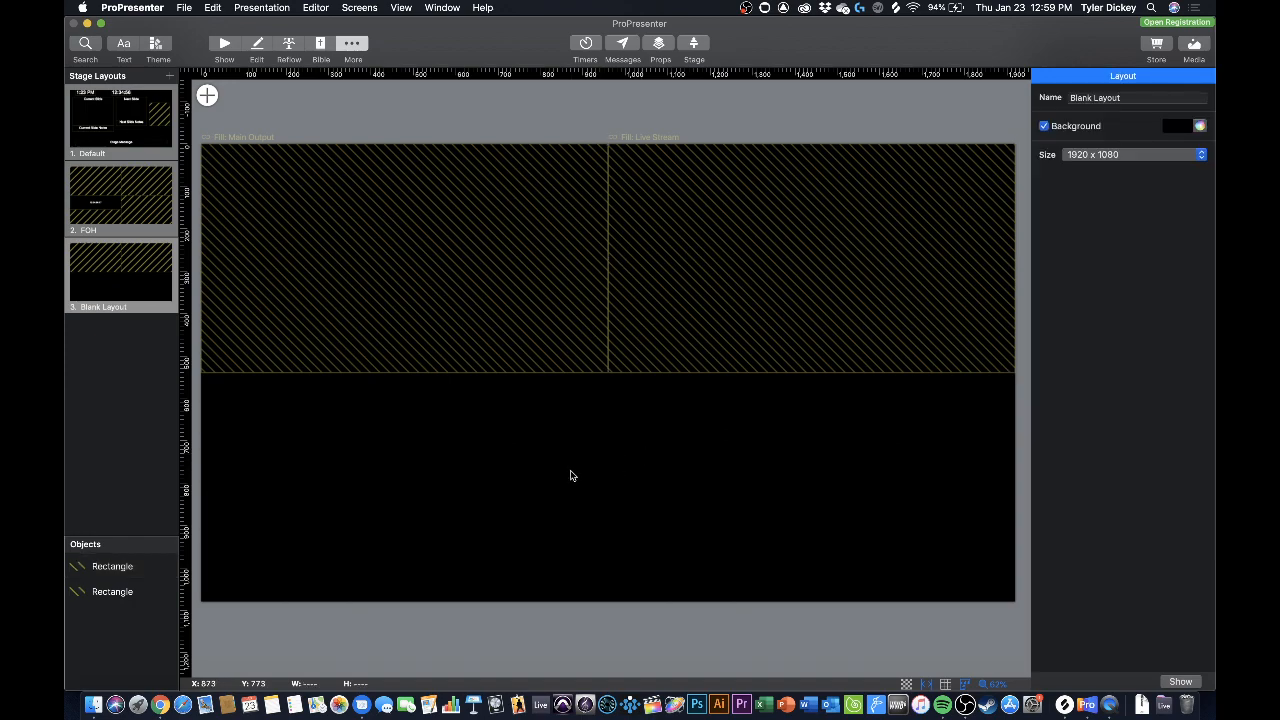
Step: Add a Countdown 1 timer display sized to fill the bottom-left quadrant
{"action": "left_click", "coordinate": [208, 96]}
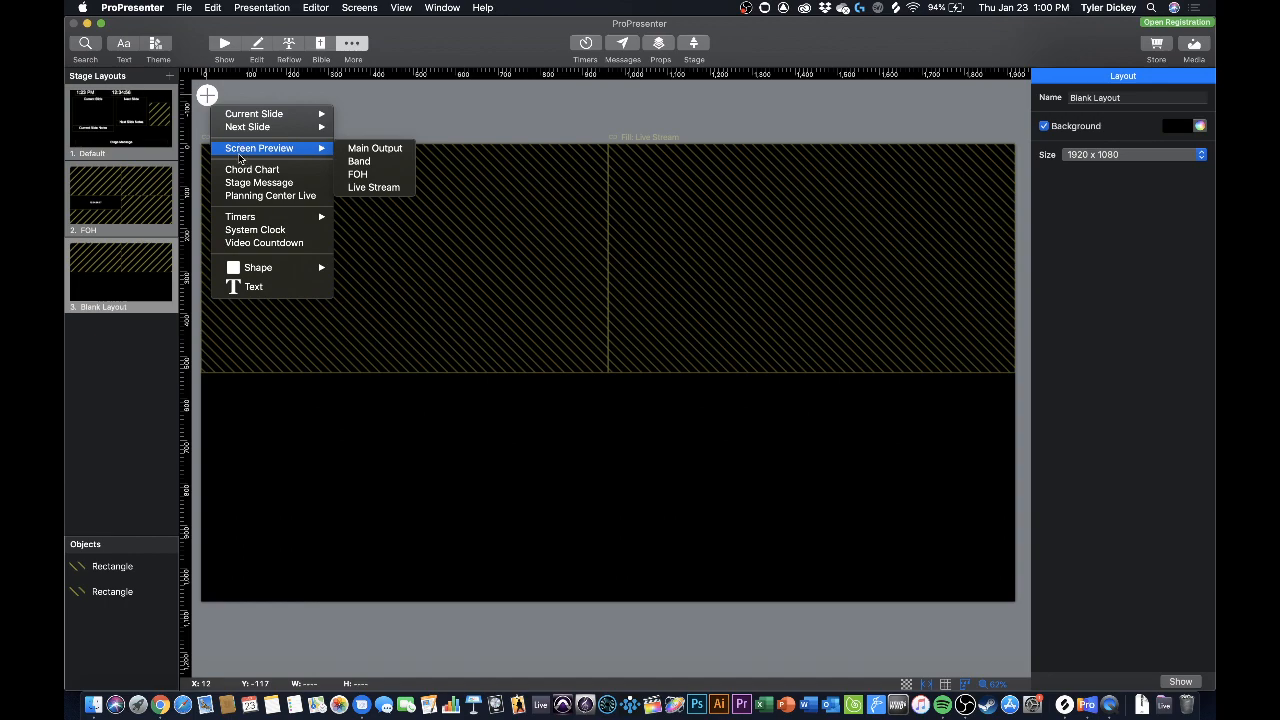
{"action": "mouse_move", "coordinate": [240, 216]}
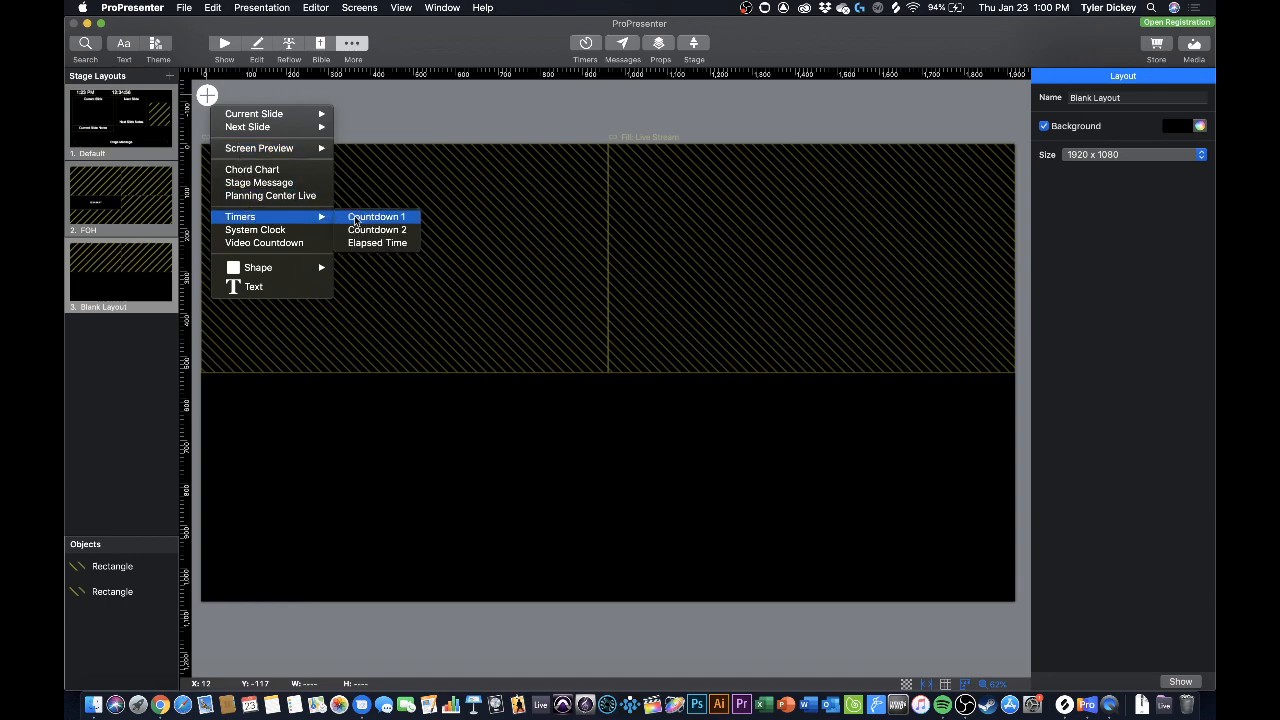
{"action": "mouse_move", "coordinate": [256, 228]}
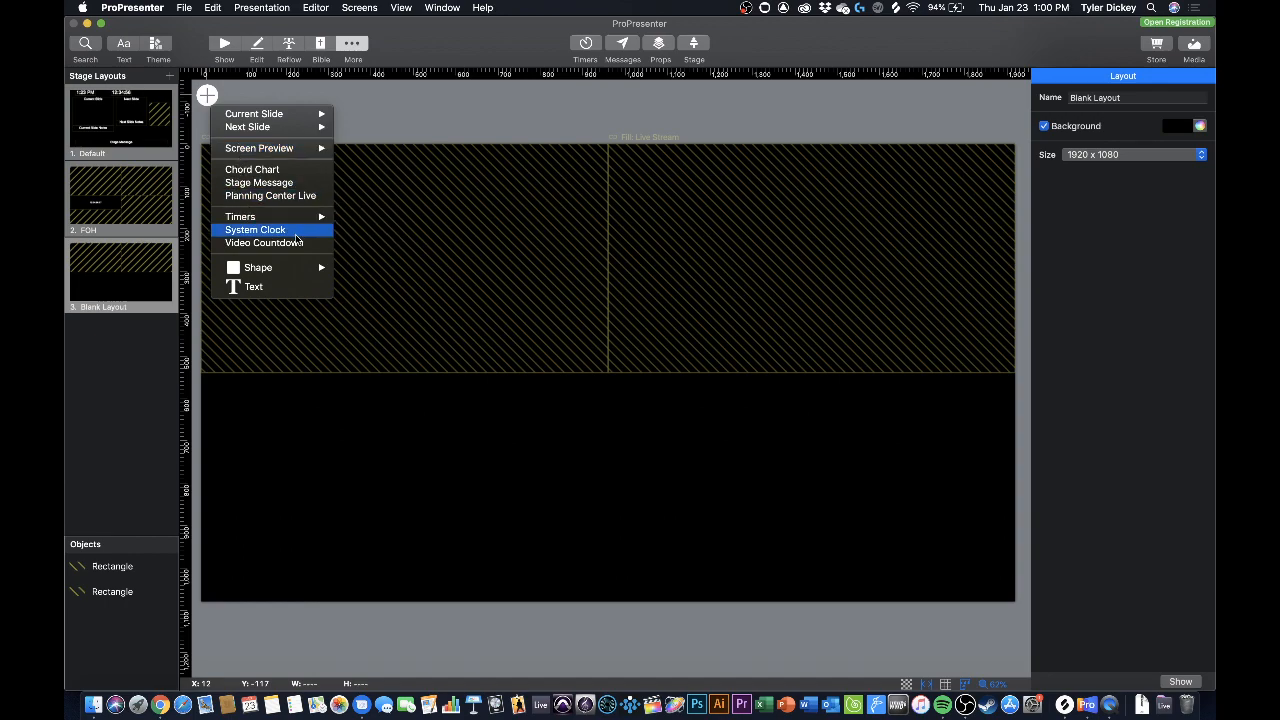
{"action": "left_click", "coordinate": [360, 222]}
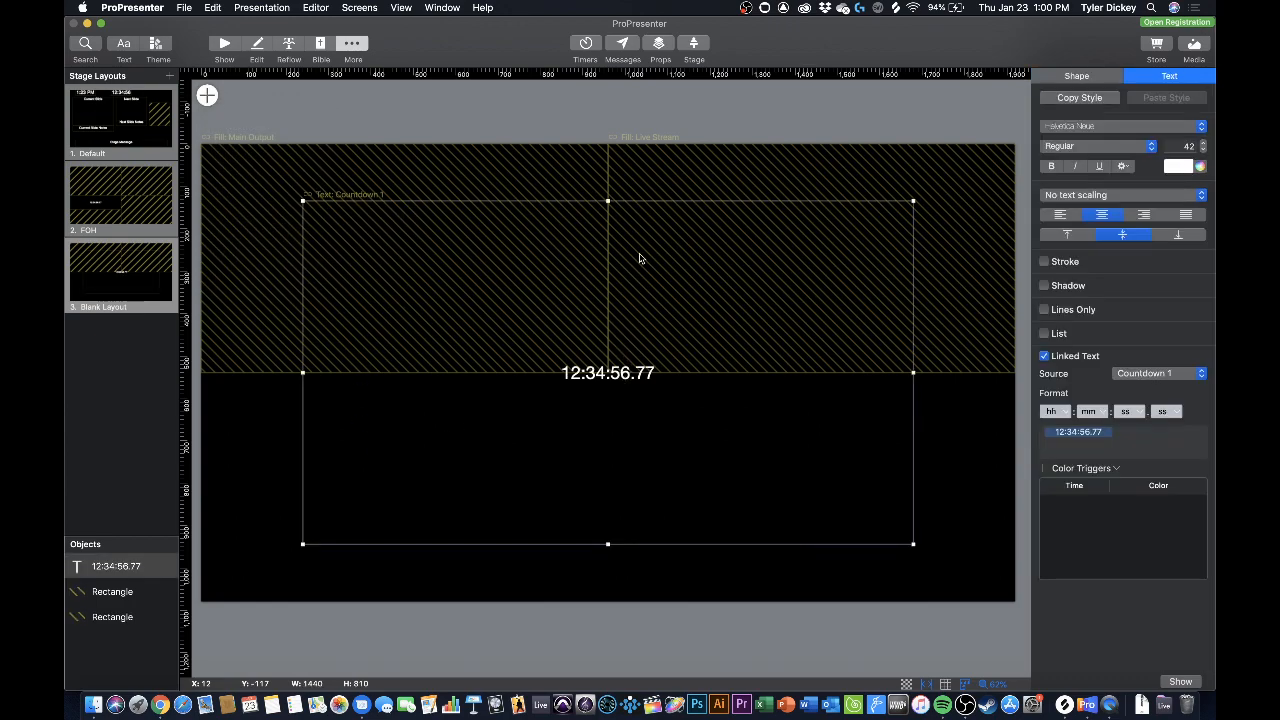
{"action": "mouse_move", "coordinate": [644, 342]}
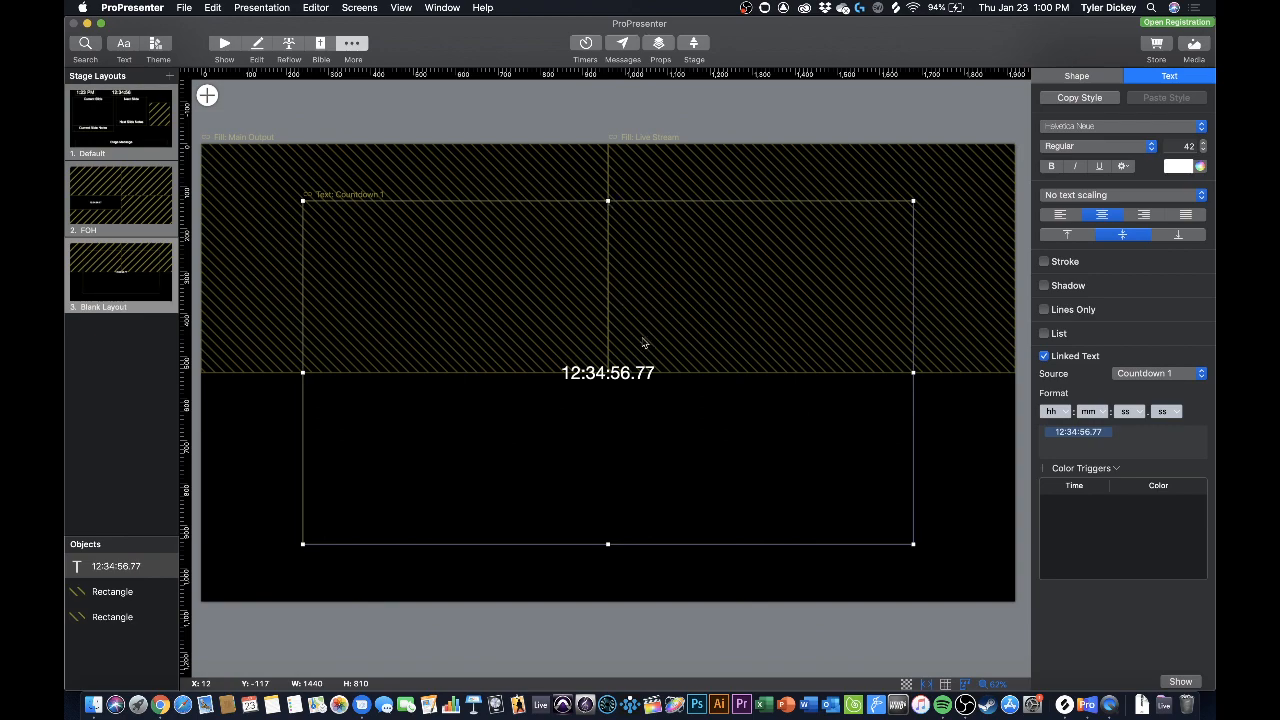
{"action": "left_click_drag", "start_coordinate": [608, 374], "coordinate": [476, 456]}
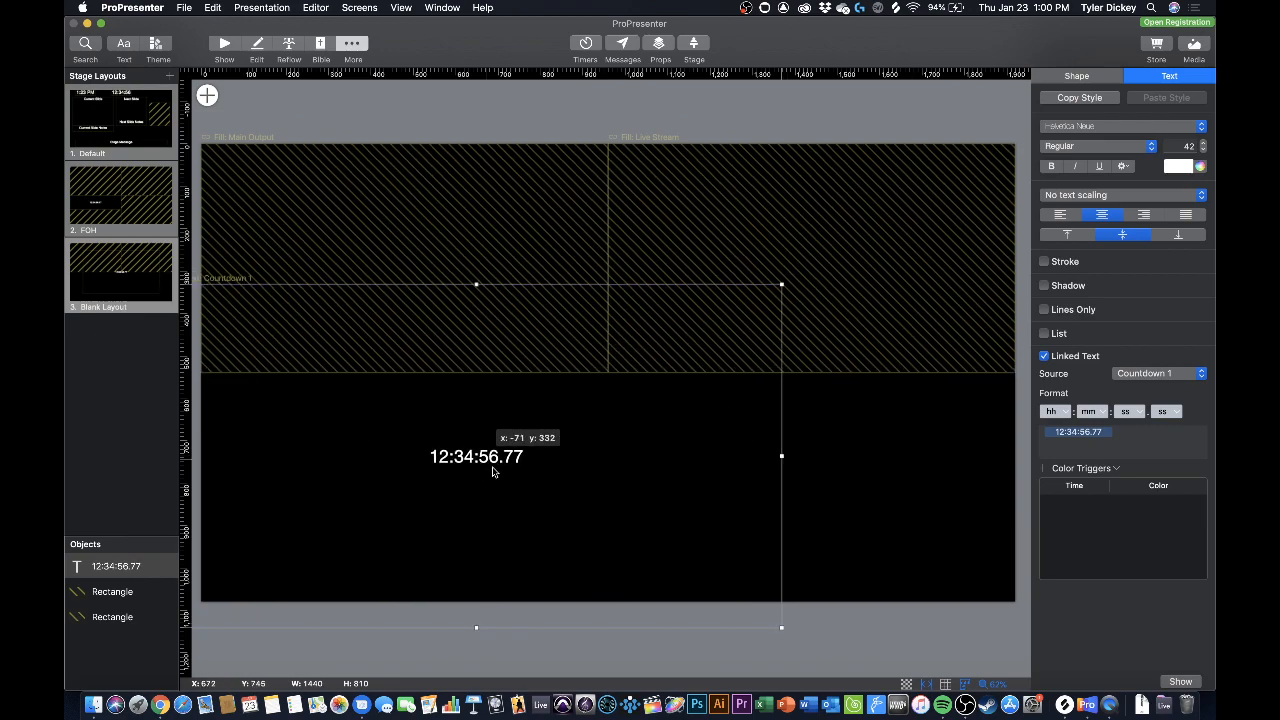
{"action": "left_click_drag", "start_coordinate": [476, 456], "coordinate": [528, 524]}
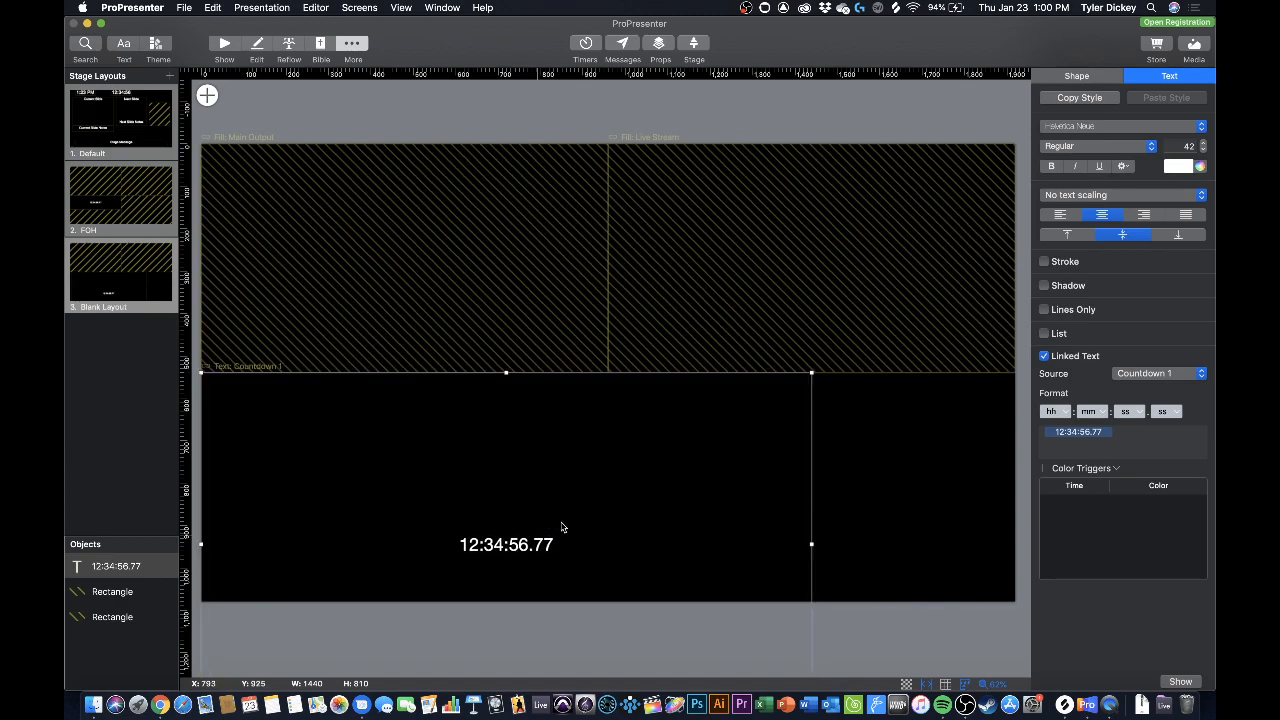
{"action": "mouse_move", "coordinate": [688, 444]}
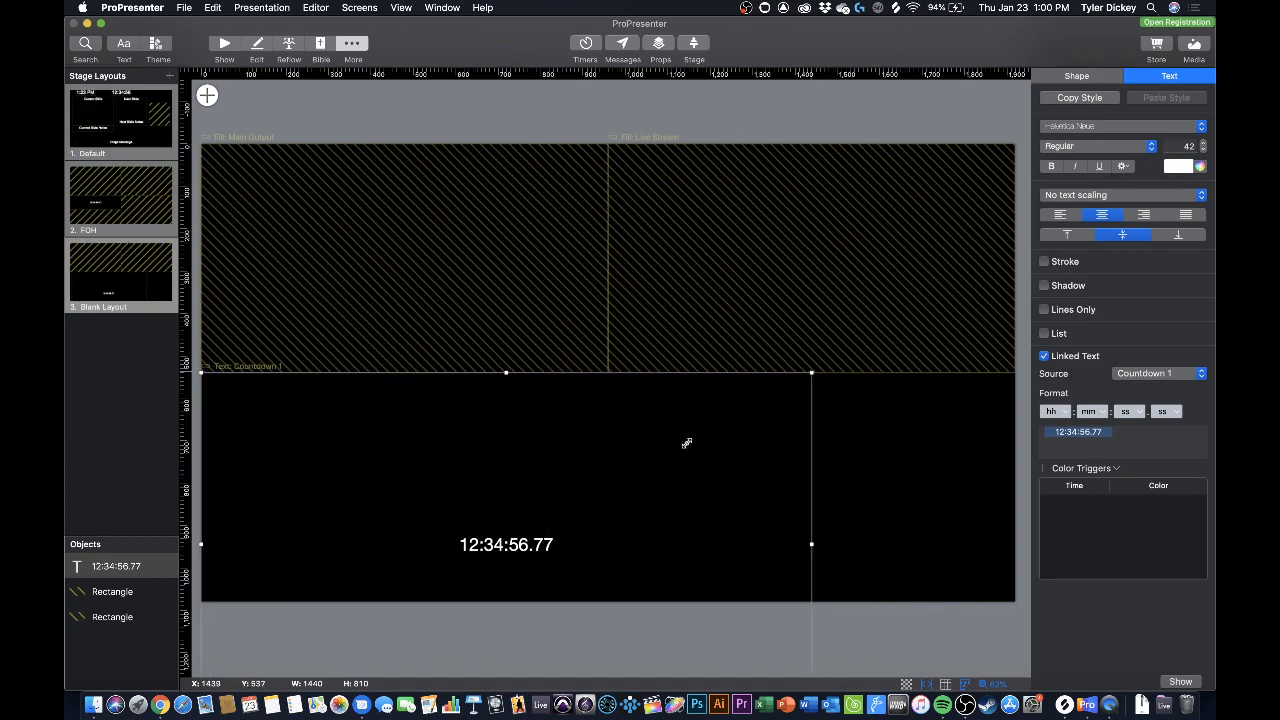
{"action": "left_click_drag", "start_coordinate": [810, 374], "coordinate": [556, 504]}
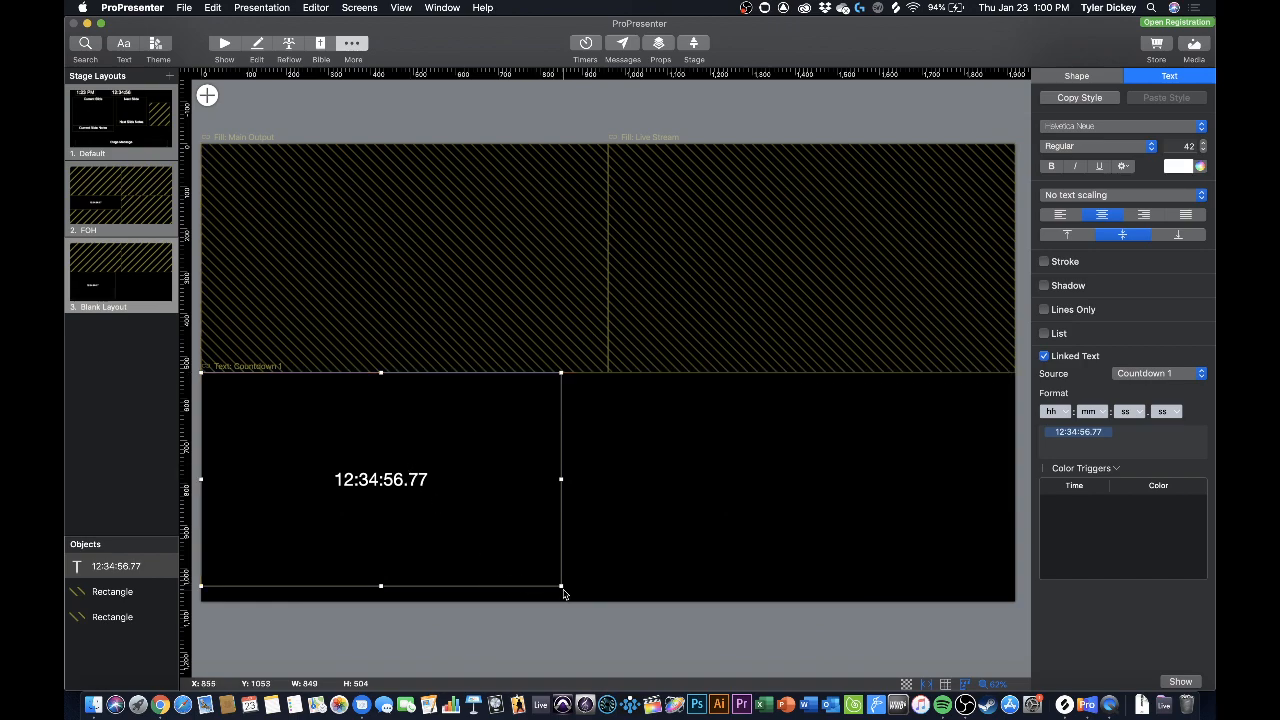
{"action": "left_click_drag", "start_coordinate": [560, 586], "coordinate": [596, 596]}
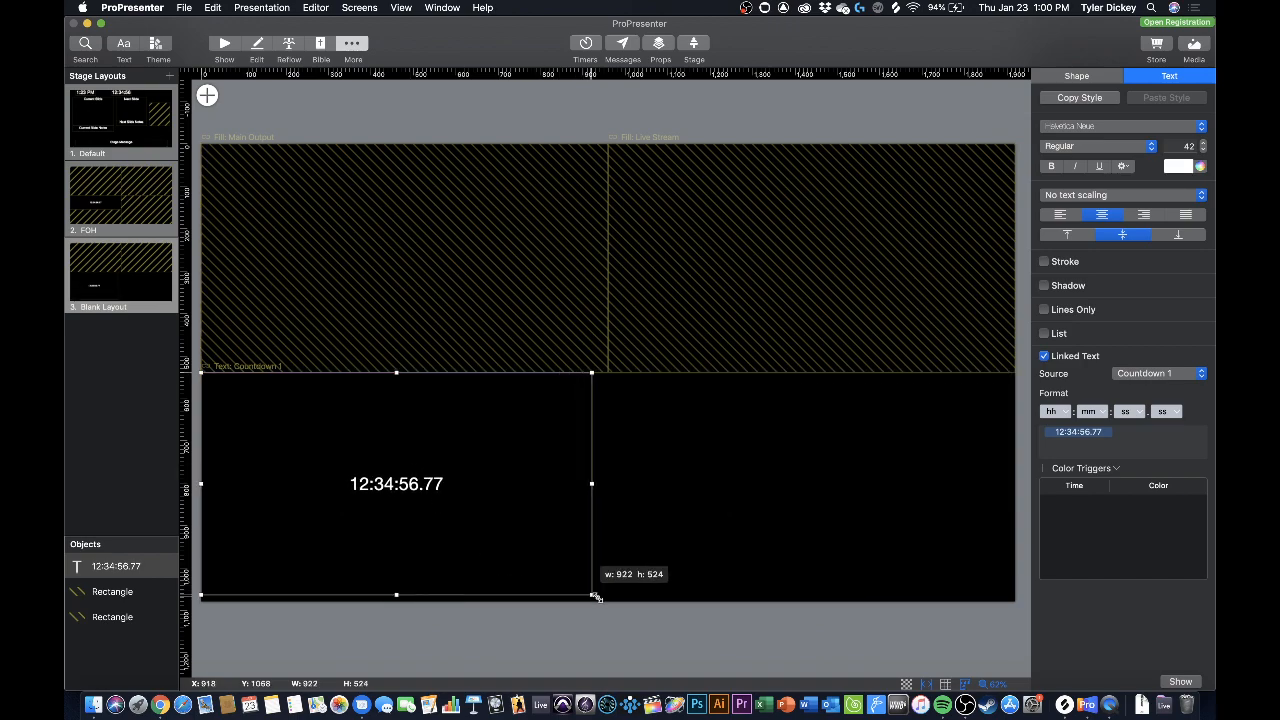
{"action": "left_click_drag", "start_coordinate": [596, 596], "coordinate": [604, 604]}
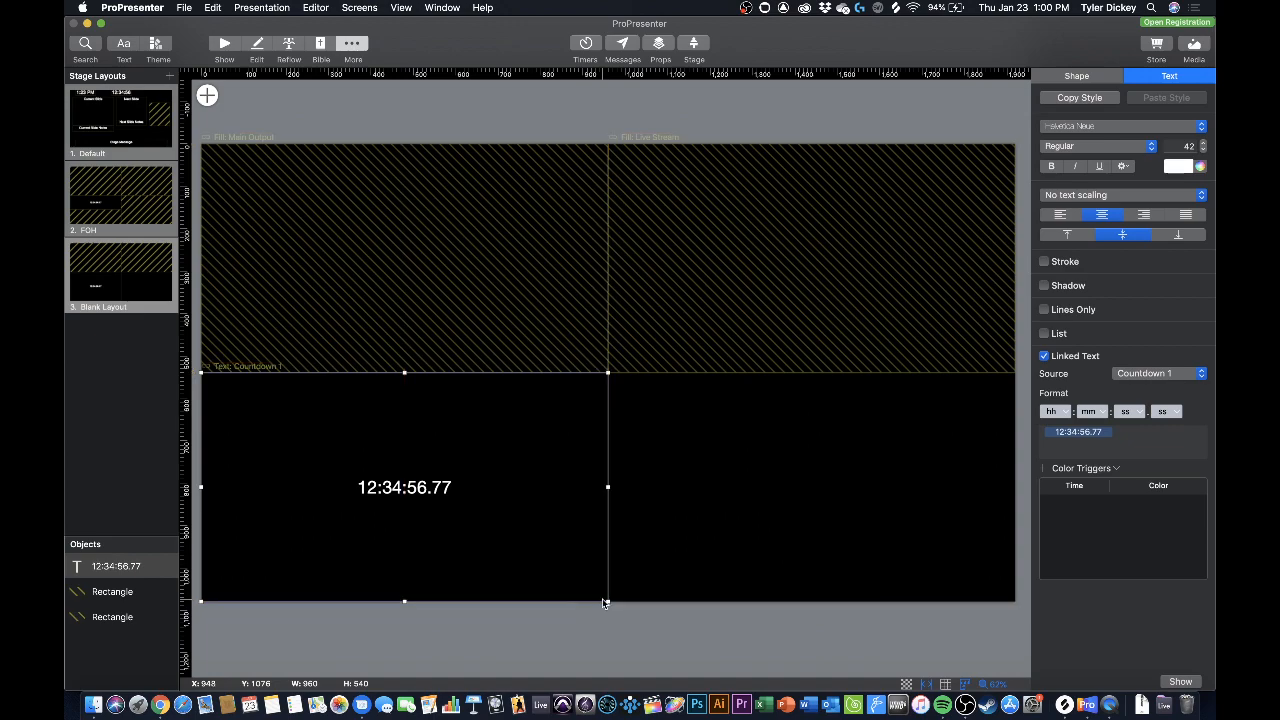
Step: Add a Video Countdown timer fitted to the lower half of the bottom-left quadrant
{"action": "left_click", "coordinate": [208, 96]}
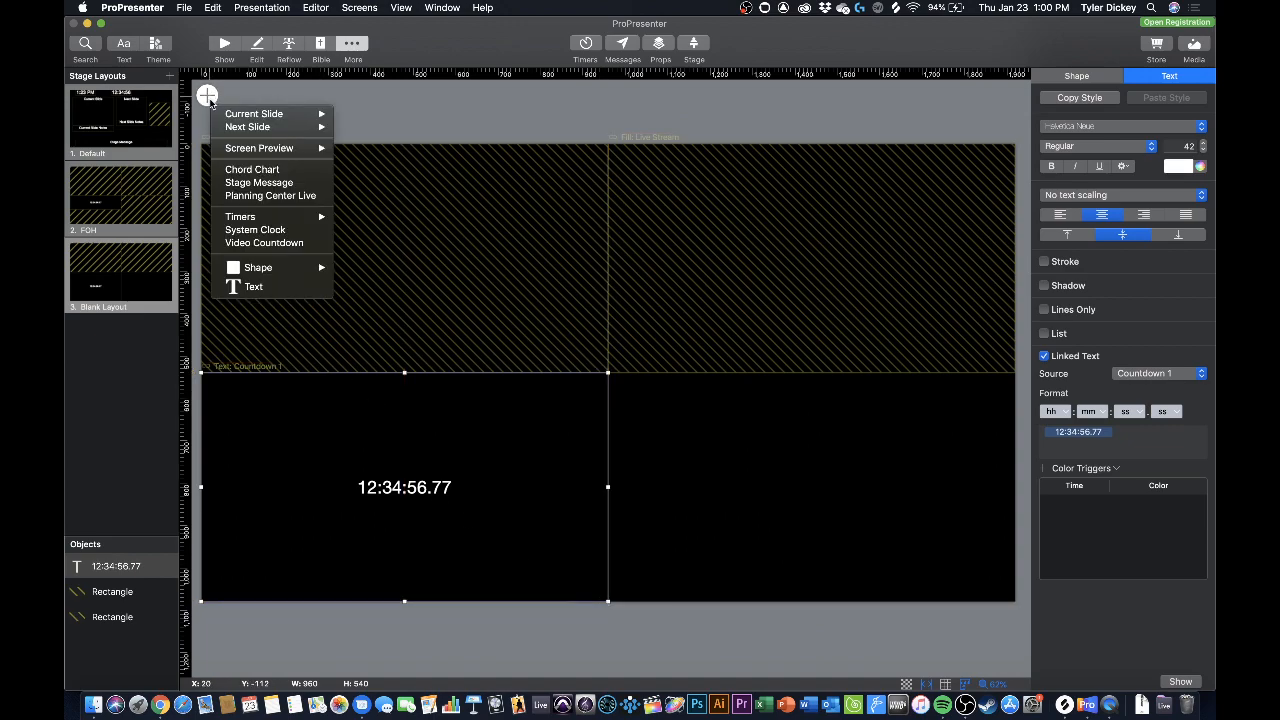
{"action": "mouse_move", "coordinate": [240, 216]}
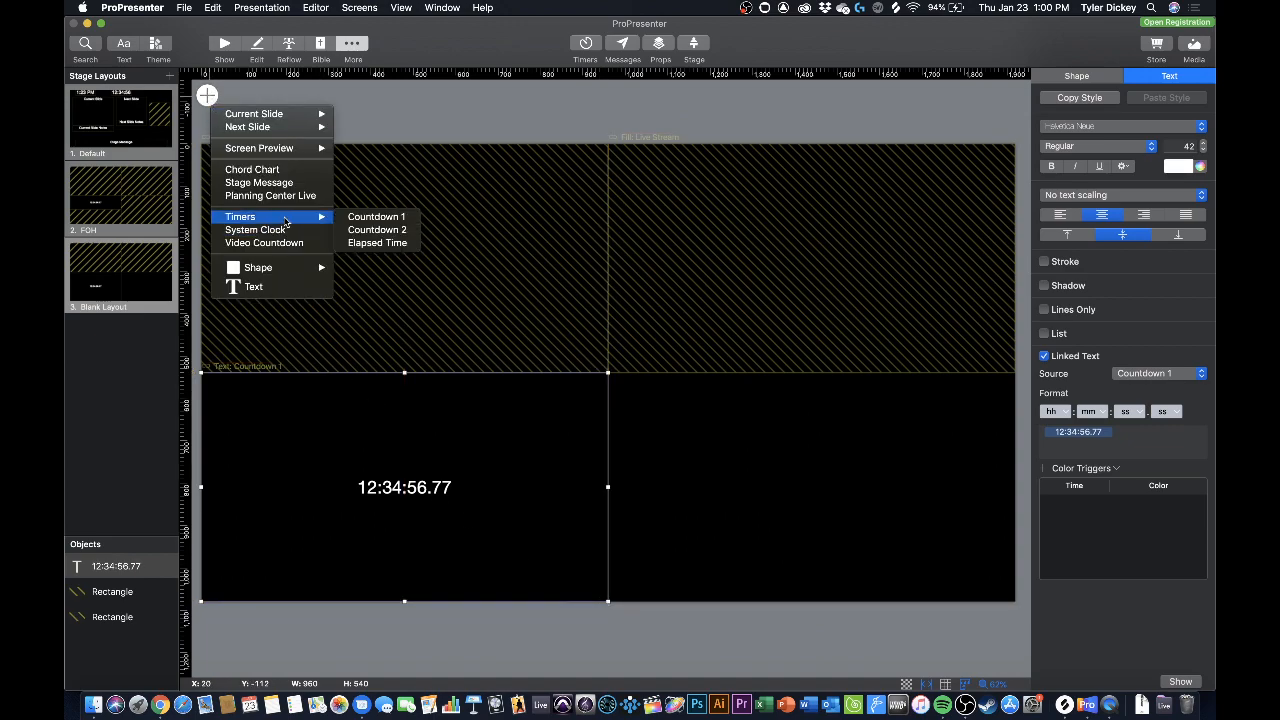
{"action": "mouse_move", "coordinate": [270, 196]}
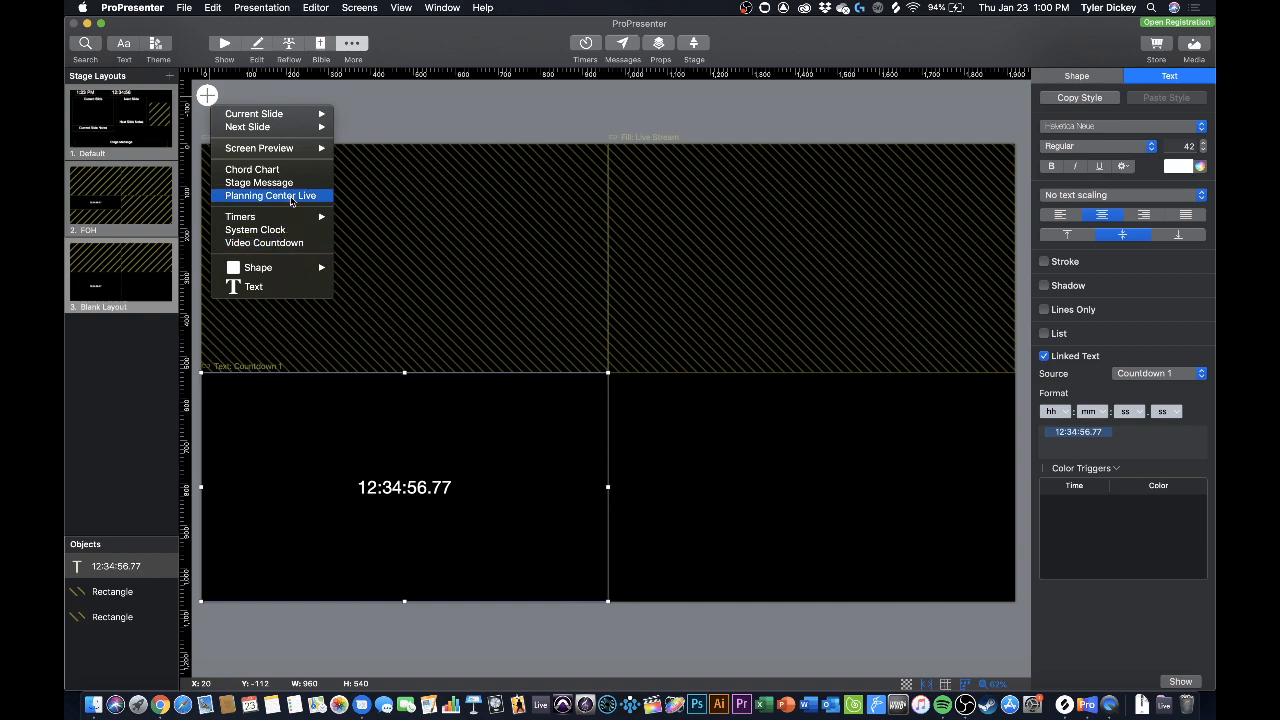
{"action": "mouse_move", "coordinate": [284, 244]}
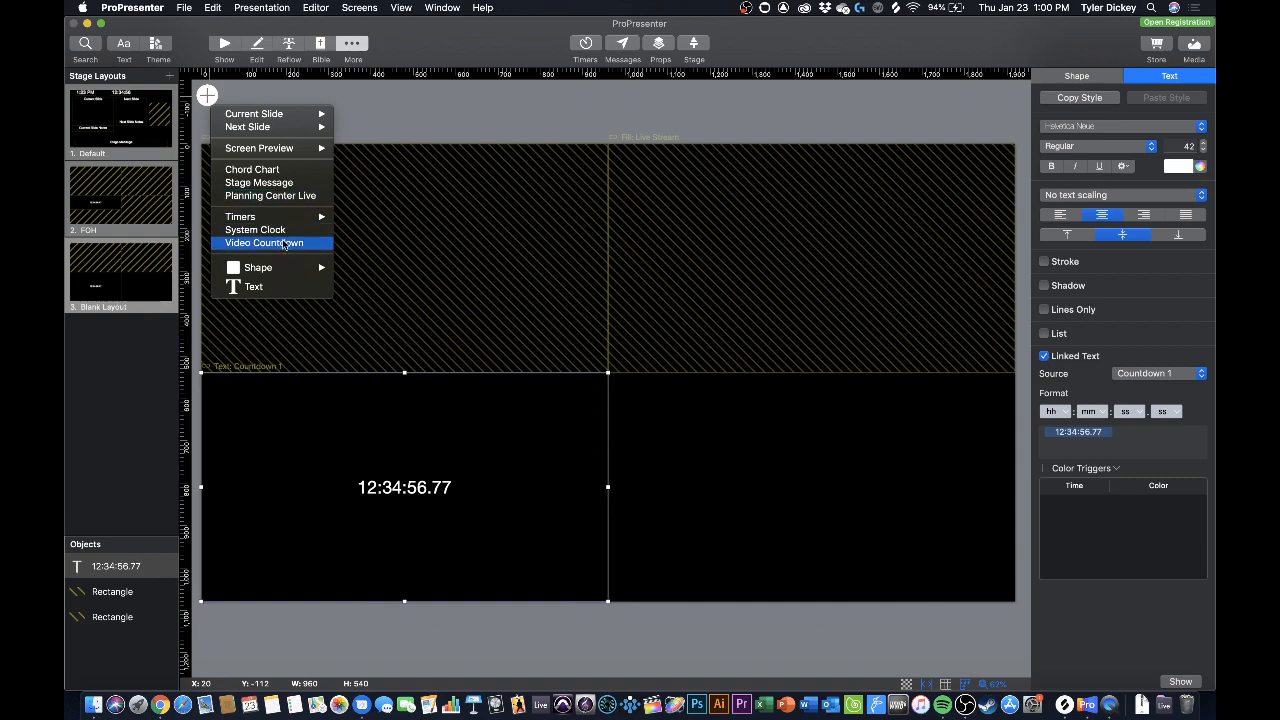
{"action": "left_click", "coordinate": [268, 244]}
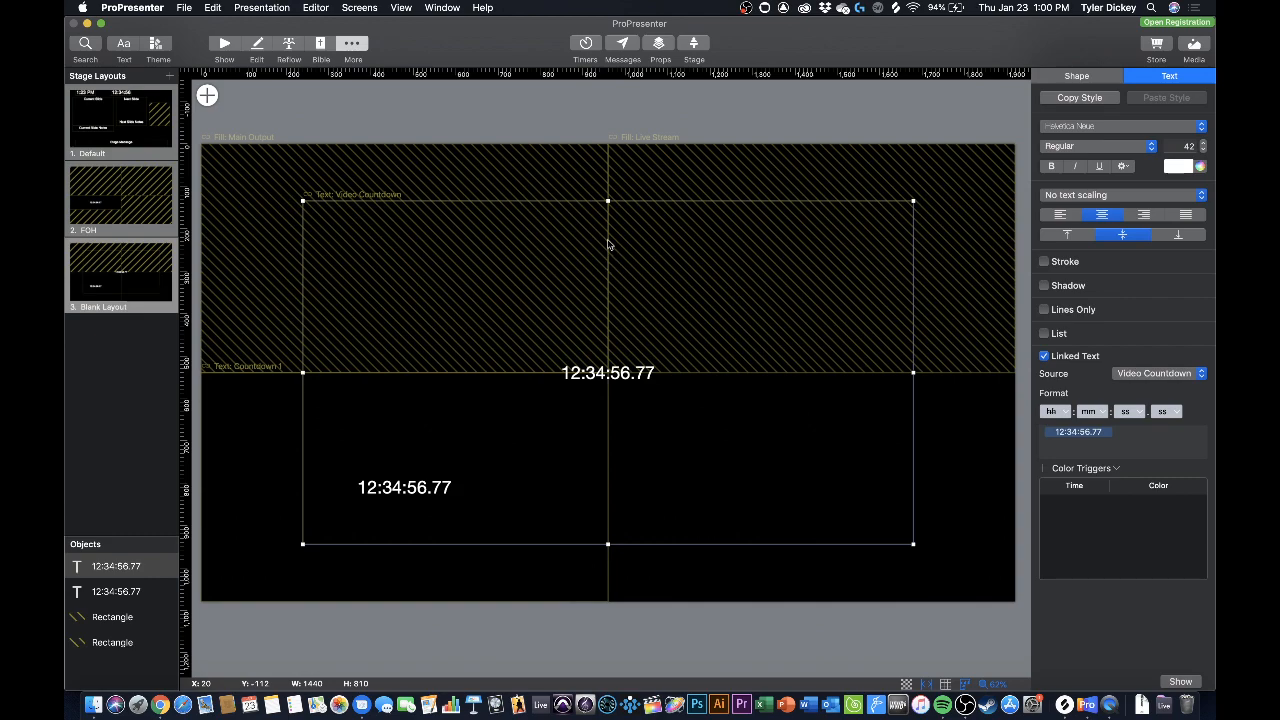
{"action": "left_click_drag", "start_coordinate": [608, 200], "coordinate": [608, 270]}
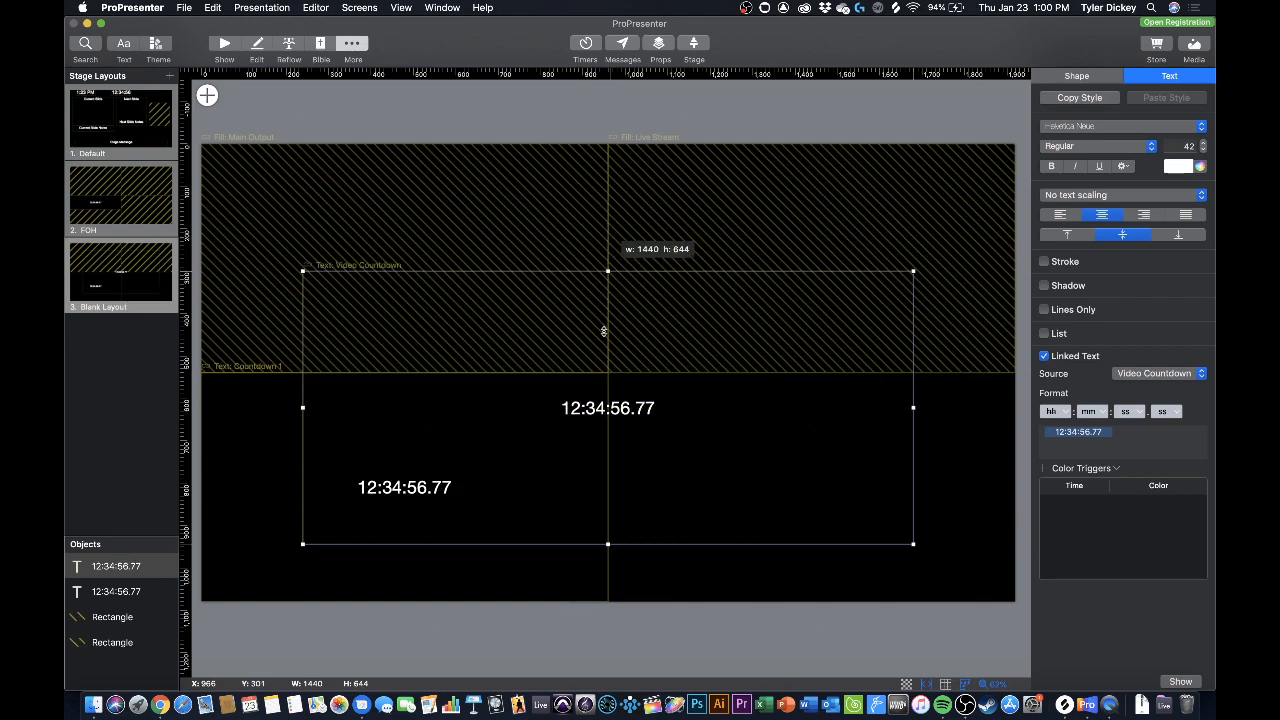
{"action": "left_click_drag", "start_coordinate": [604, 272], "coordinate": [604, 438]}
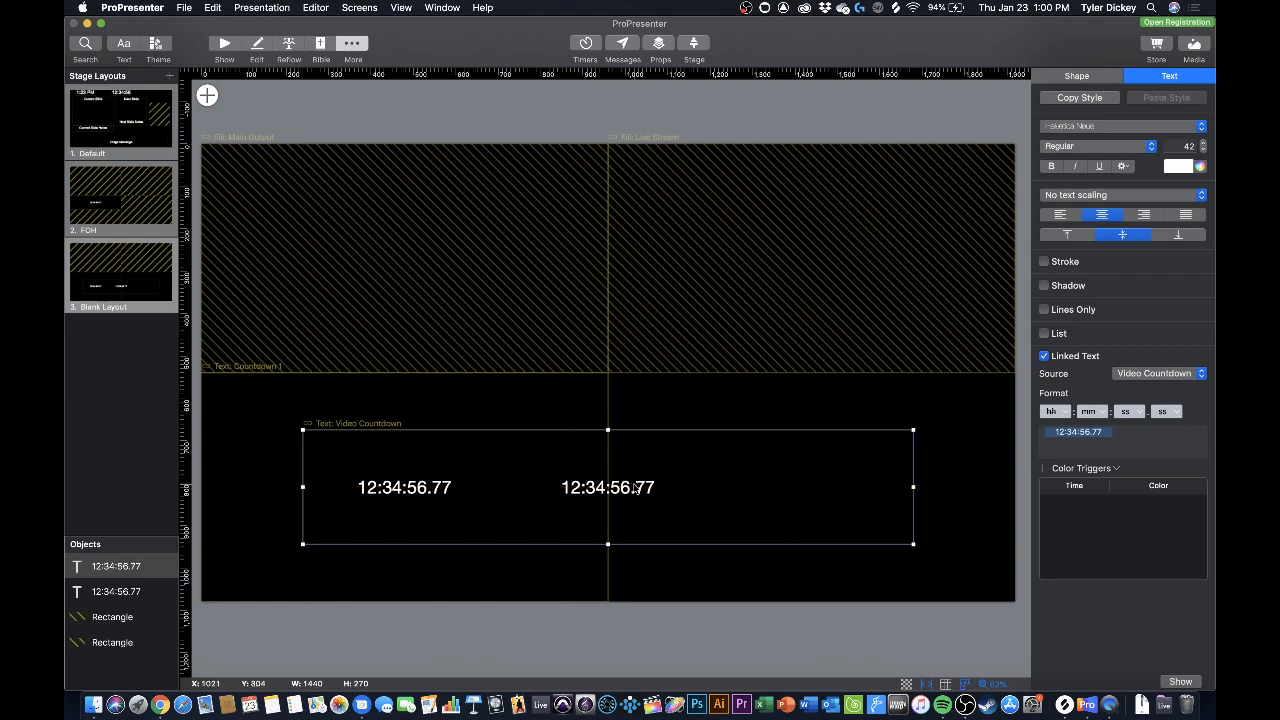
{"action": "left_click_drag", "start_coordinate": [608, 488], "coordinate": [524, 532]}
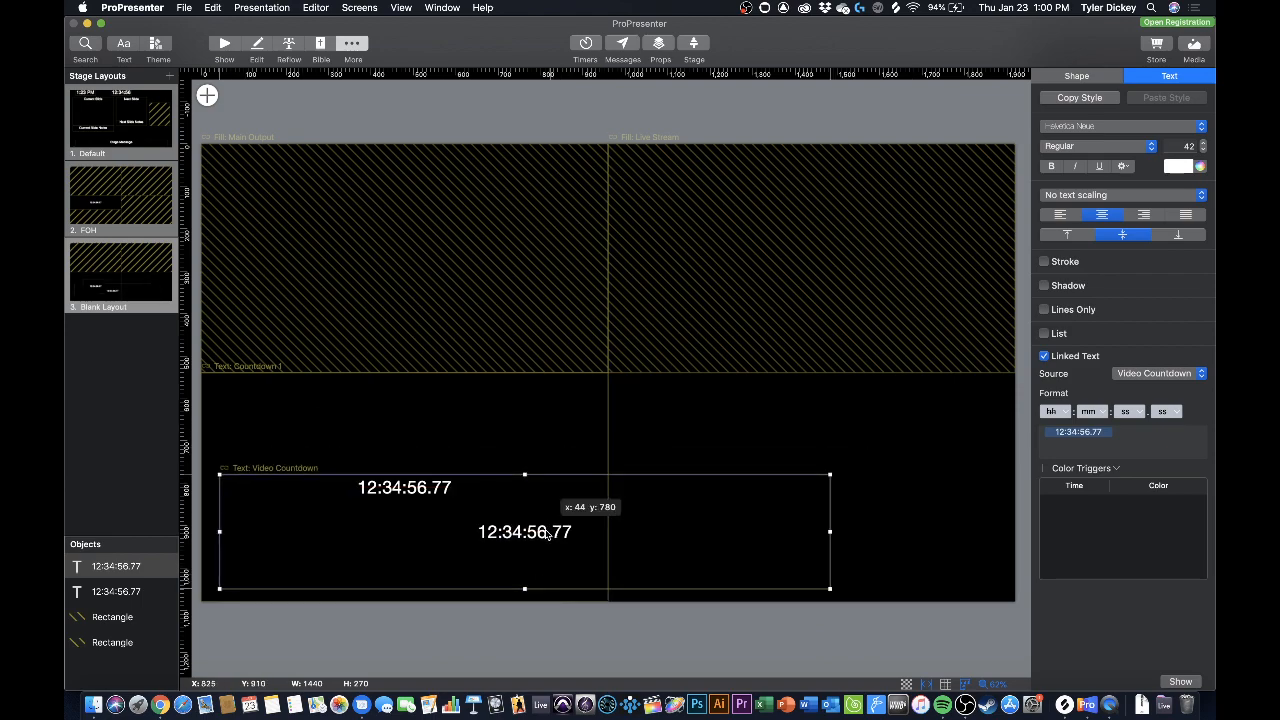
{"action": "left_click_drag", "start_coordinate": [524, 532], "coordinate": [504, 544]}
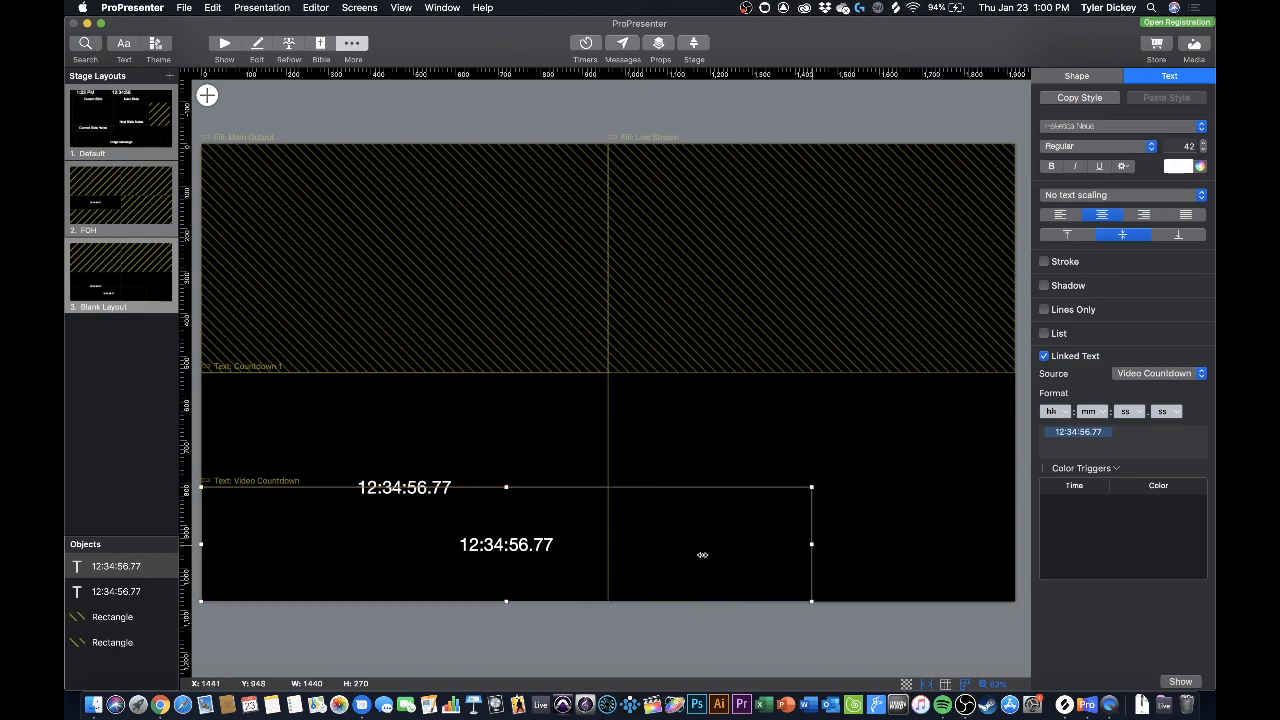
{"action": "left_click_drag", "start_coordinate": [810, 544], "coordinate": [608, 556]}
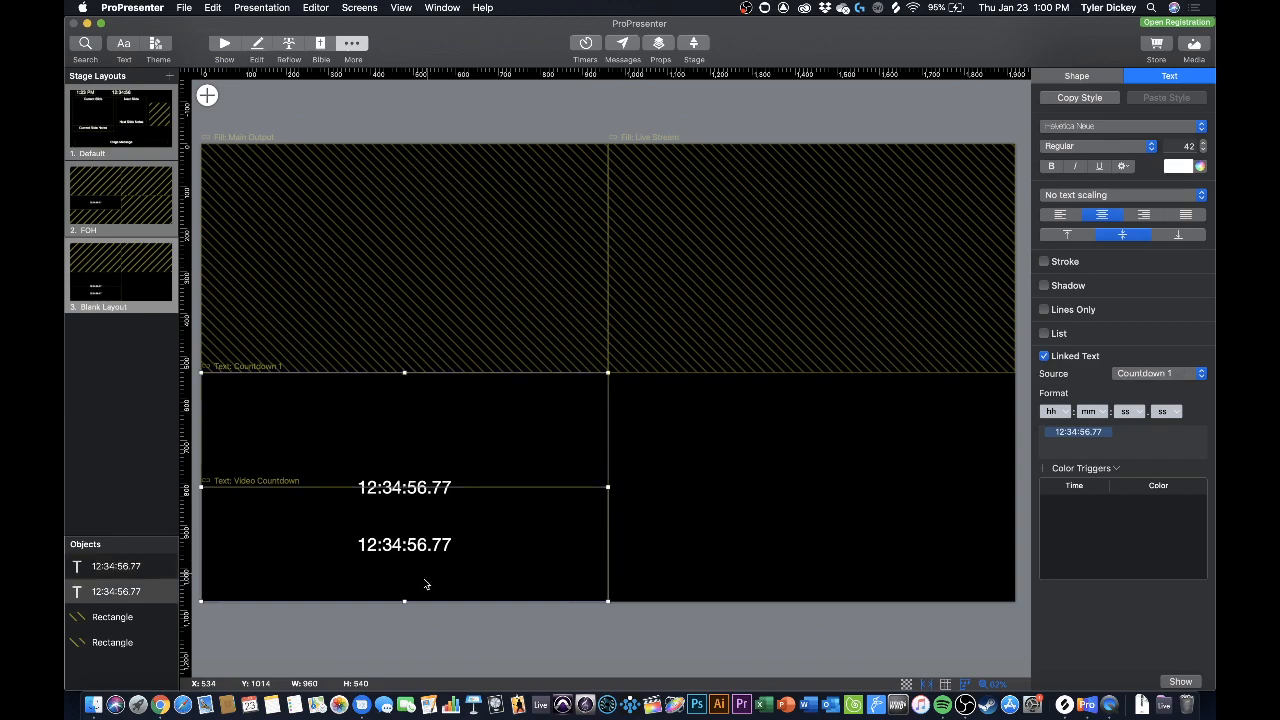
Step: Shrink Countdown 1 to the upper half of the quadrant above the Video Countdown
{"action": "left_click_drag", "start_coordinate": [404, 604], "coordinate": [404, 544]}
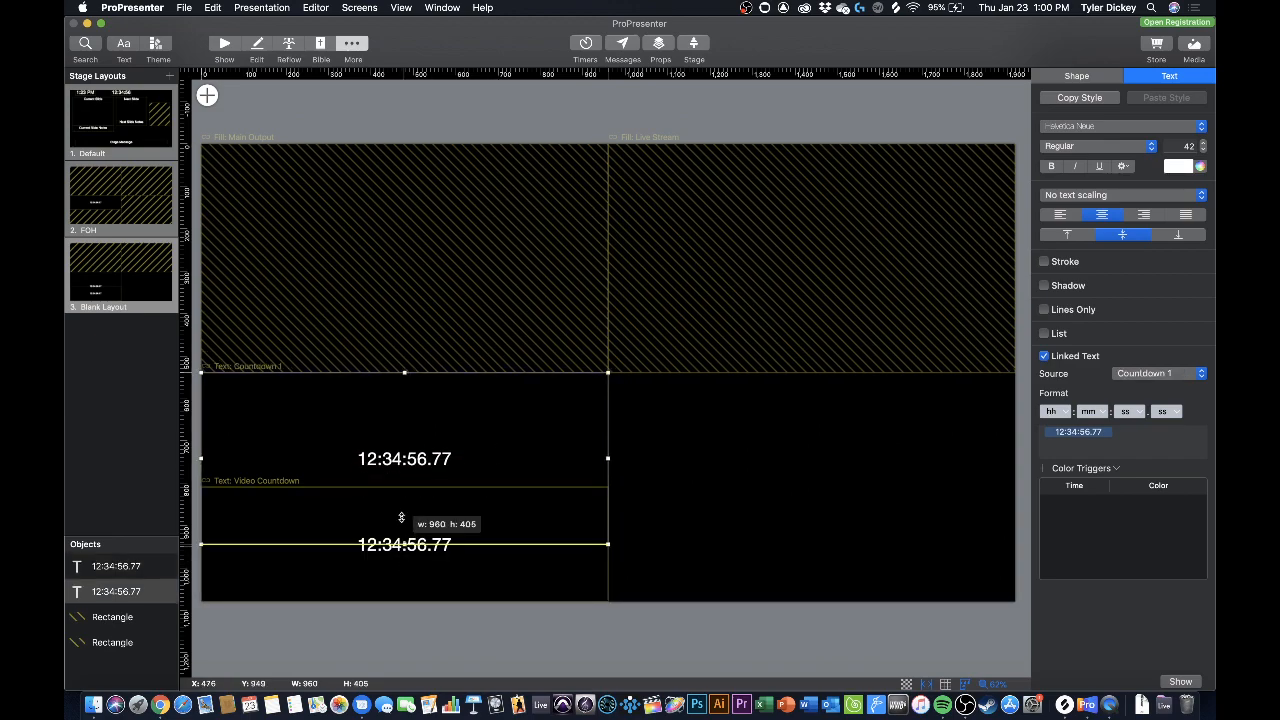
{"action": "left_click_drag", "start_coordinate": [404, 544], "coordinate": [404, 488]}
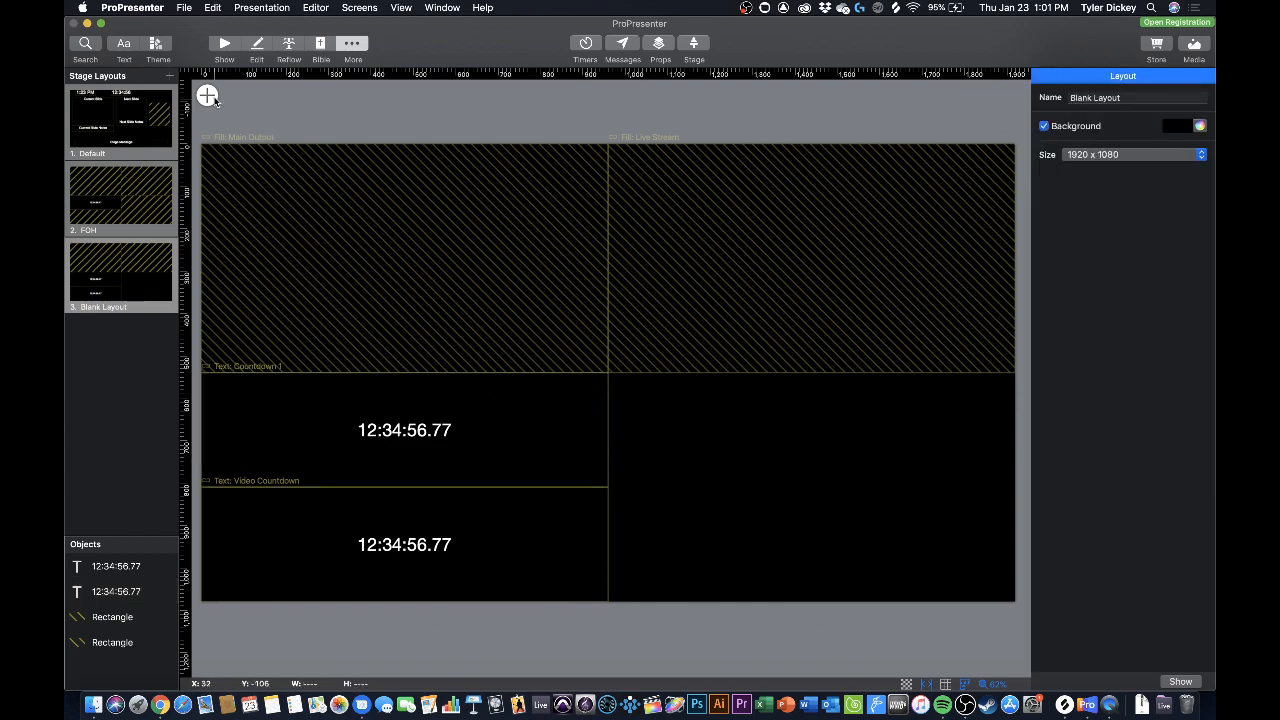
{"action": "mouse_move", "coordinate": [288, 210]}
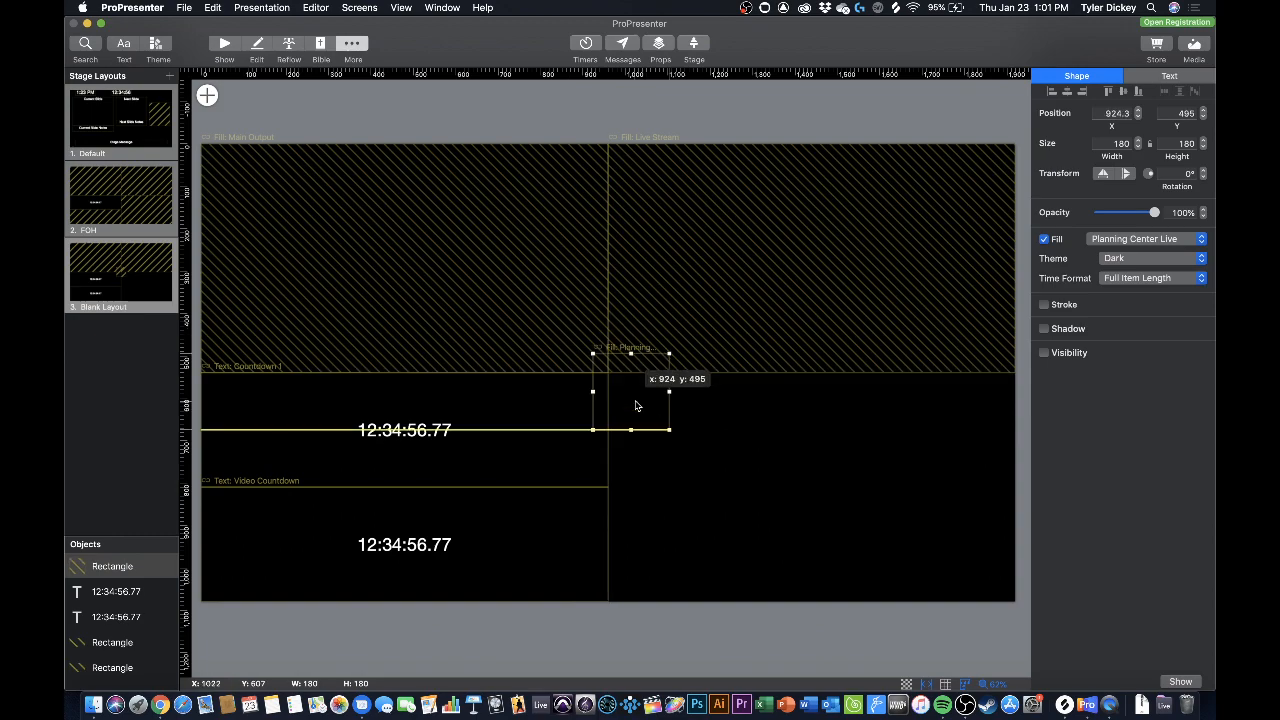
Step: Position Planning Center Live at the centre point and size it to the bottom-right quadrant
{"action": "left_click_drag", "start_coordinate": [632, 390], "coordinate": [656, 430]}
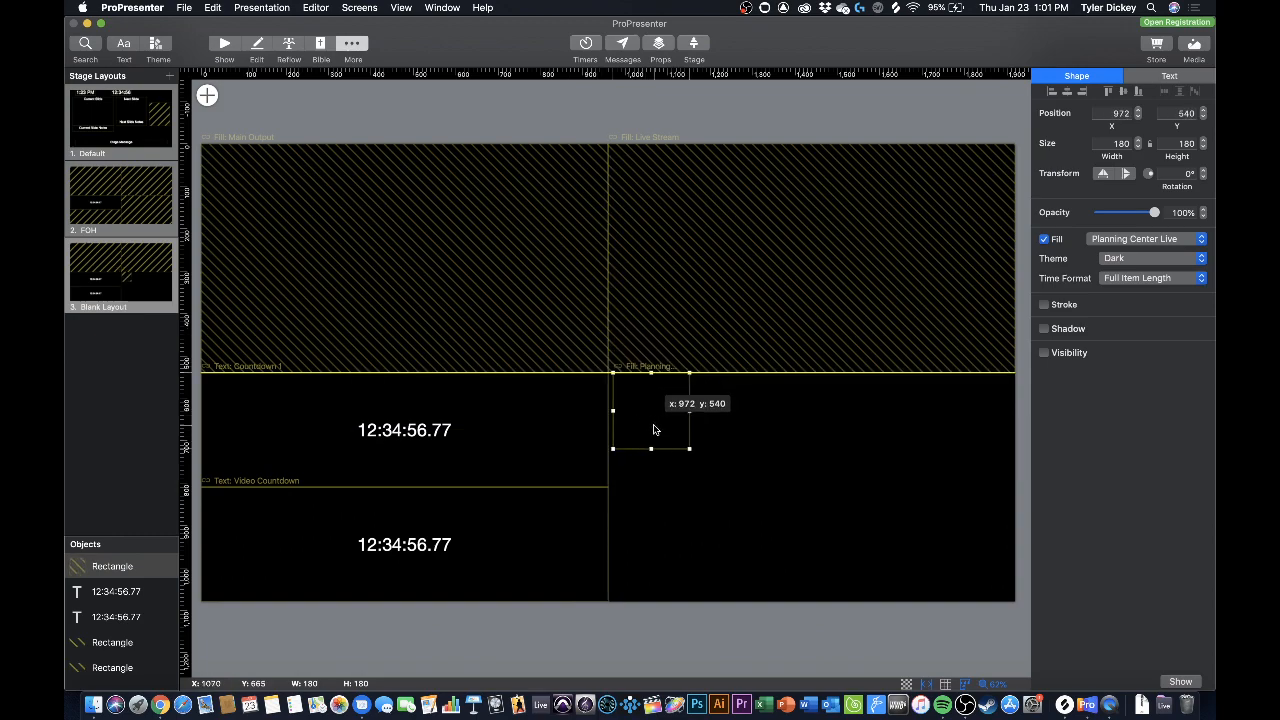
{"action": "left_click_drag", "start_coordinate": [652, 430], "coordinate": [640, 430]}
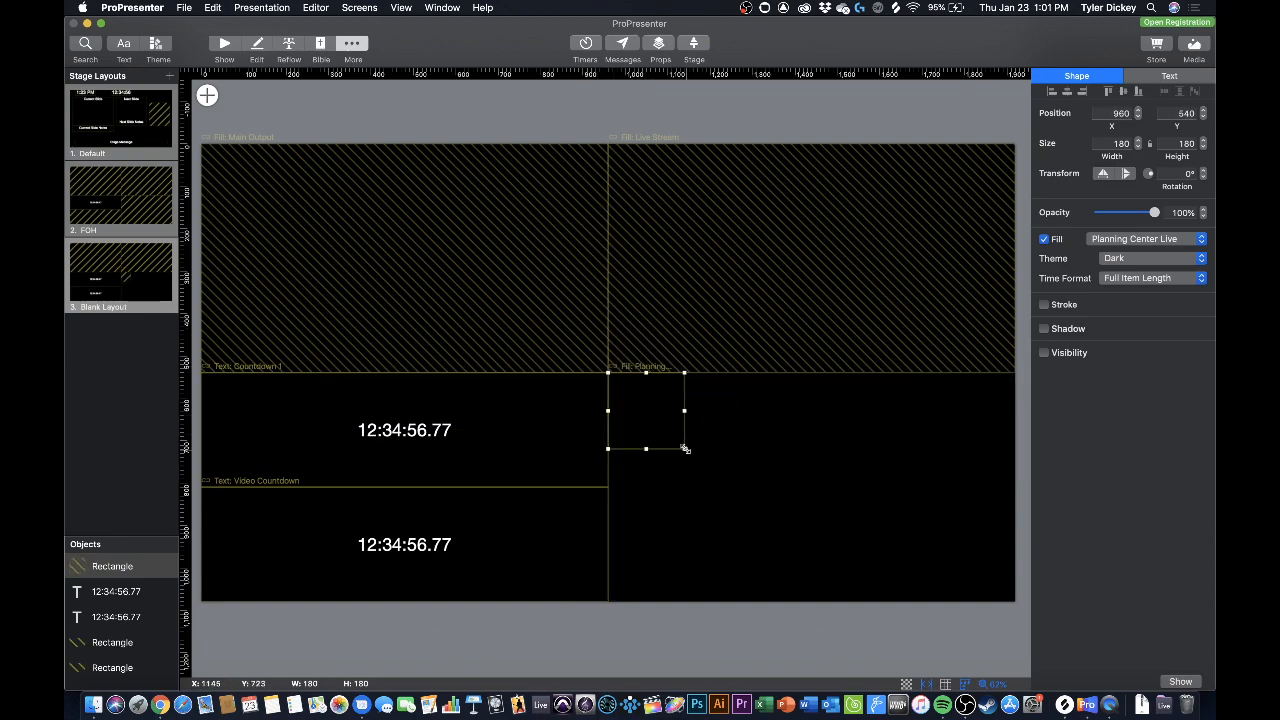
{"action": "left_click_drag", "start_coordinate": [684, 448], "coordinate": [1004, 588]}
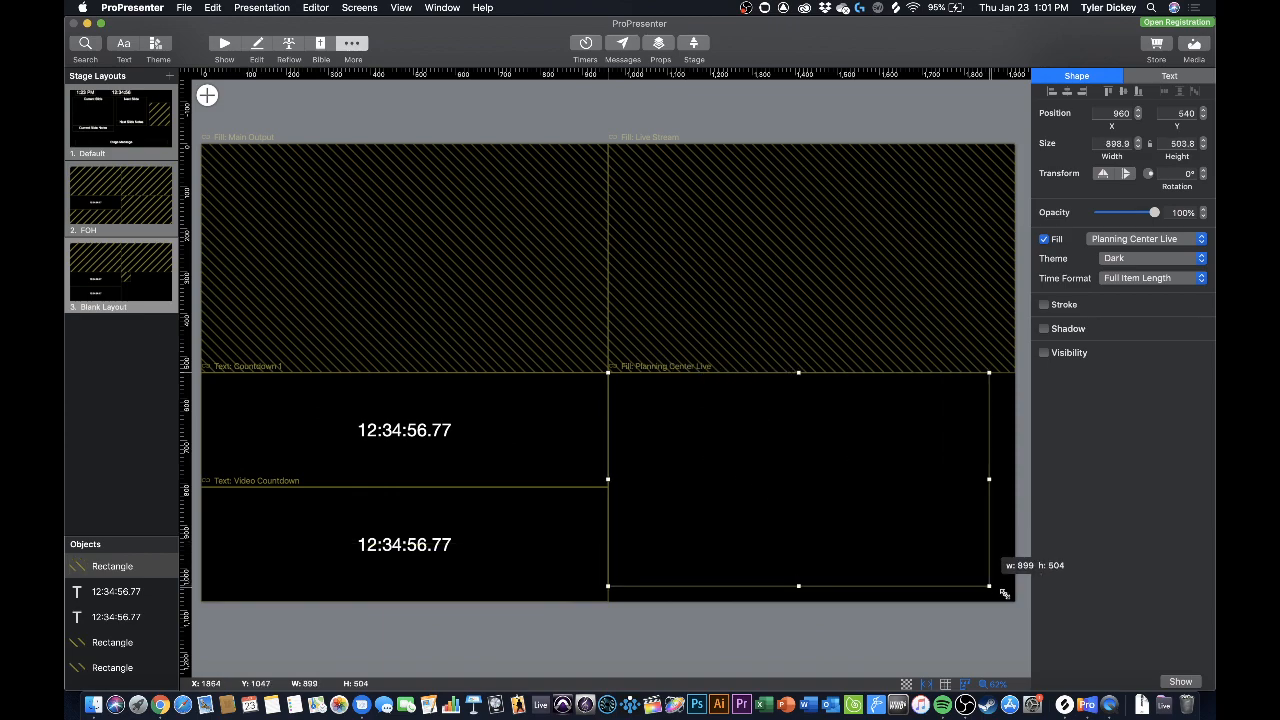
{"action": "left_click_drag", "start_coordinate": [1008, 592], "coordinate": [1012, 600]}
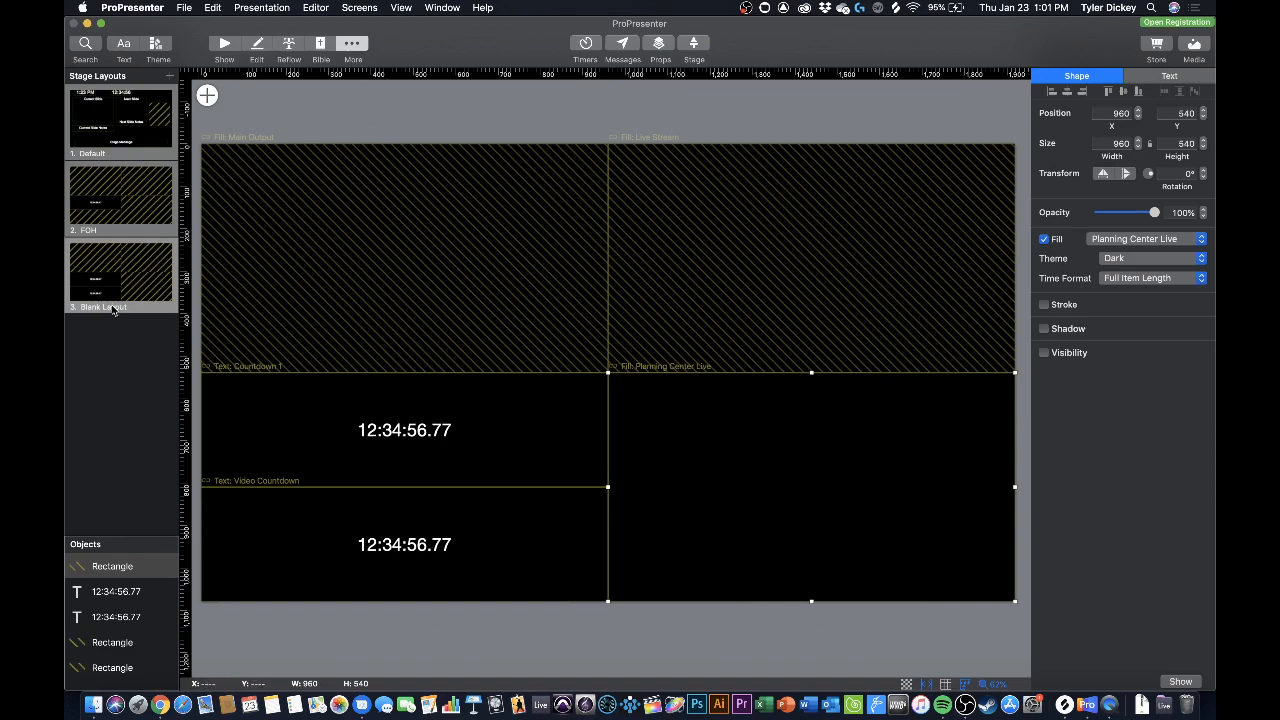
{"action": "mouse_move", "coordinate": [66, 500]}
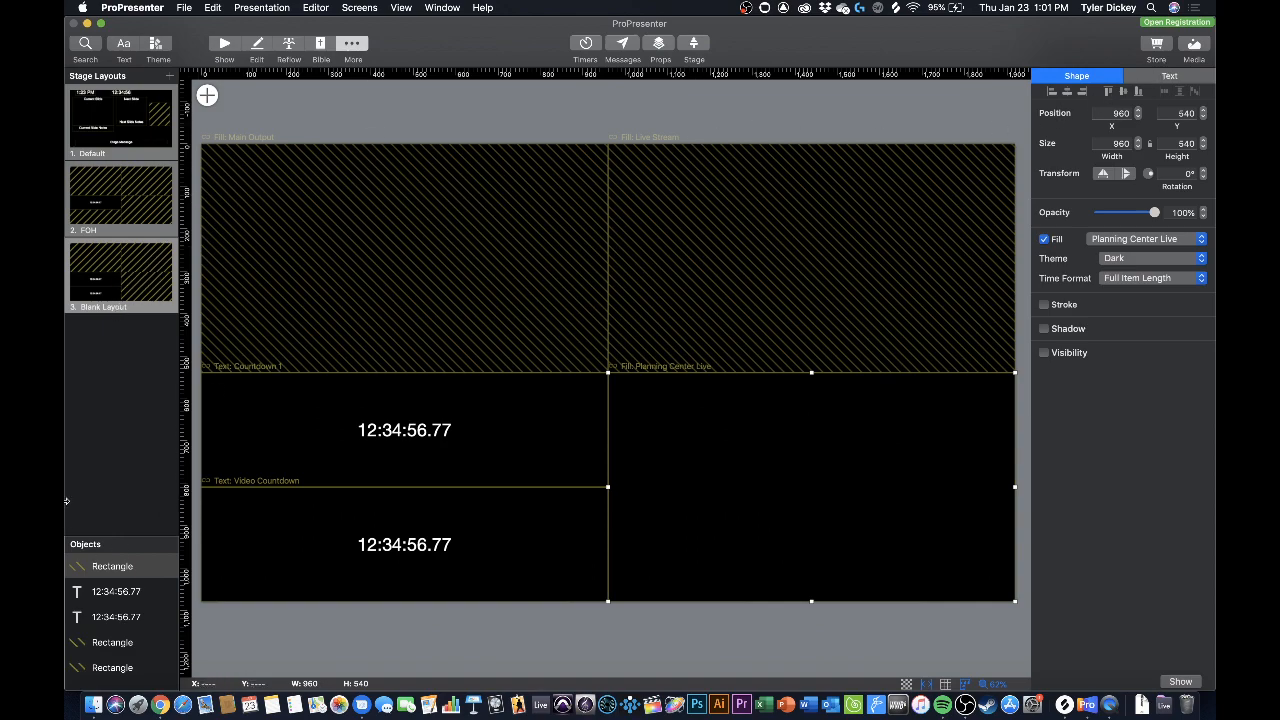
Step: Name the layout 'FOH 2 Output w/Timers & PCO' in the Layout inspector
{"action": "left_click", "coordinate": [120, 272]}
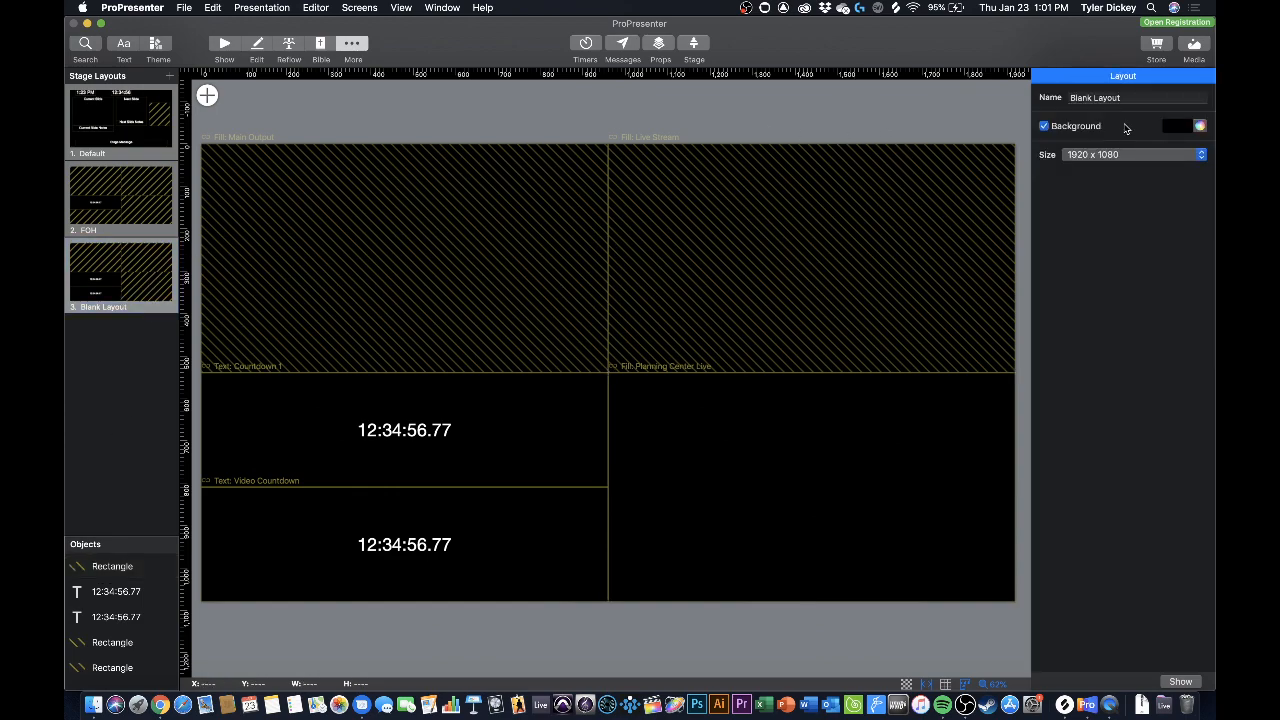
{"action": "left_click", "coordinate": [1136, 96]}
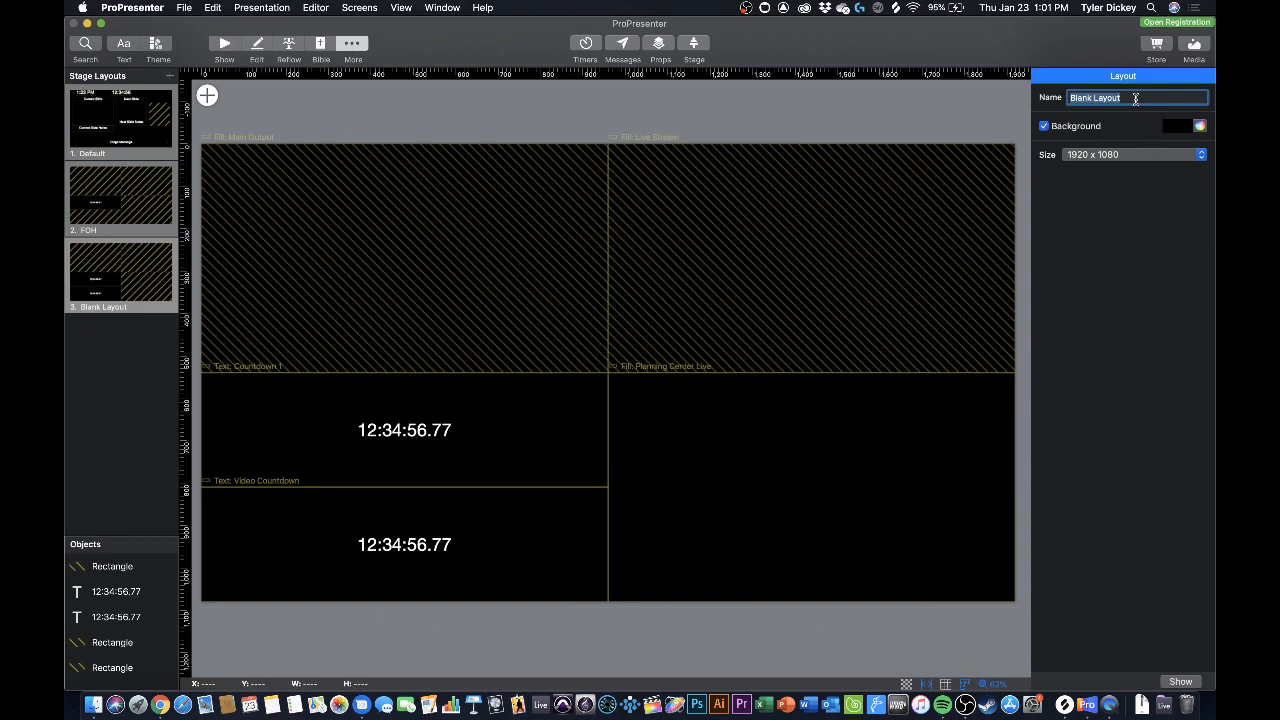
{"action": "type", "text": "FOH 2 Outpu"}
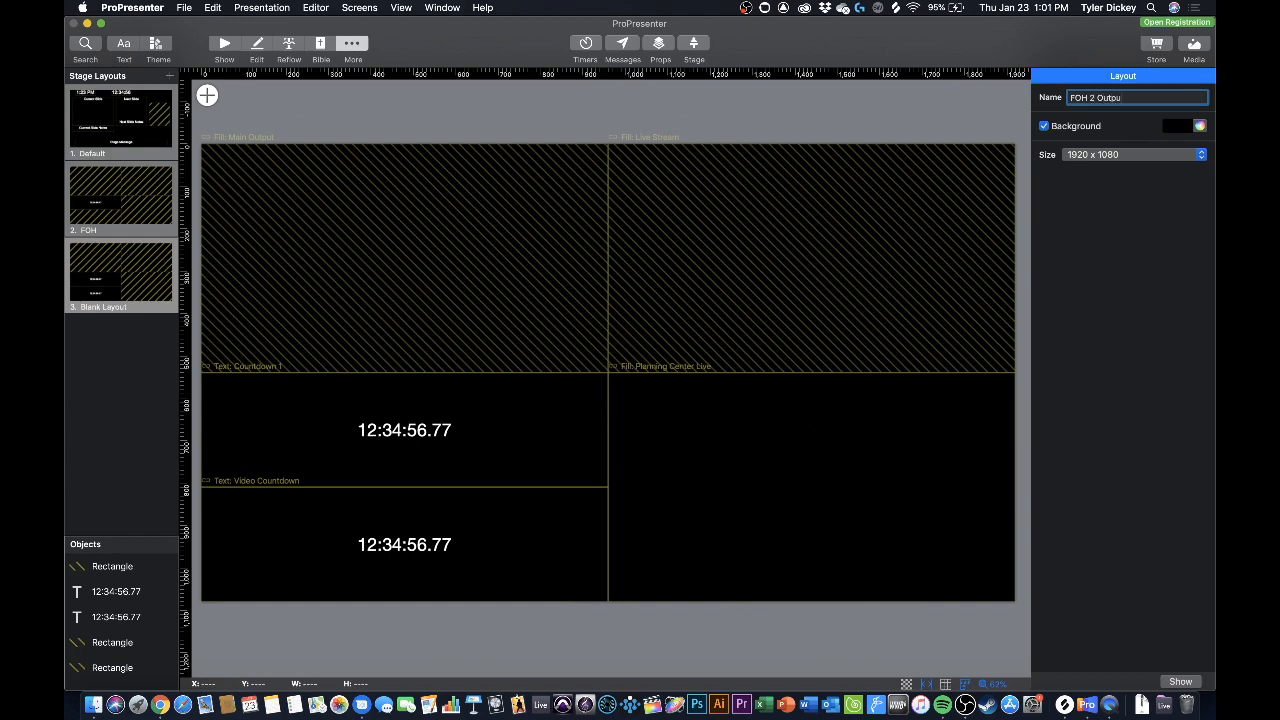
{"action": "type", "text": "w"}
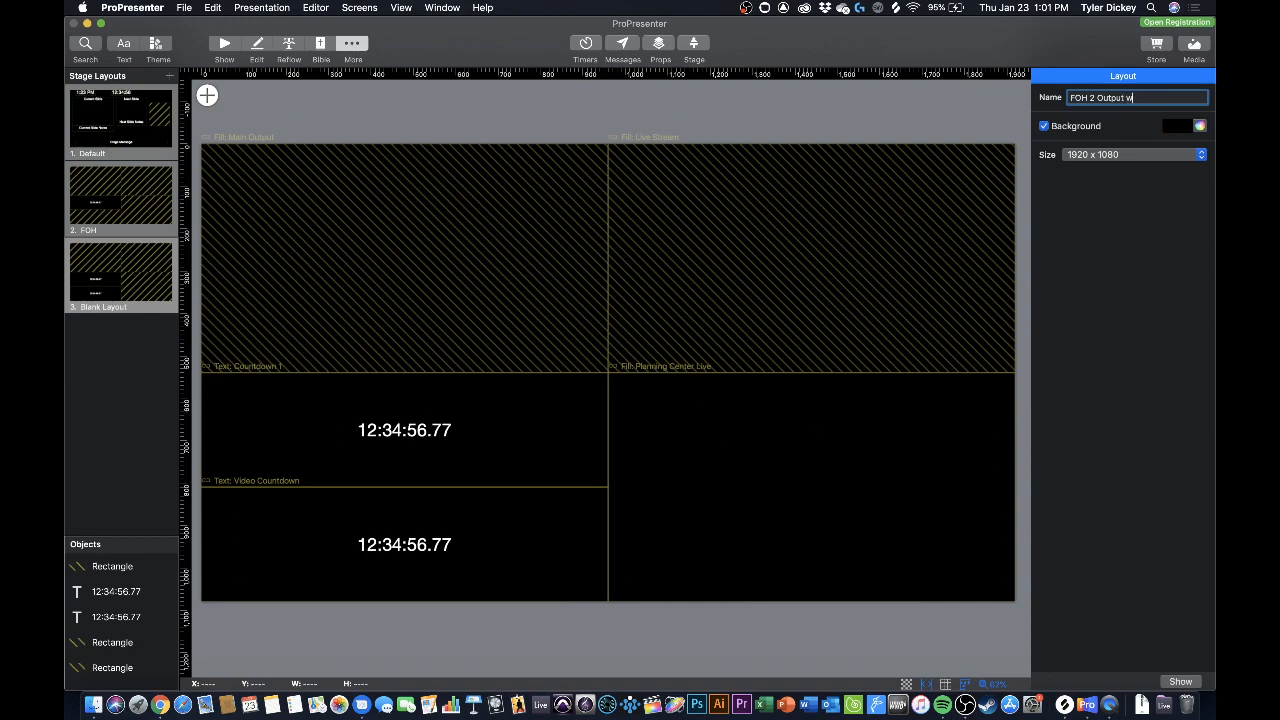
{"action": "type", "text": "/Timers"}
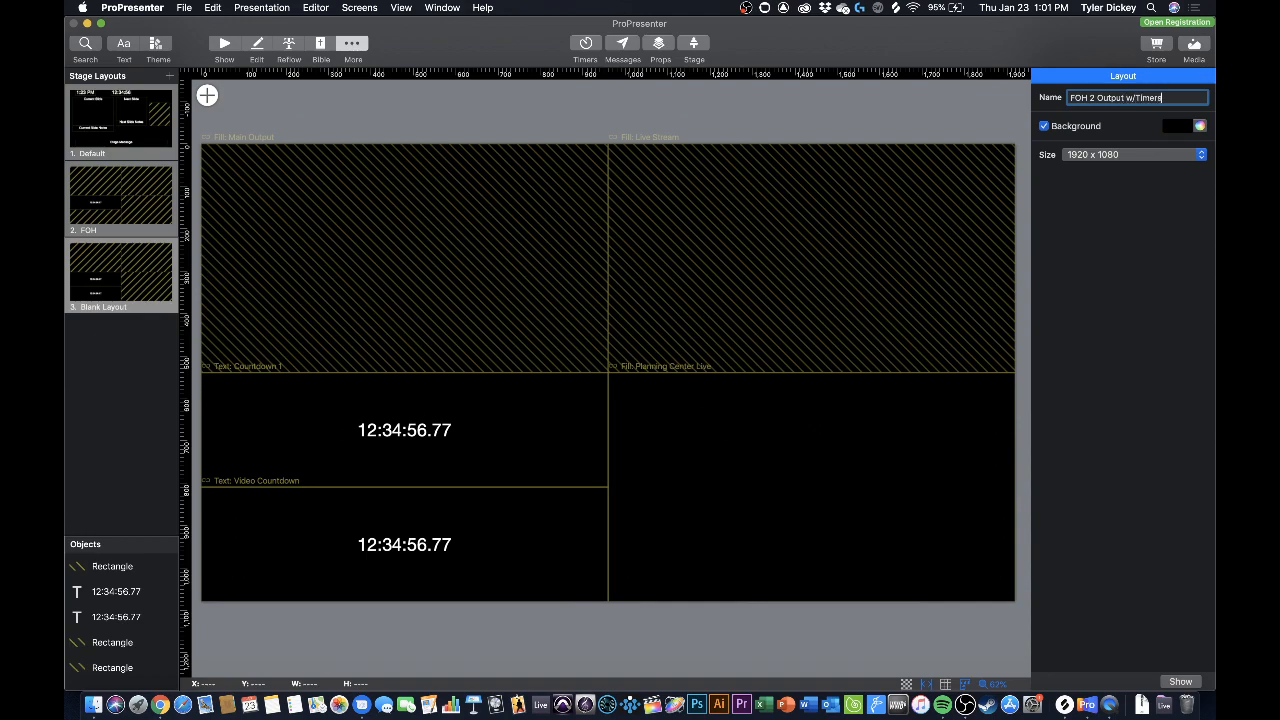
{"action": "type", "text": "& PCO"}
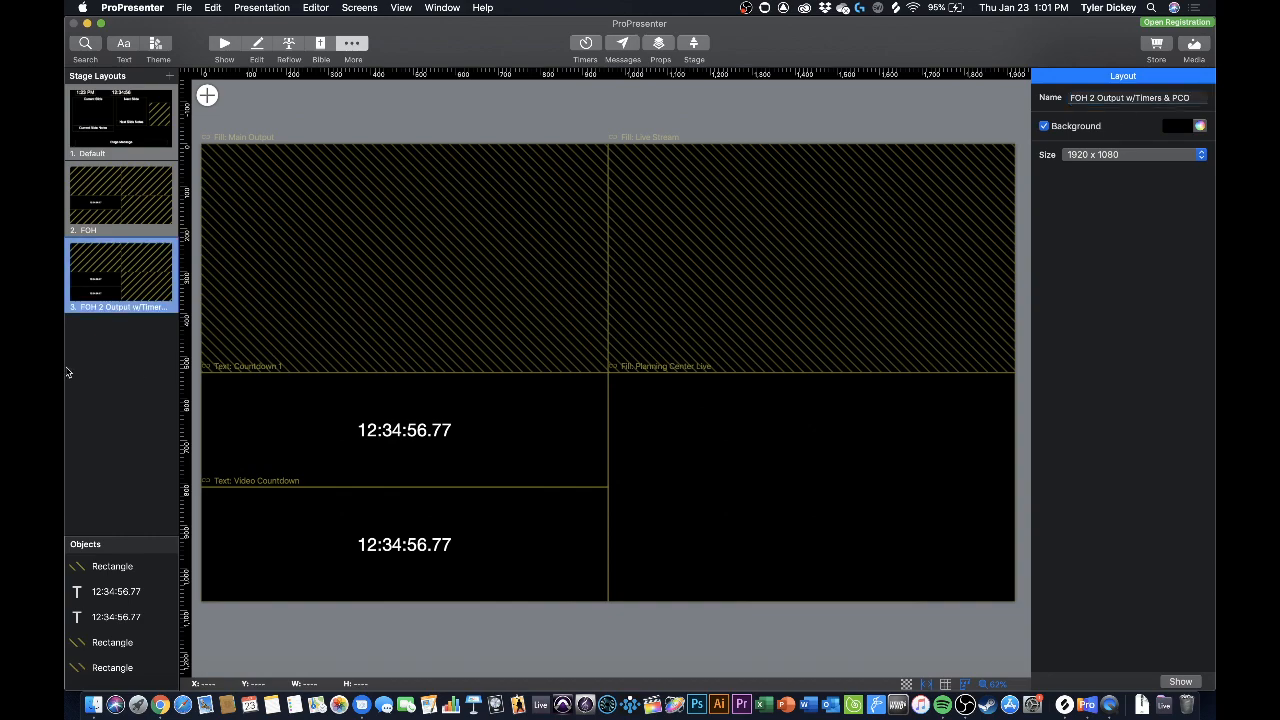
{"action": "mouse_move", "coordinate": [136, 200]}
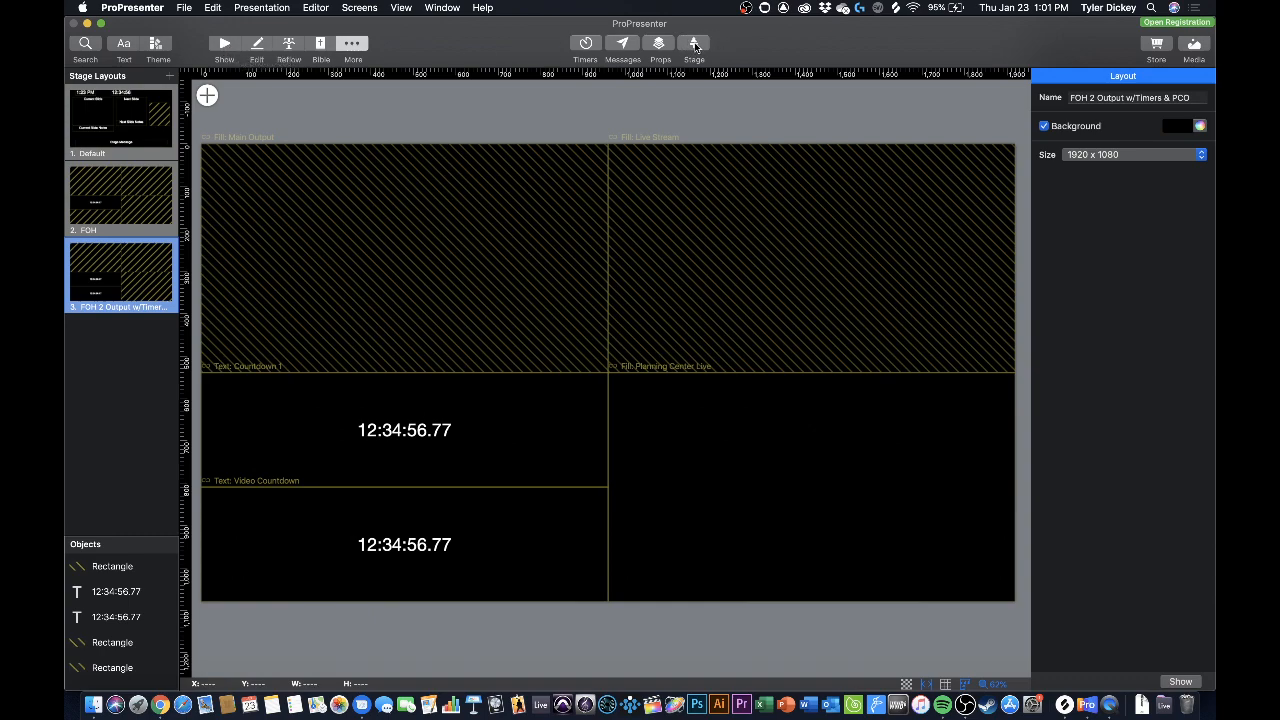
Step: Assign FOH 2 Output w/Timers & PCO as the FOH stage screen's layout
{"action": "left_click", "coordinate": [692, 44]}
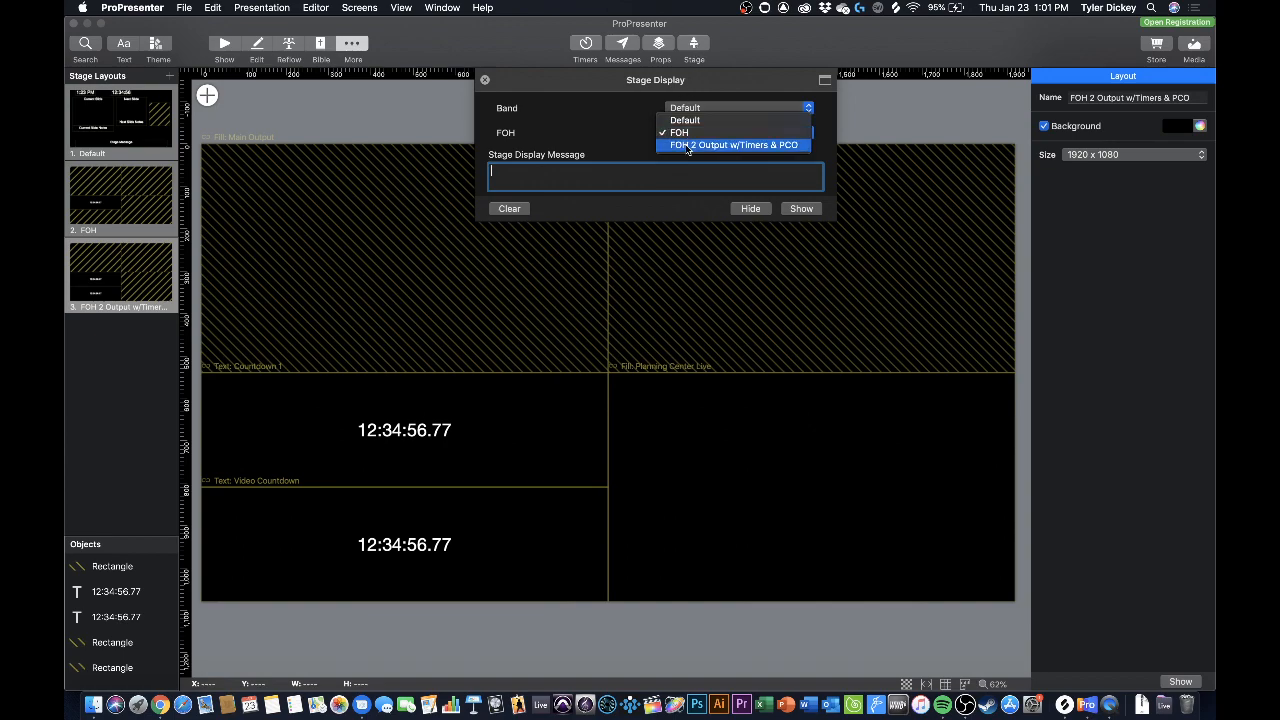
{"action": "left_click", "coordinate": [732, 144]}
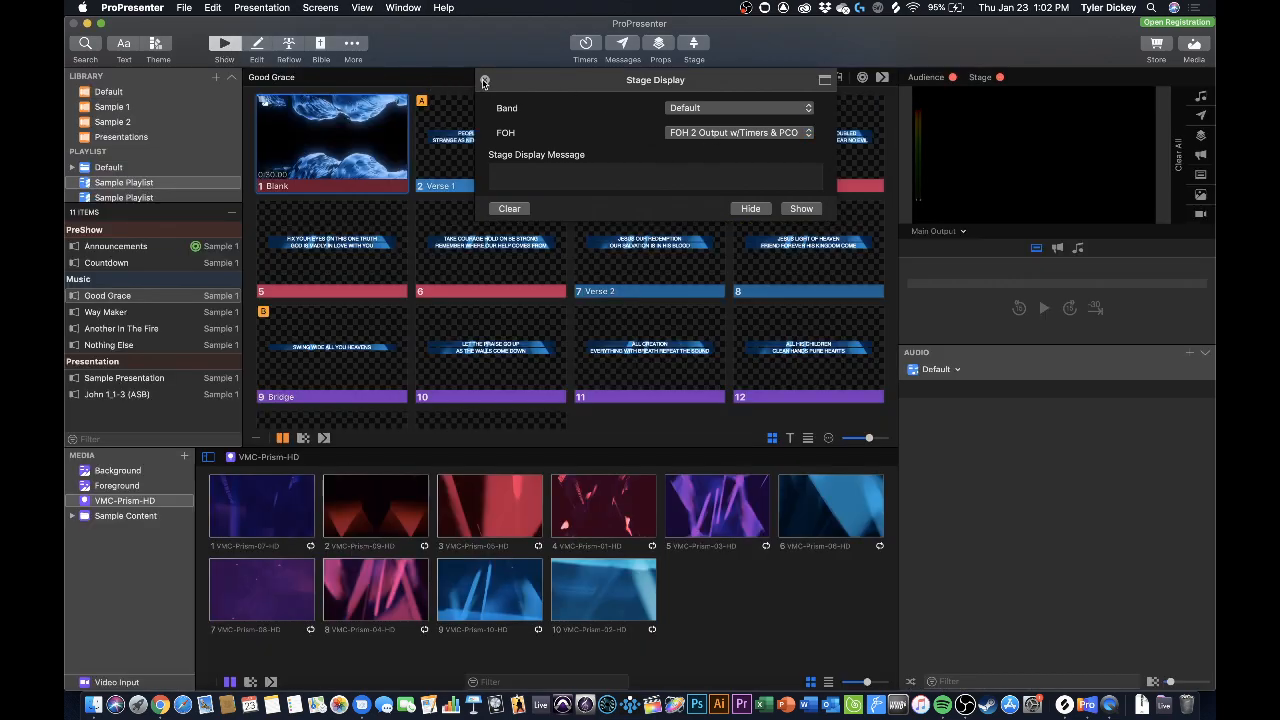
Step: Close stage assignments, take Blank then Verse 1 live, and preview the FOH screen
{"action": "left_click", "coordinate": [484, 80]}
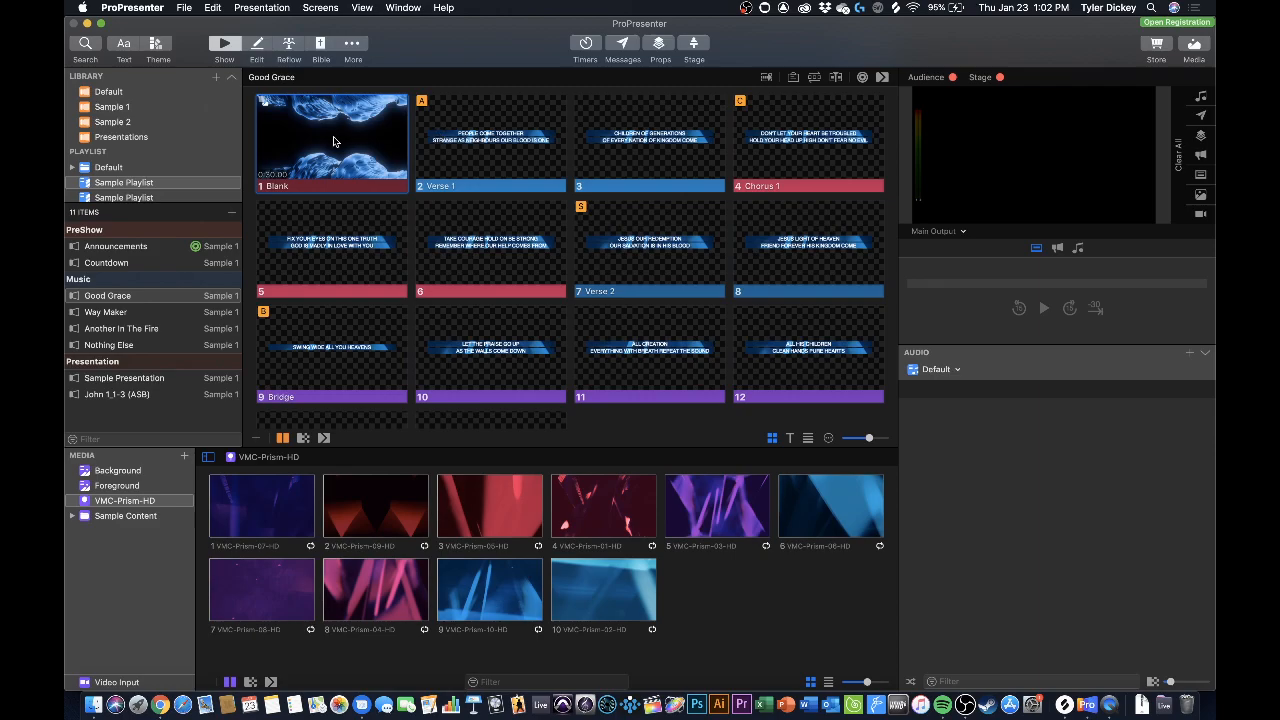
{"action": "left_click", "coordinate": [332, 140]}
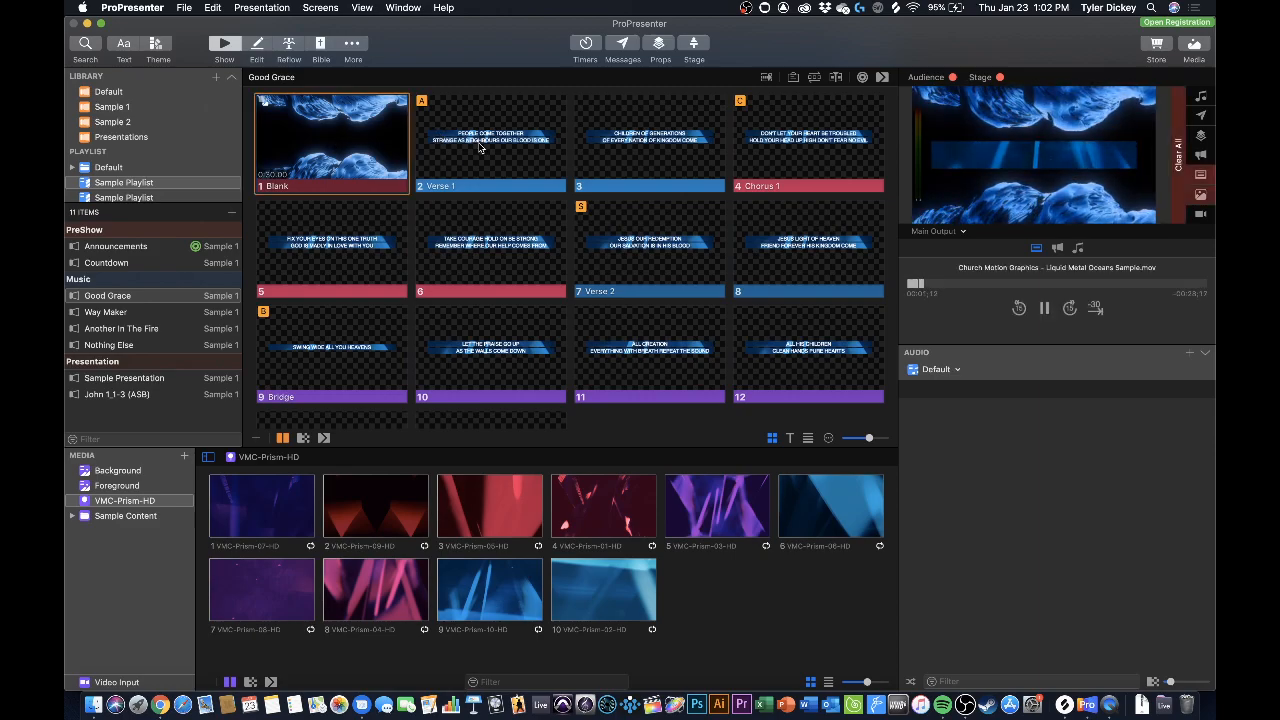
{"action": "left_click", "coordinate": [936, 232]}
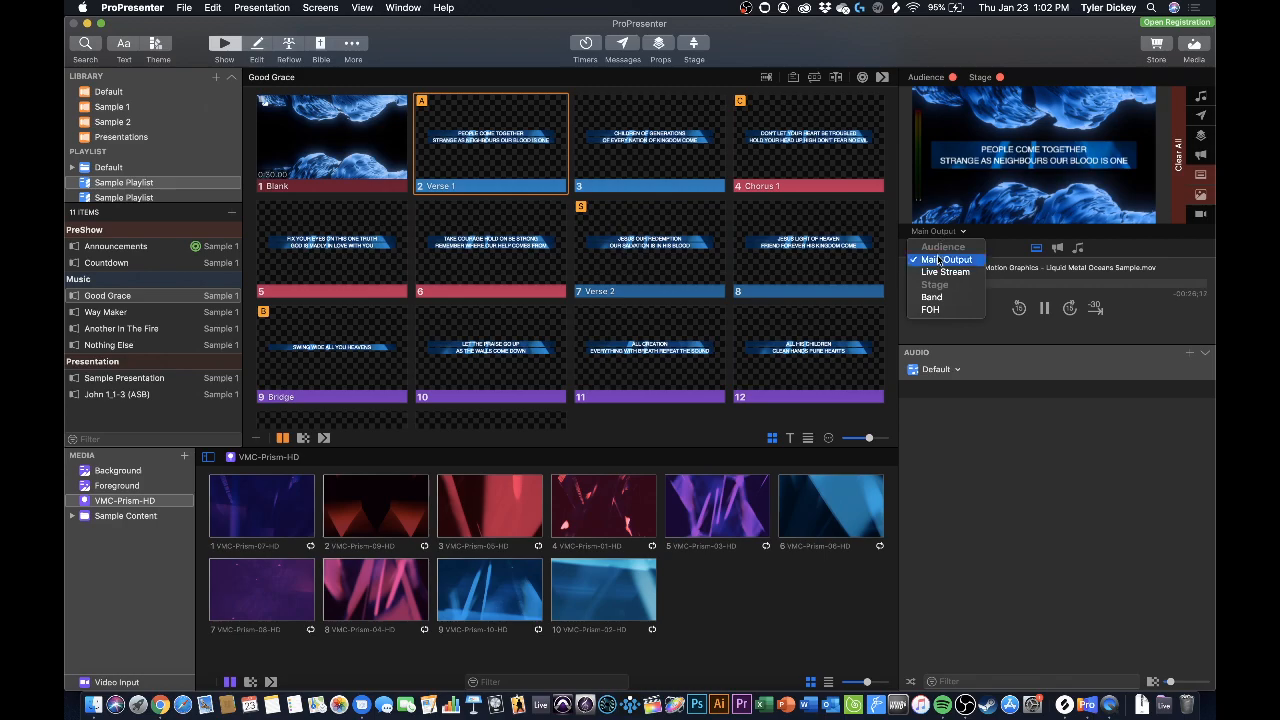
{"action": "left_click", "coordinate": [930, 308]}
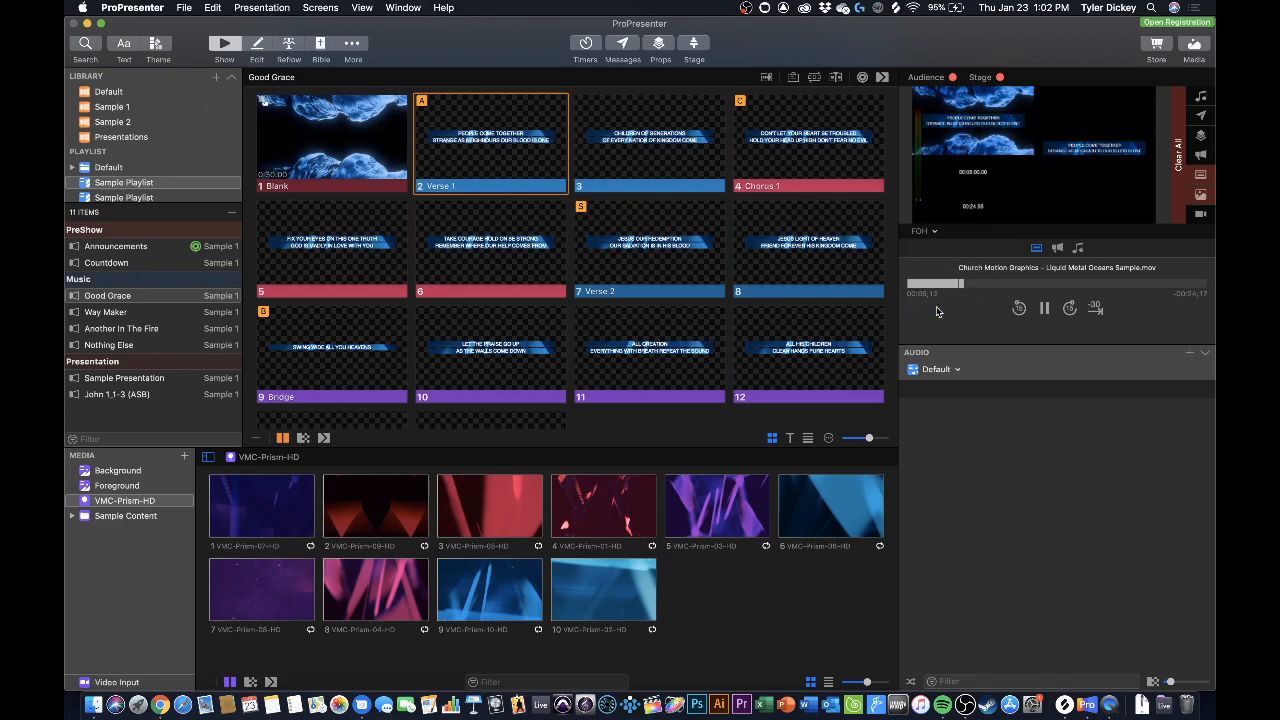